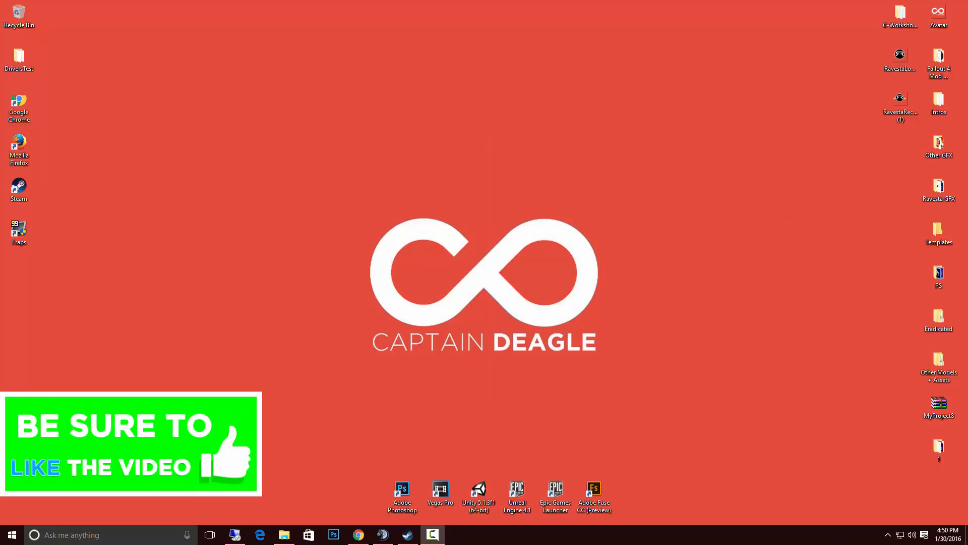
{"action": "mouse_move", "coordinate": [364, 529]}
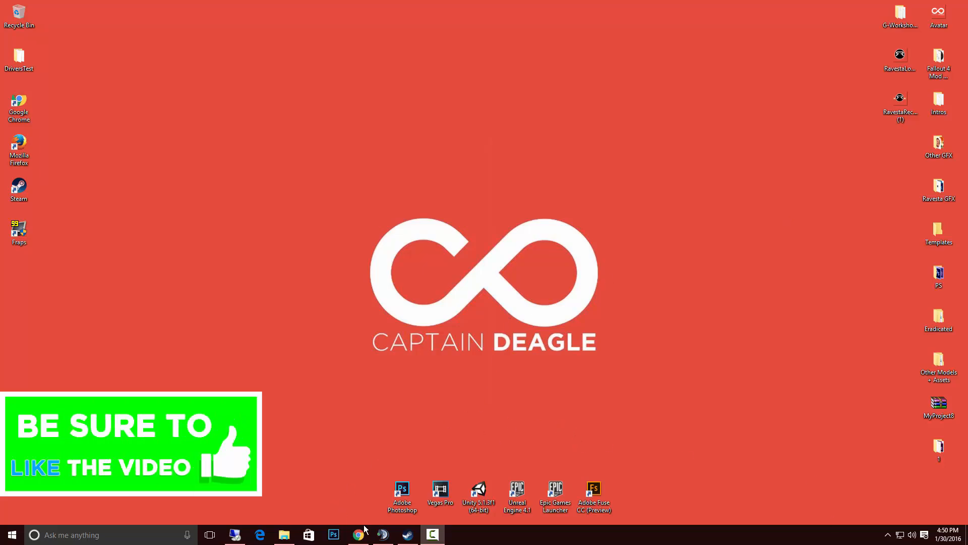
Launch a Command Prompt from the Windows Run dialog by entering cmd
{"action": "left_click", "coordinate": [357, 534]}
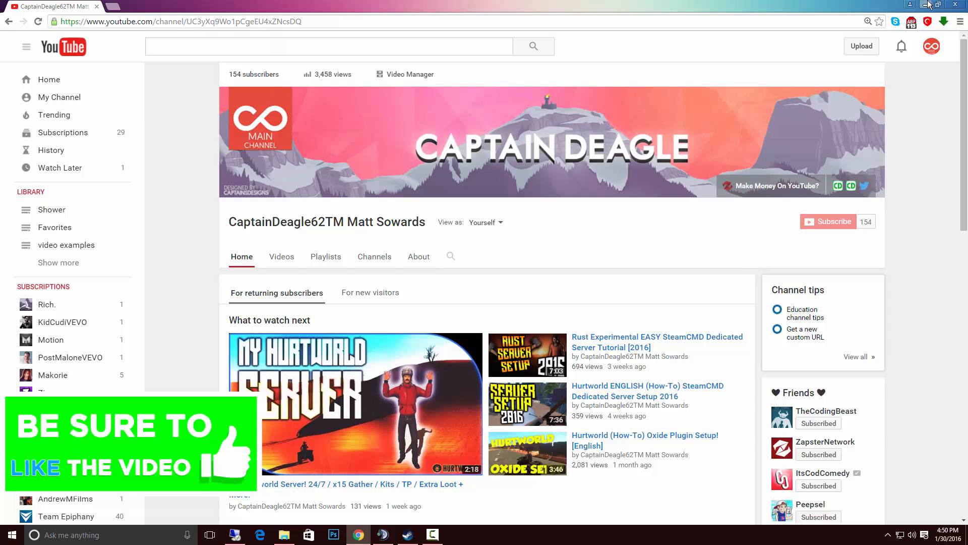
{"action": "left_click", "coordinate": [10, 535]}
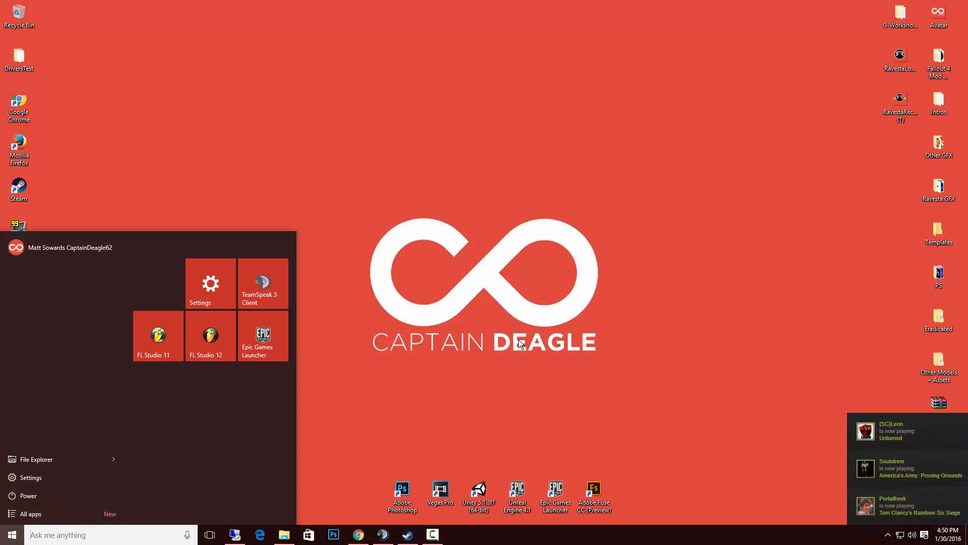
{"action": "mouse_move", "coordinate": [247, 389]}
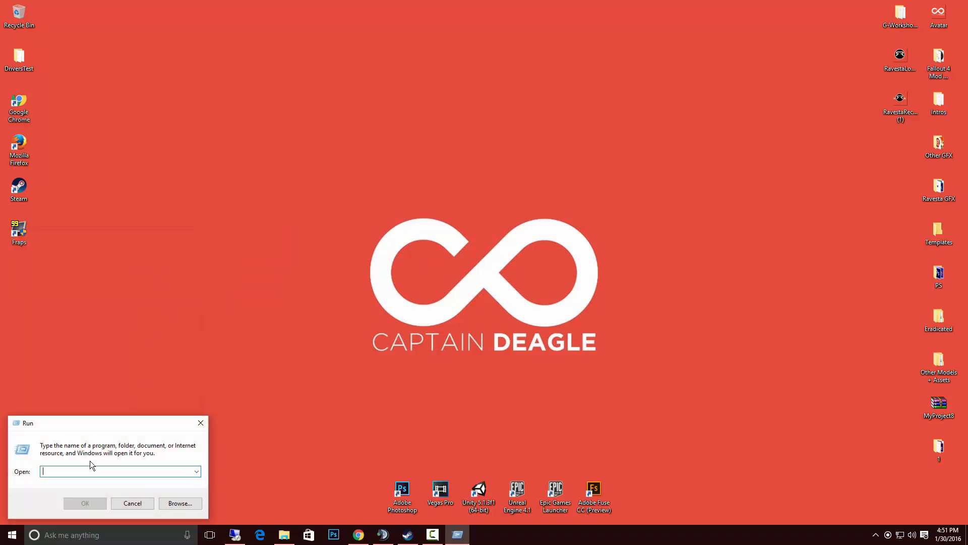
{"action": "type", "text": "cmd"}
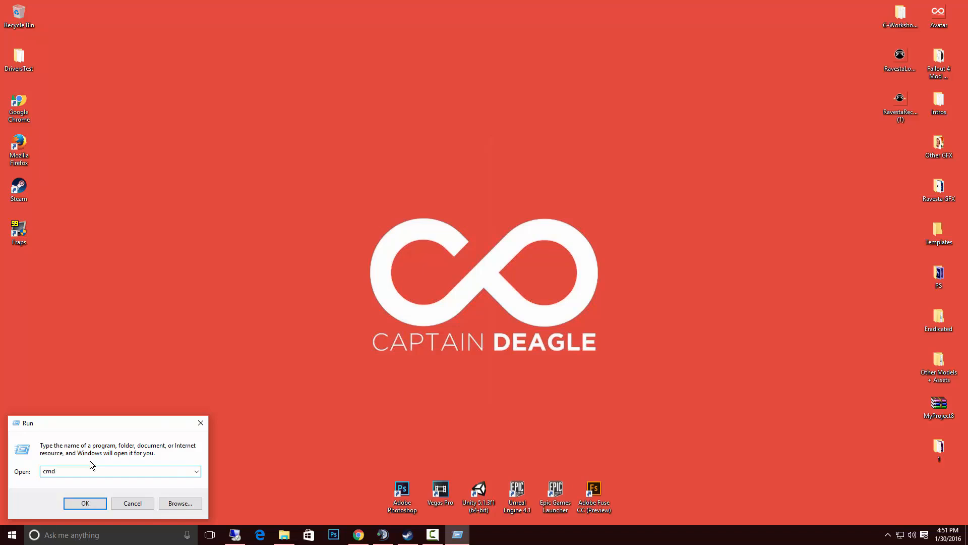
{"action": "left_click", "coordinate": [85, 502]}
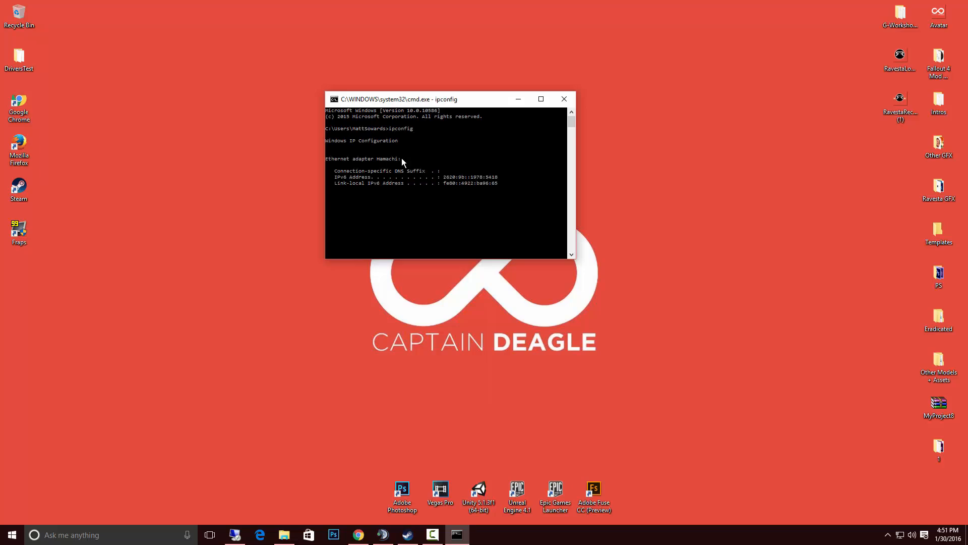
Read the Ethernet IPv4 address 192.168.1.172 and gateway 192.168.1.1 from ipconfig, then close the window
{"action": "scroll", "scroll_direction": "down", "scroll_amount": 3}
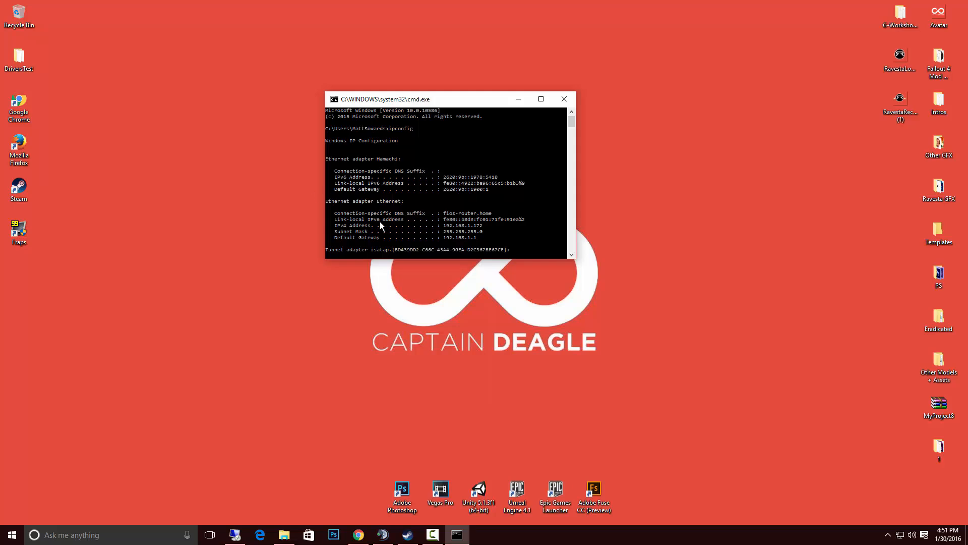
{"action": "mouse_move", "coordinate": [427, 240]}
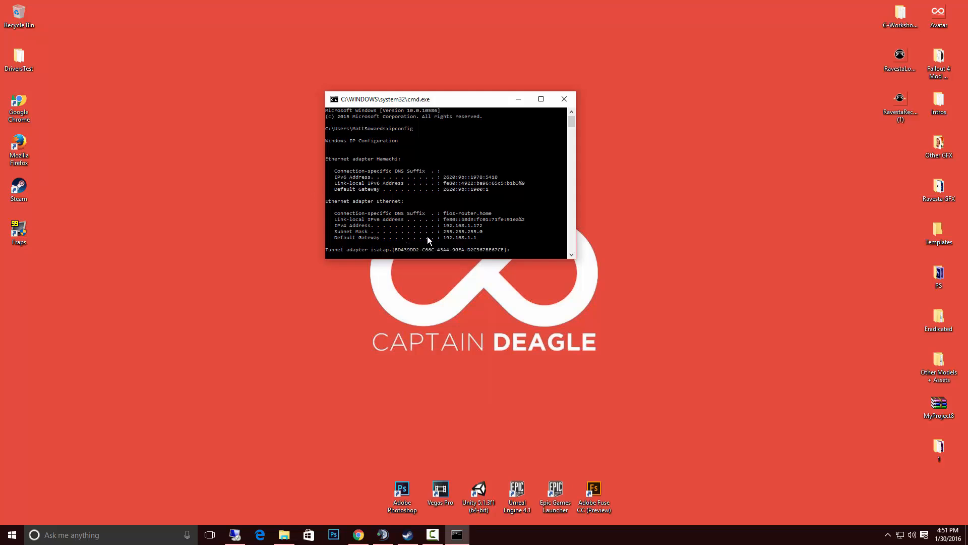
{"action": "mouse_move", "coordinate": [334, 211]}
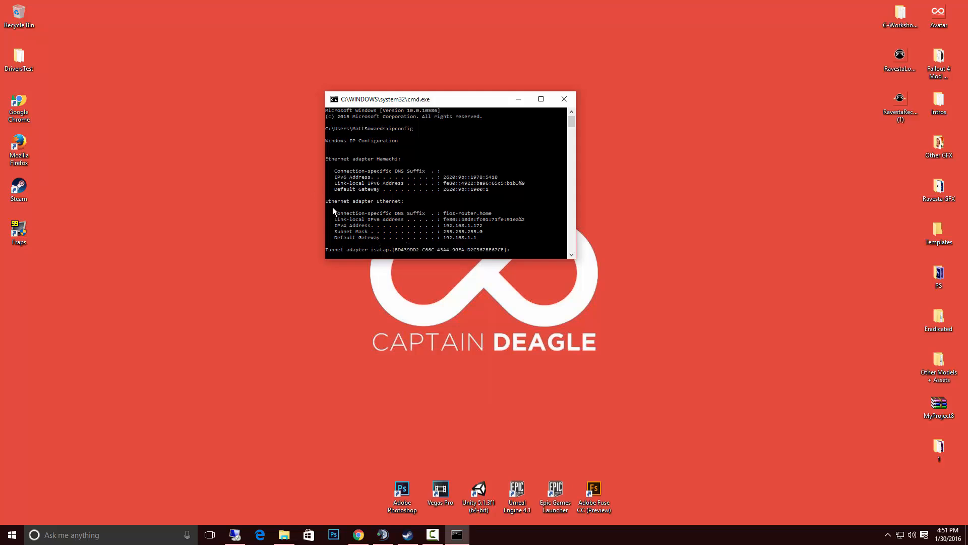
{"action": "mouse_move", "coordinate": [467, 198]}
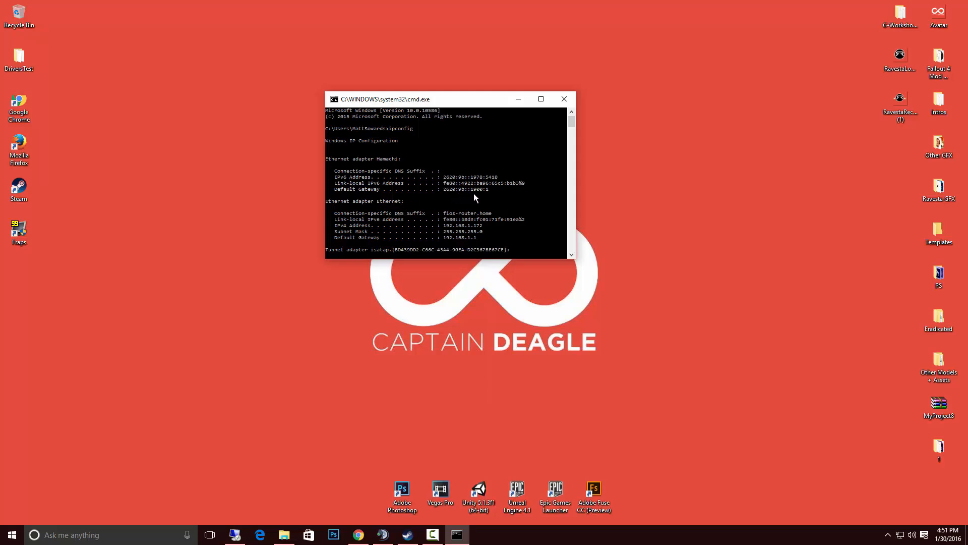
{"action": "mouse_move", "coordinate": [428, 202]}
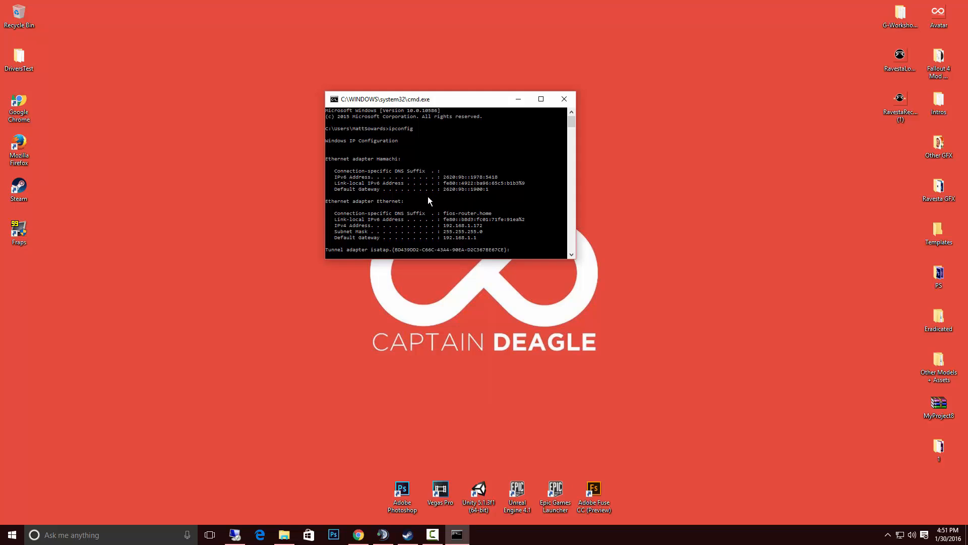
{"action": "scroll", "scroll_direction": "down", "scroll_amount": 3}
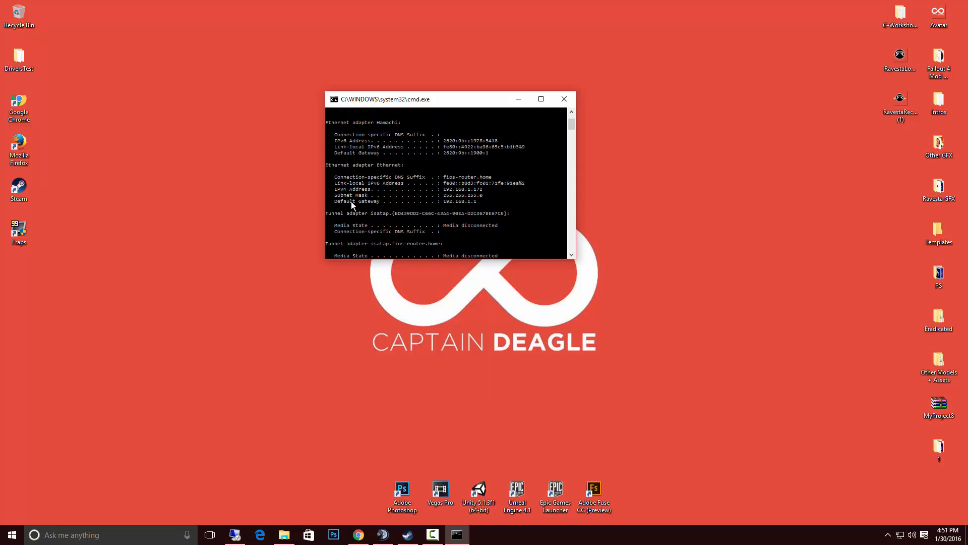
{"action": "mouse_move", "coordinate": [458, 199]}
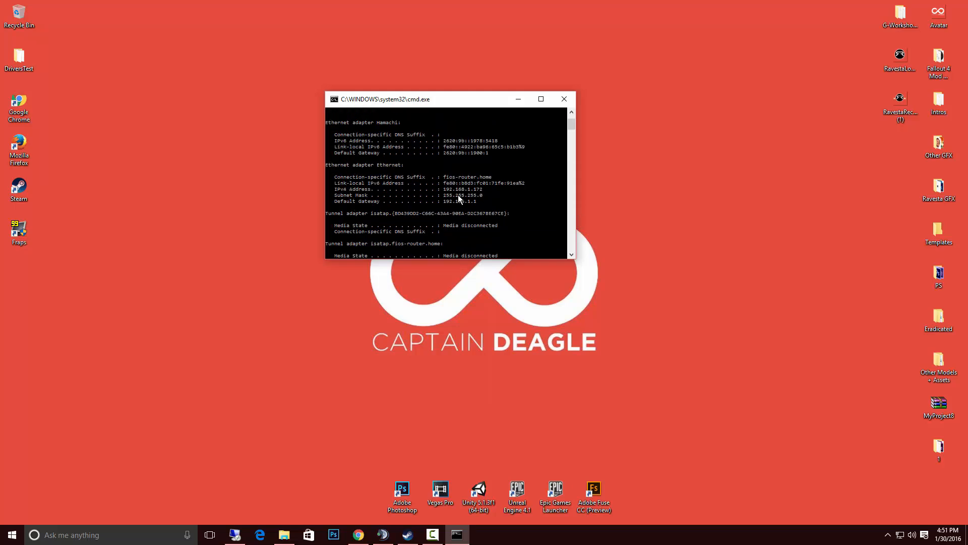
{"action": "scroll", "scroll_direction": "down", "scroll_amount": 3}
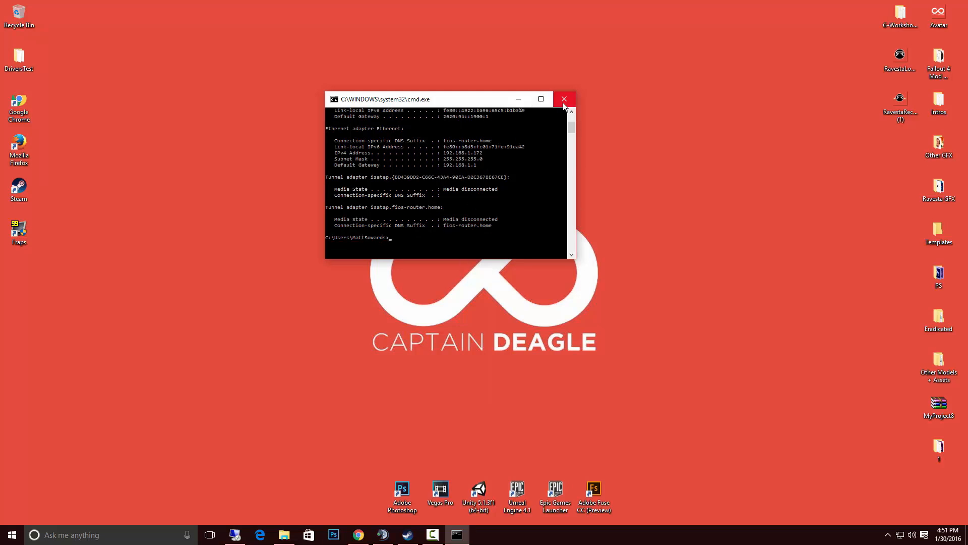
{"action": "left_click", "coordinate": [563, 99]}
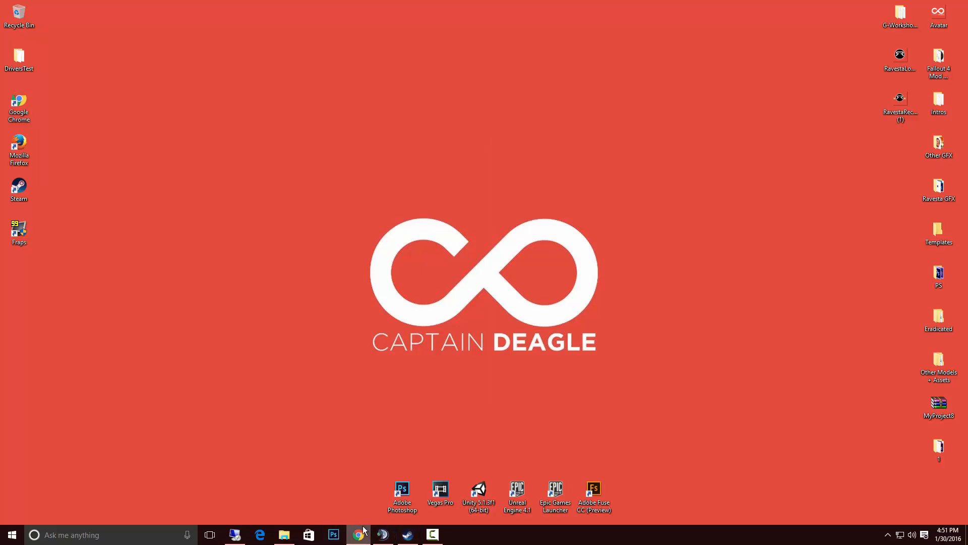
Log in to the Verizon router page with the admin password
{"action": "left_click", "coordinate": [357, 535]}
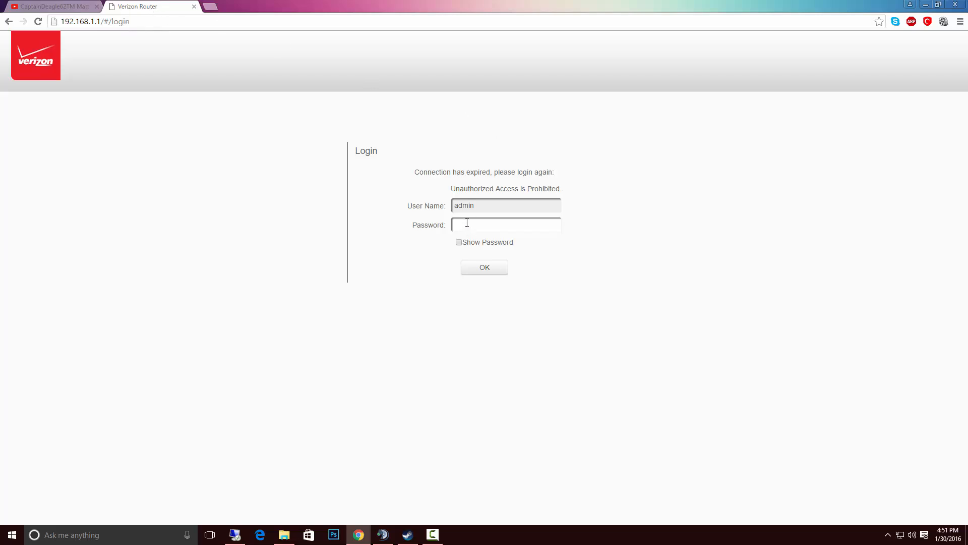
{"action": "left_click", "coordinate": [505, 224]}
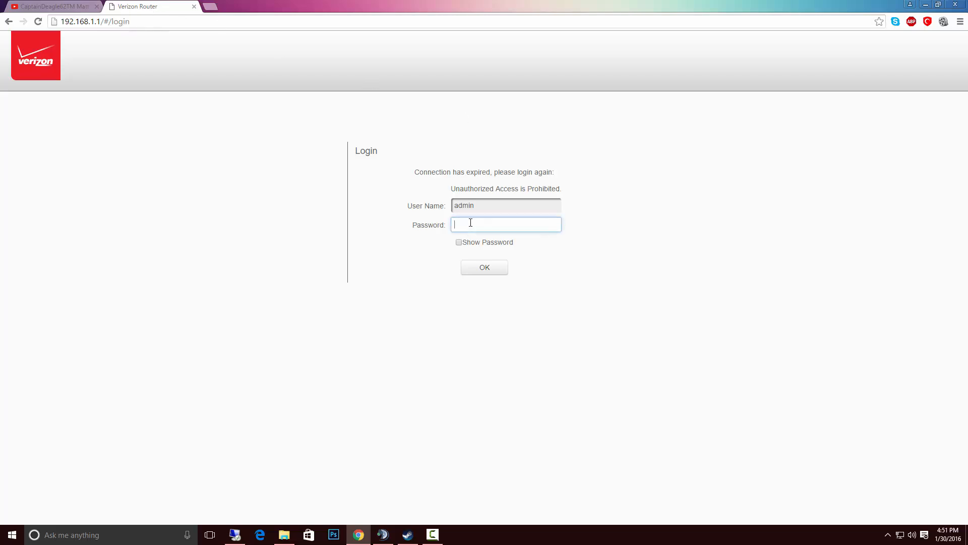
{"action": "type", "text": "password"}
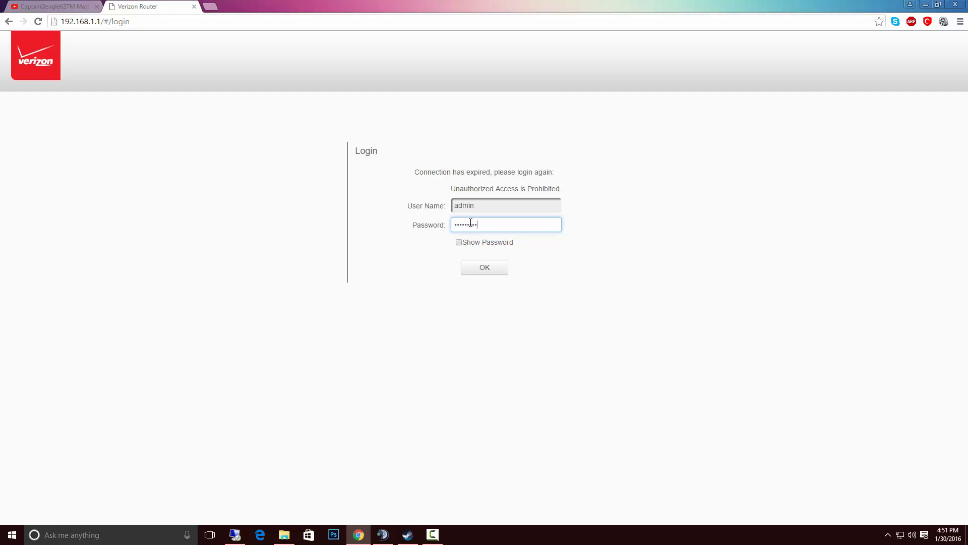
{"action": "left_click", "coordinate": [484, 267]}
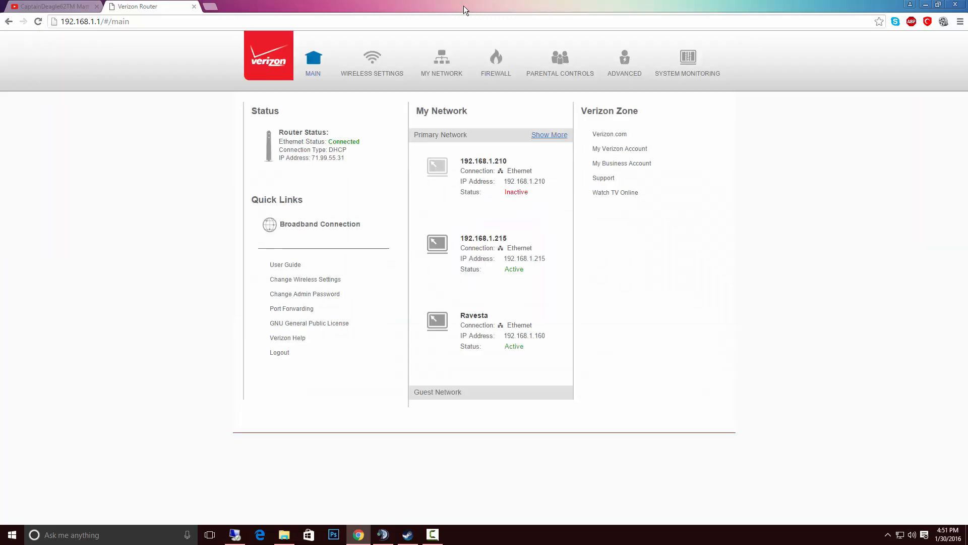
{"action": "mouse_move", "coordinate": [208, 13]}
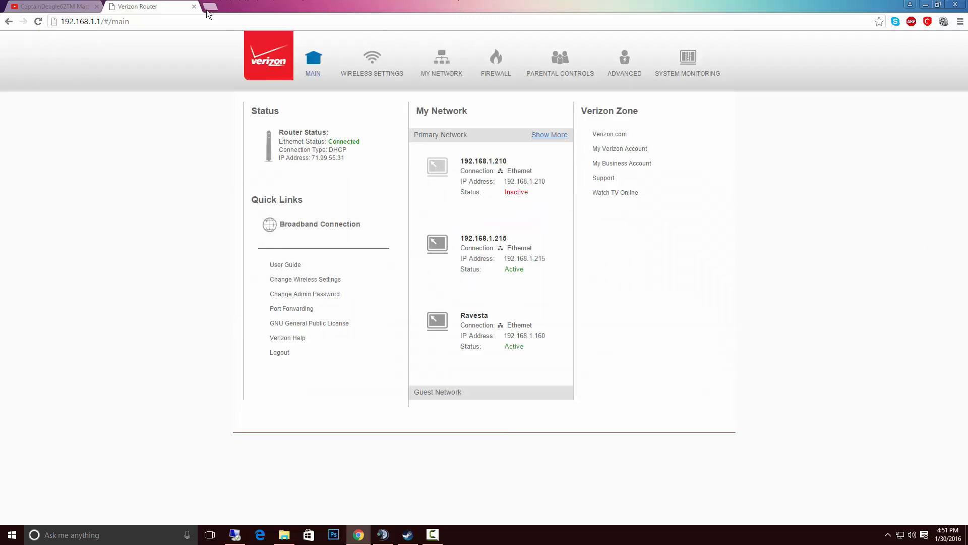
{"action": "mouse_move", "coordinate": [211, 7]}
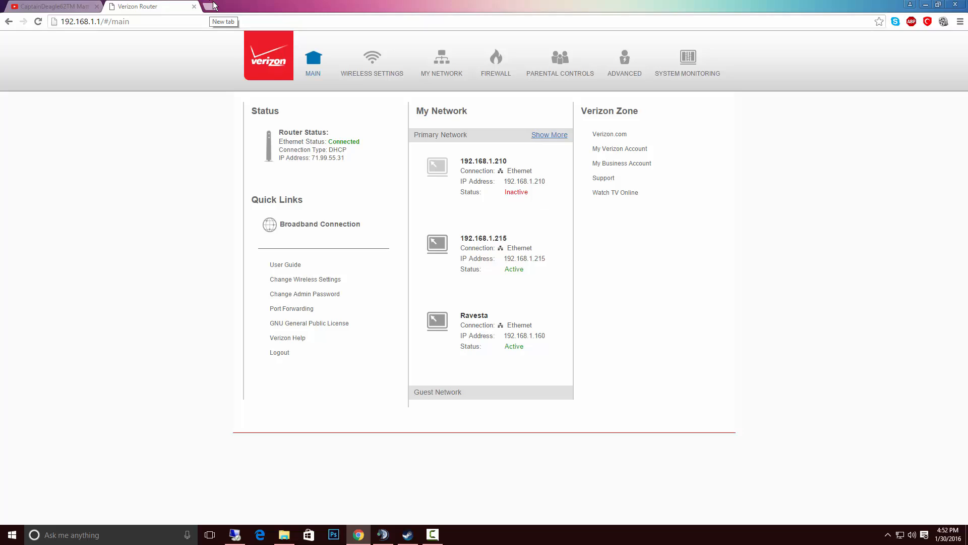
{"action": "mouse_move", "coordinate": [213, 6]}
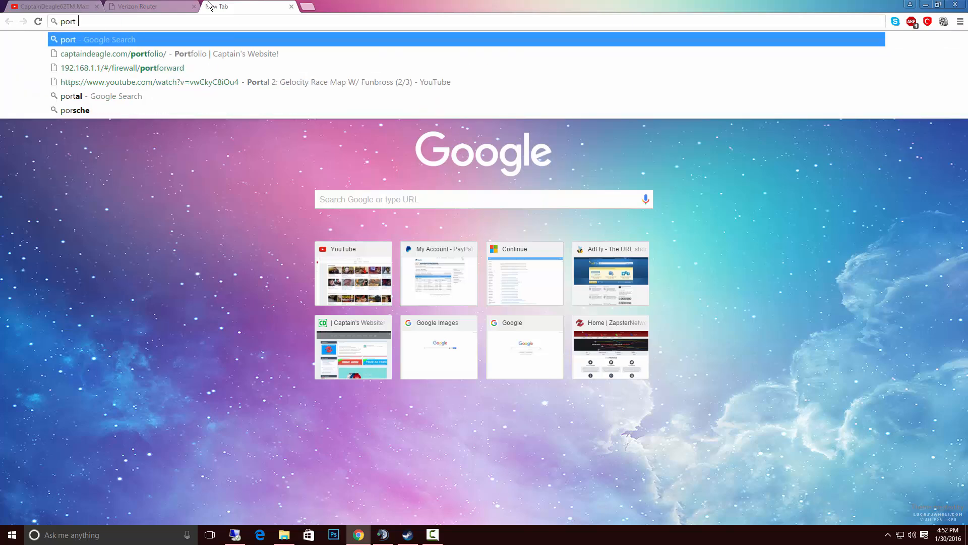
Search 'port forward password', review PortForward.com's default router password list, and return to the router tab
{"action": "type", "text": "forward password"}
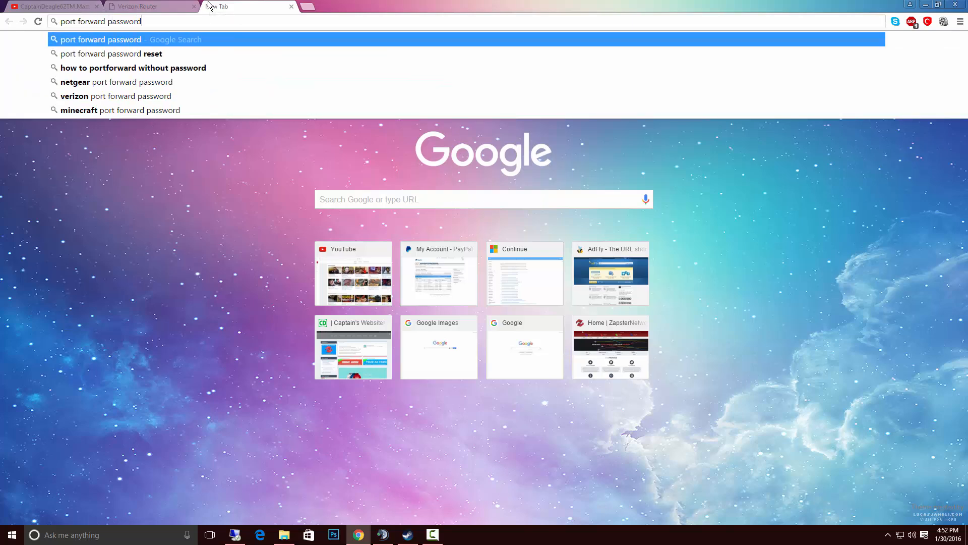
{"action": "key", "text": "Return"}
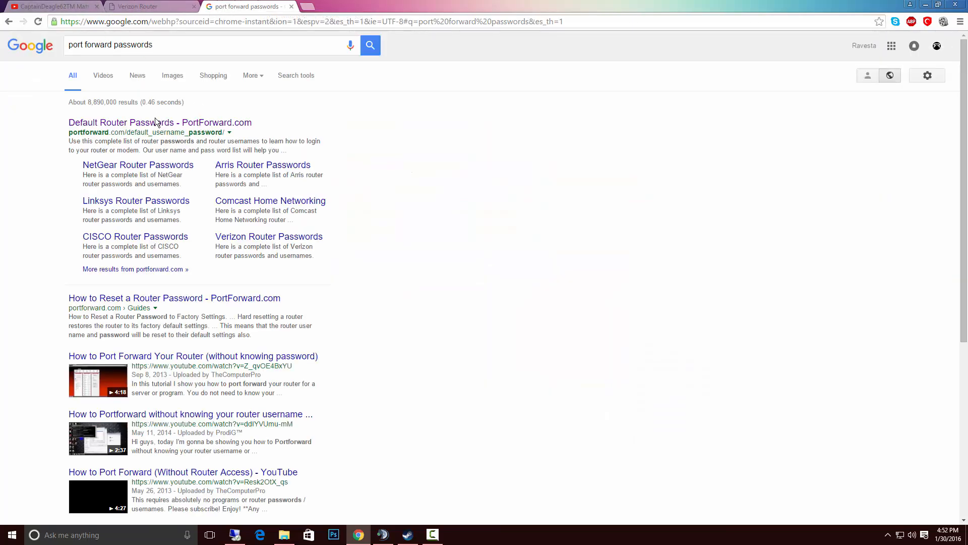
{"action": "left_click", "coordinate": [159, 122]}
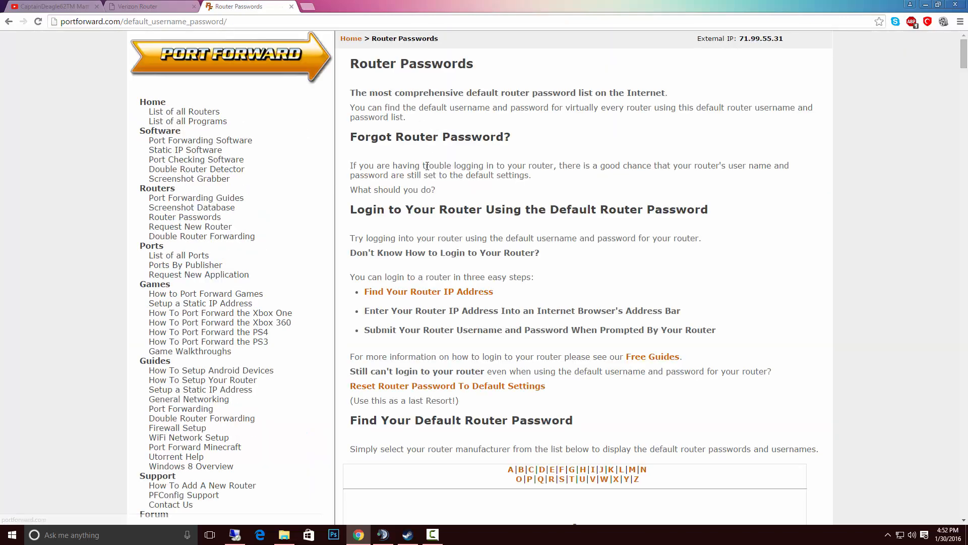
{"action": "scroll", "scroll_direction": "down", "scroll_amount": 3}
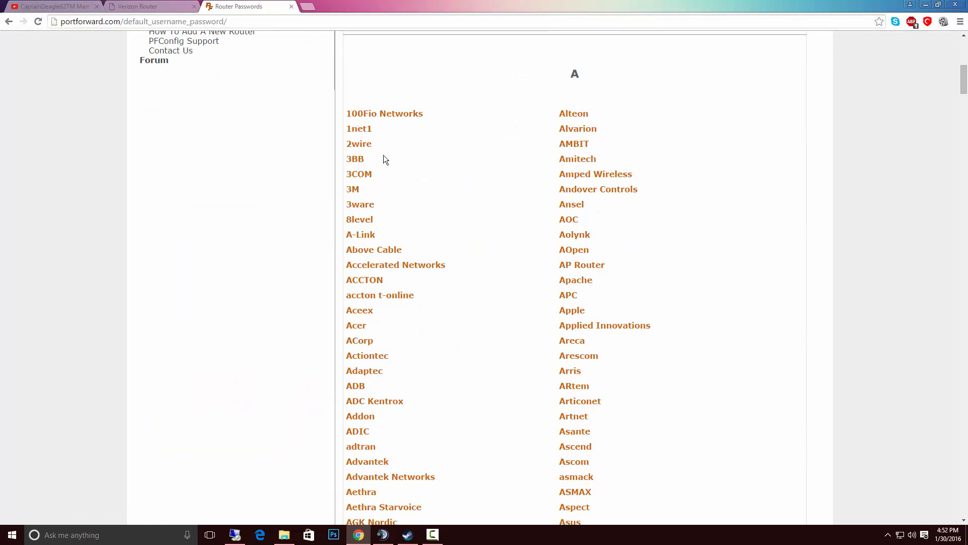
{"action": "scroll", "scroll_direction": "down", "scroll_amount": 3}
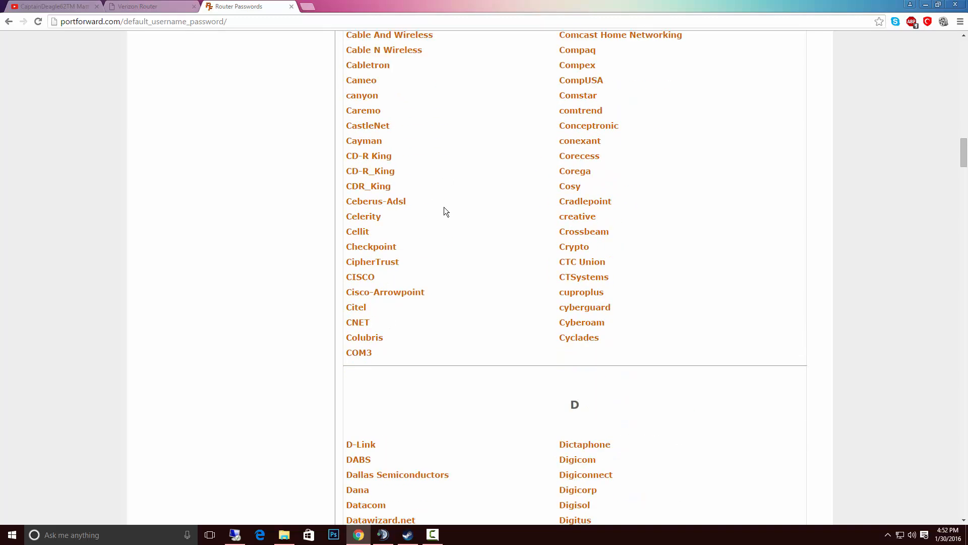
{"action": "scroll", "scroll_direction": "down", "scroll_amount": 3}
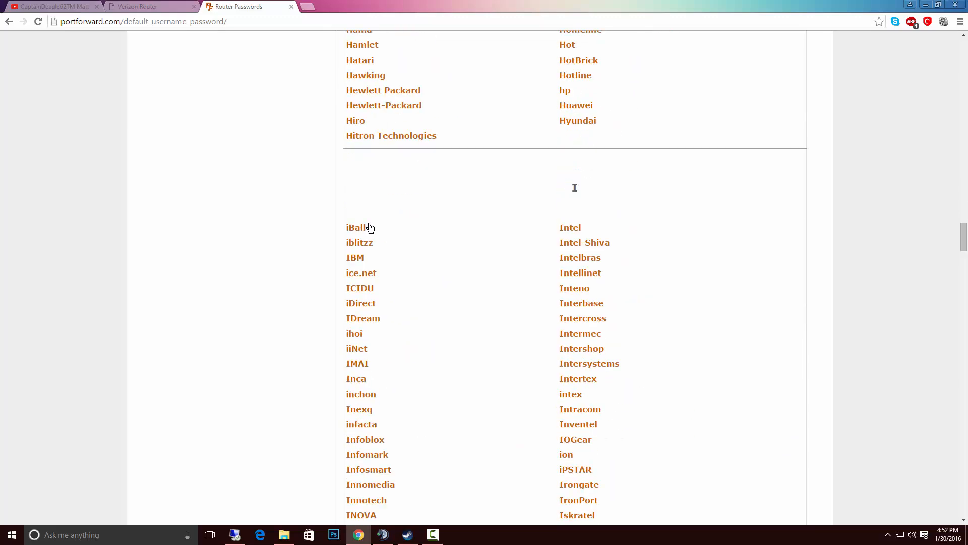
{"action": "left_click", "coordinate": [148, 6]}
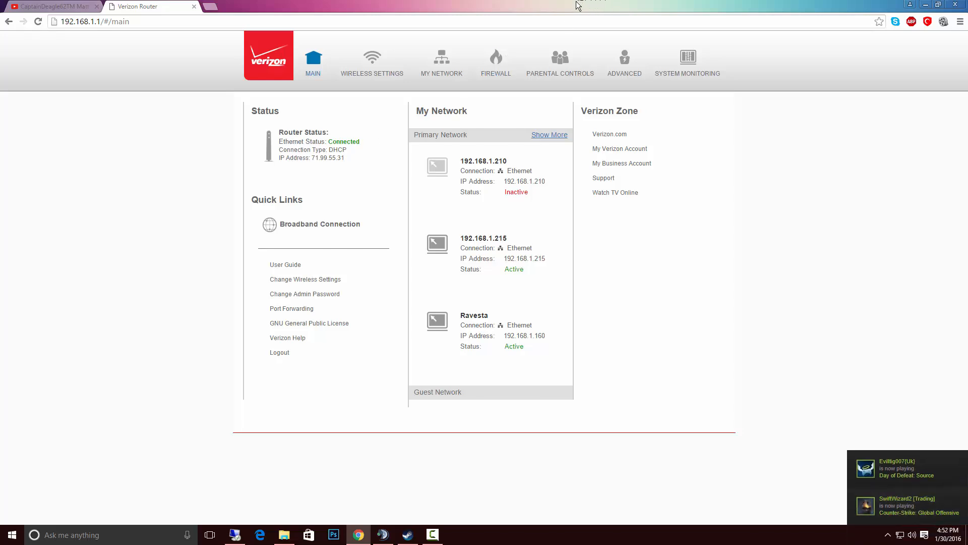
{"action": "mouse_move", "coordinate": [576, 6]}
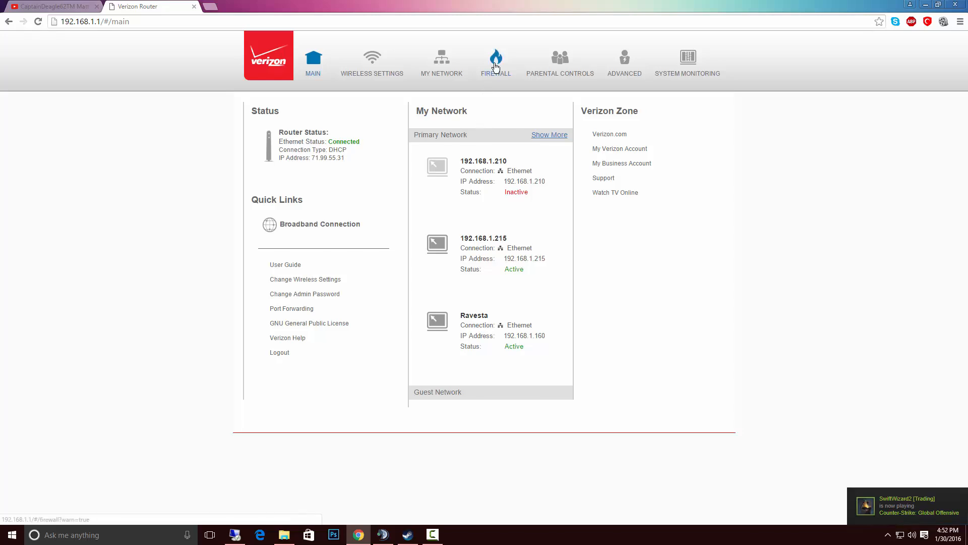
Browse from the main overview into the router's Firewall section
{"action": "left_click", "coordinate": [491, 61]}
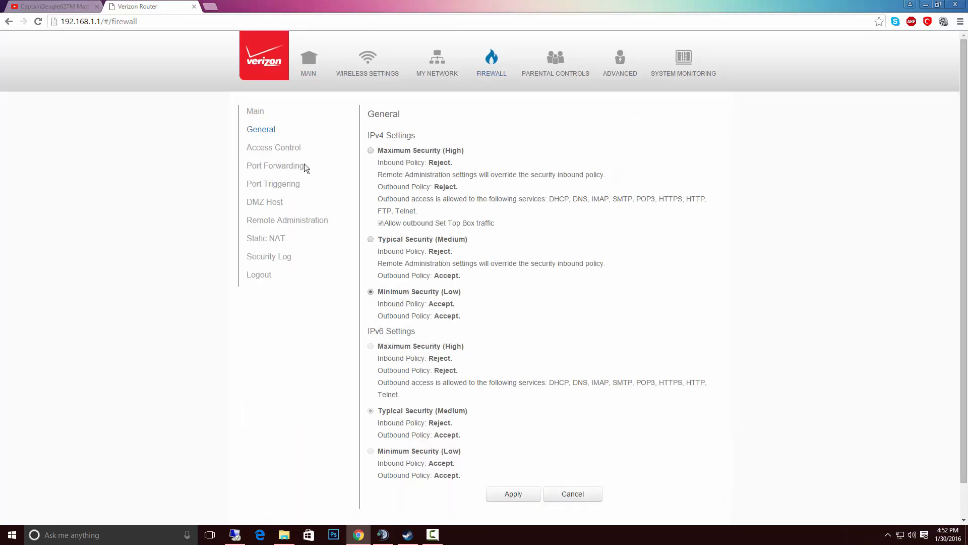
{"action": "left_click", "coordinate": [280, 164]}
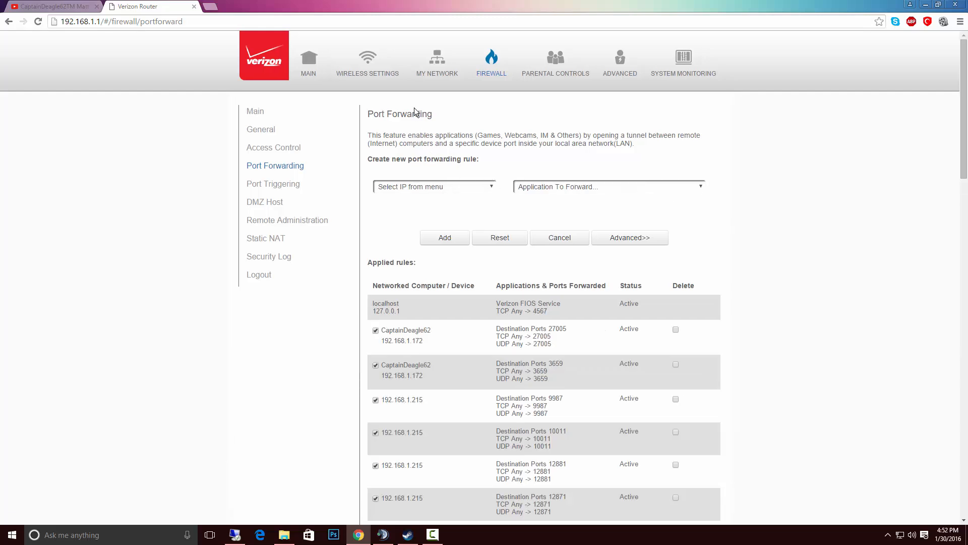
{"action": "left_click", "coordinate": [308, 56]}
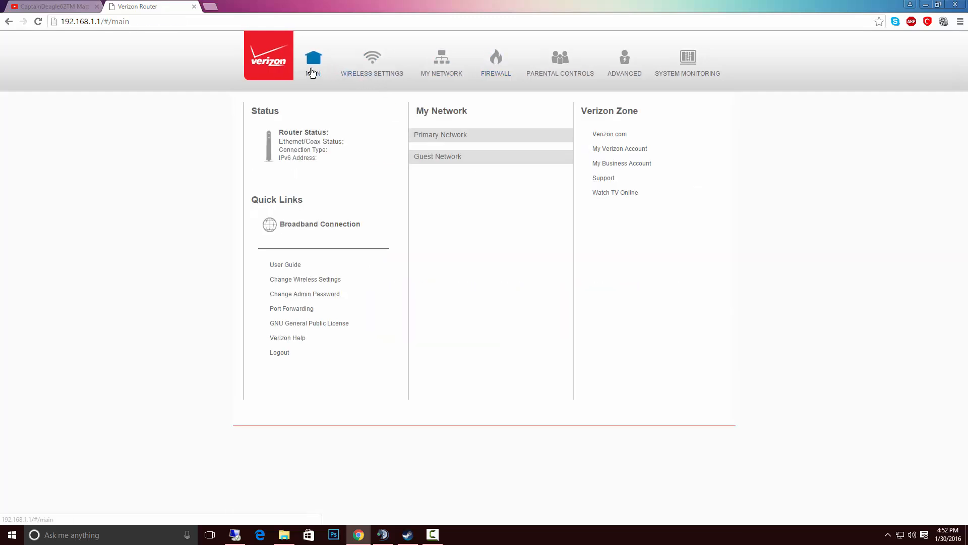
{"action": "left_click", "coordinate": [441, 134]}
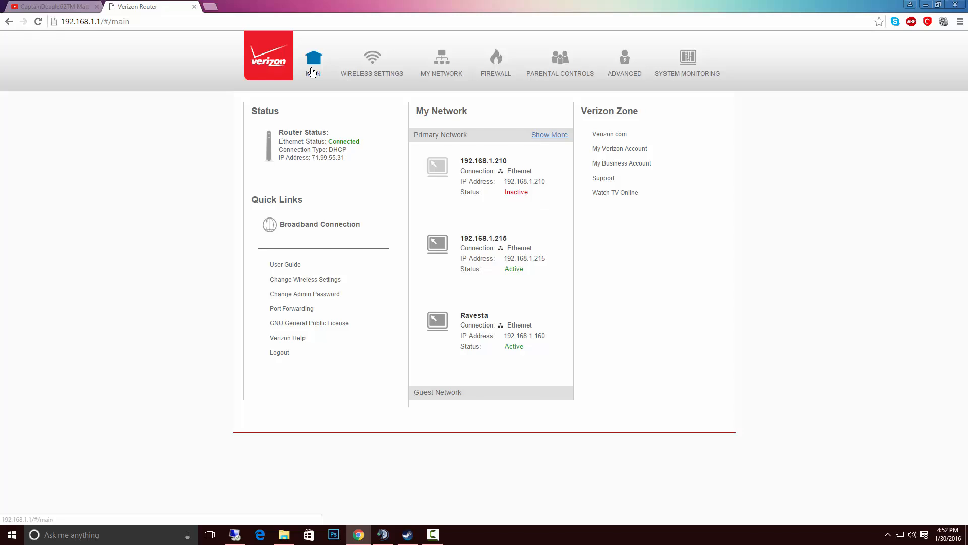
{"action": "left_click", "coordinate": [495, 58]}
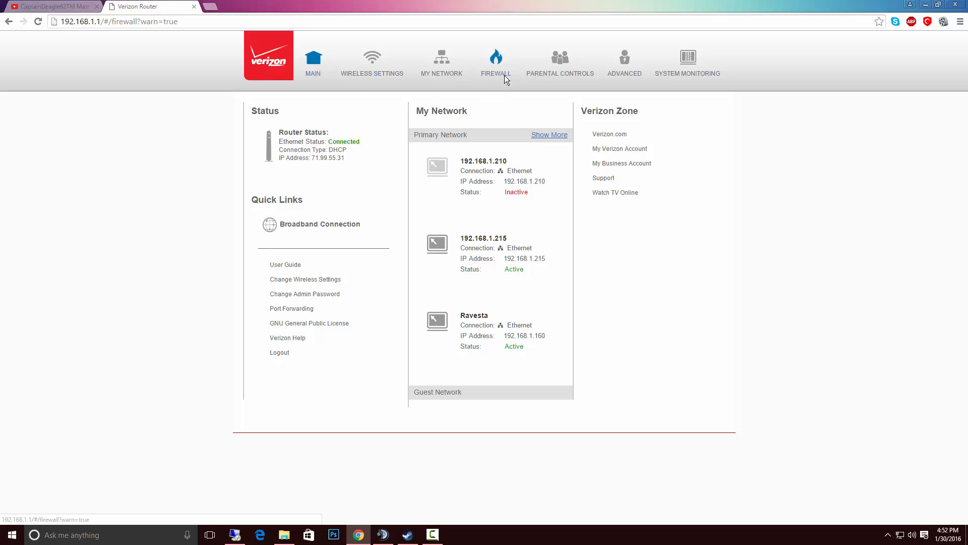
Accept the firewall warning and show the Port Forwarding page with its applied rules
{"action": "left_click", "coordinate": [625, 62]}
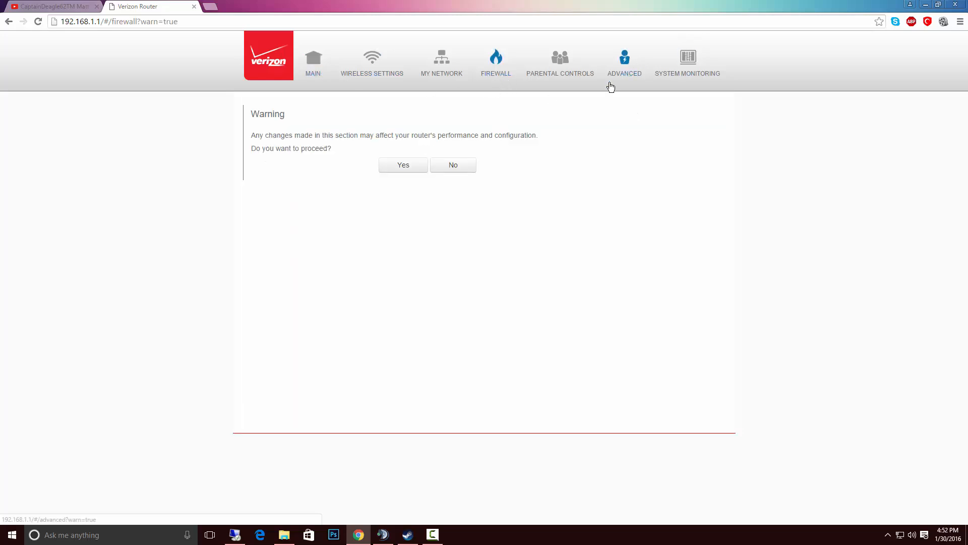
{"action": "left_click", "coordinate": [402, 164]}
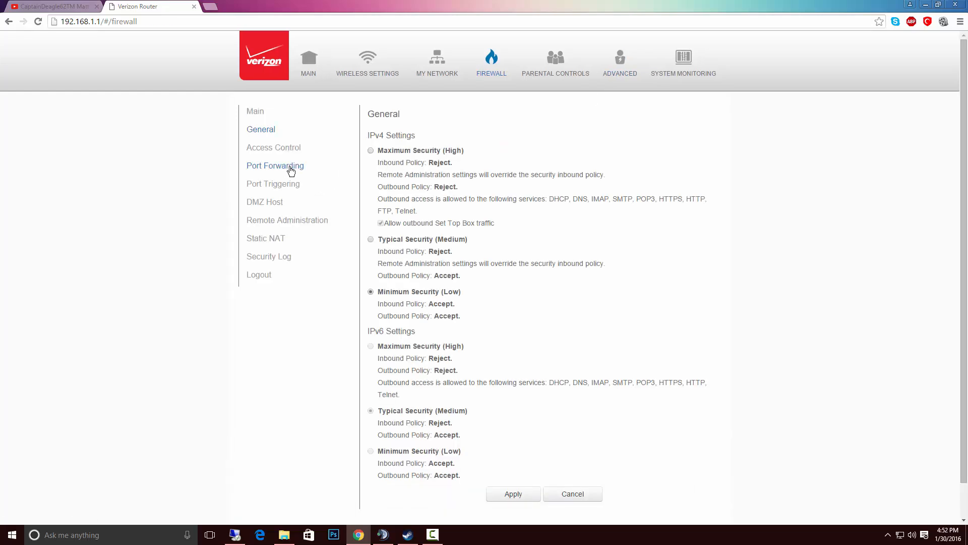
{"action": "left_click", "coordinate": [275, 165]}
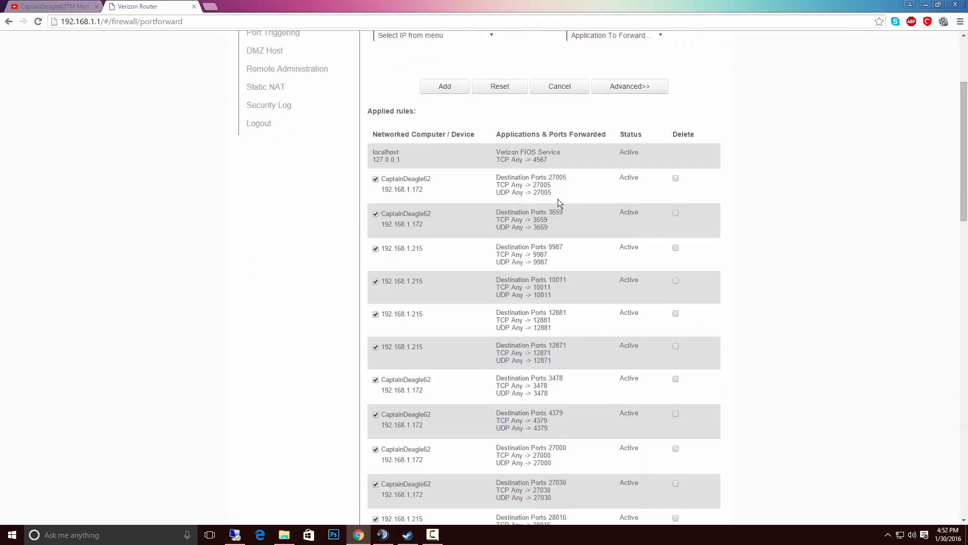
{"action": "scroll", "scroll_direction": "up", "scroll_amount": 3}
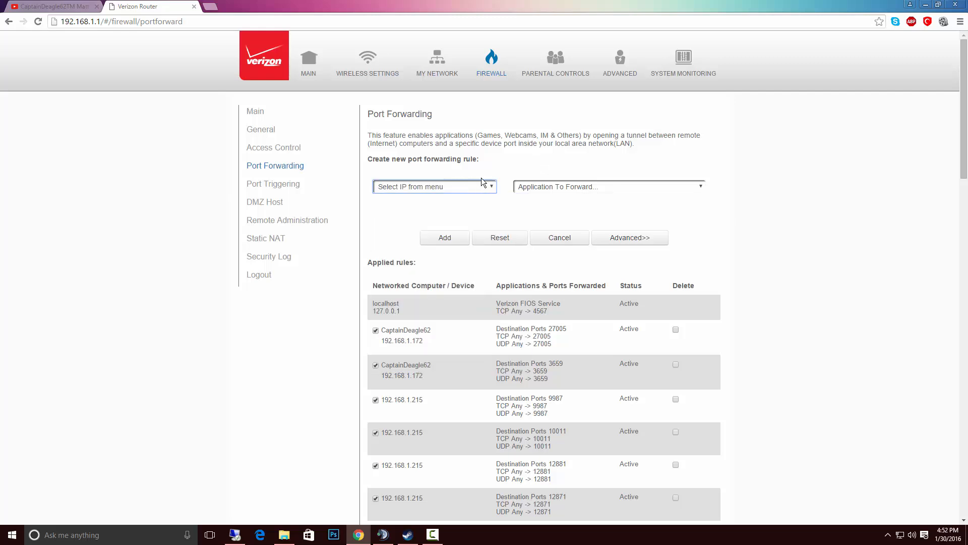
{"action": "mouse_move", "coordinate": [460, 191]}
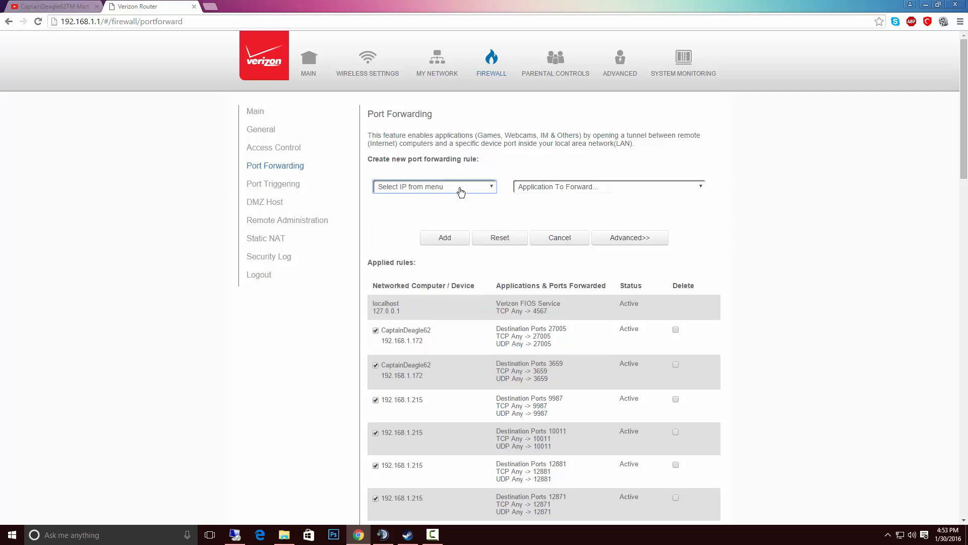
Choose Specify IP for the new forwarding rule and check the network details in a Command Prompt
{"action": "left_click", "coordinate": [434, 185]}
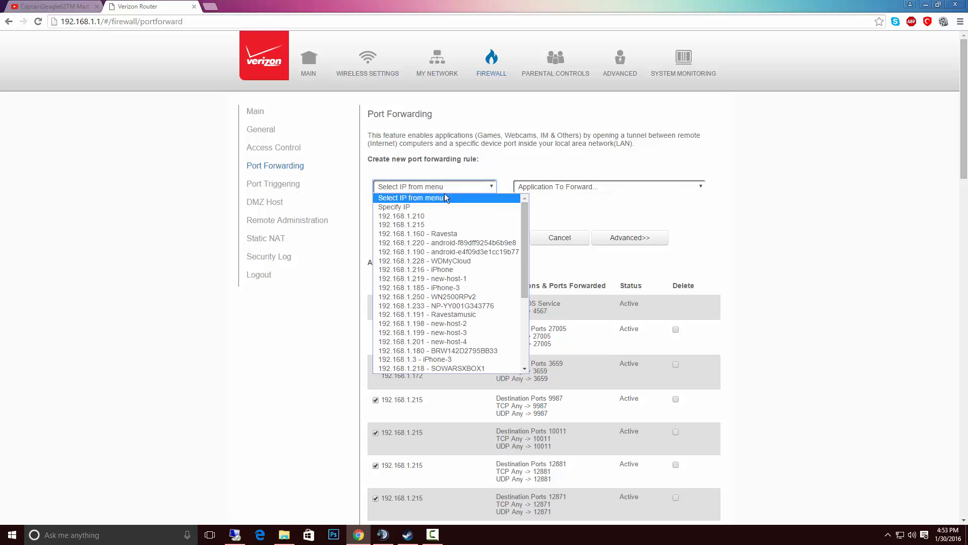
{"action": "left_click", "coordinate": [393, 207]}
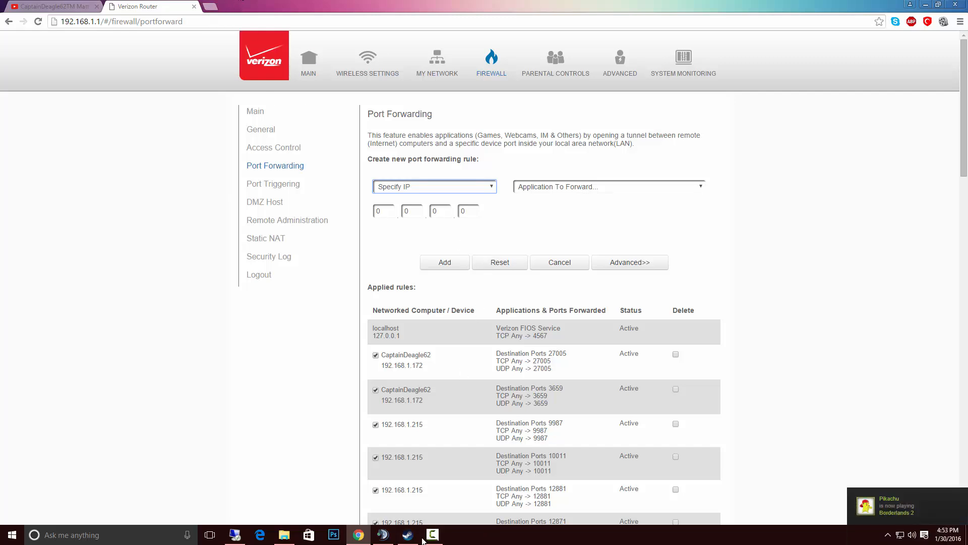
{"action": "left_click", "coordinate": [11, 535]}
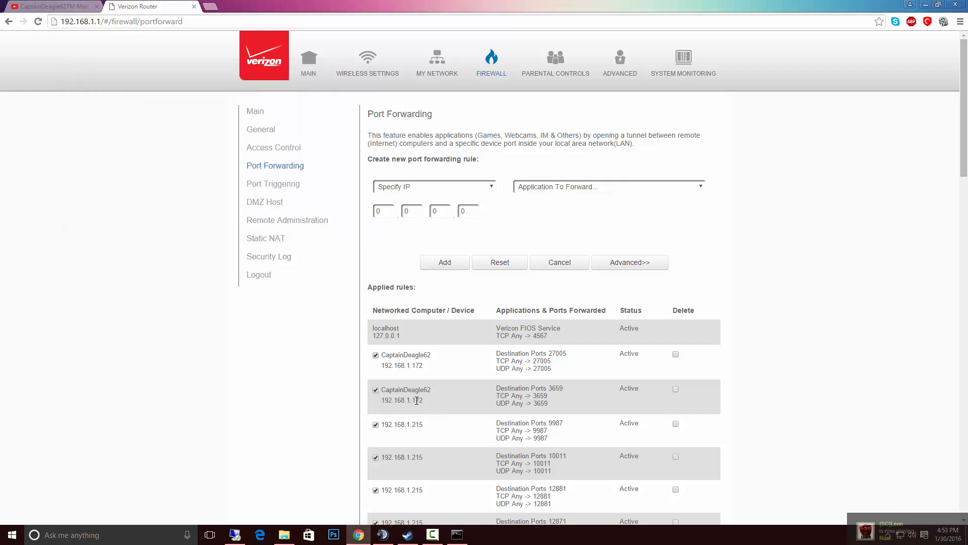
{"action": "double_click", "coordinate": [402, 400]}
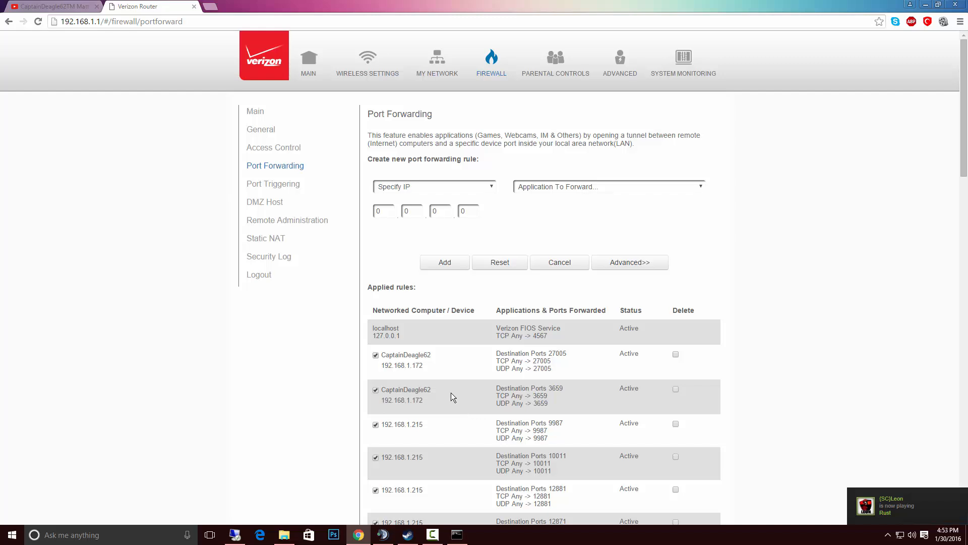
{"action": "mouse_move", "coordinate": [450, 396]}
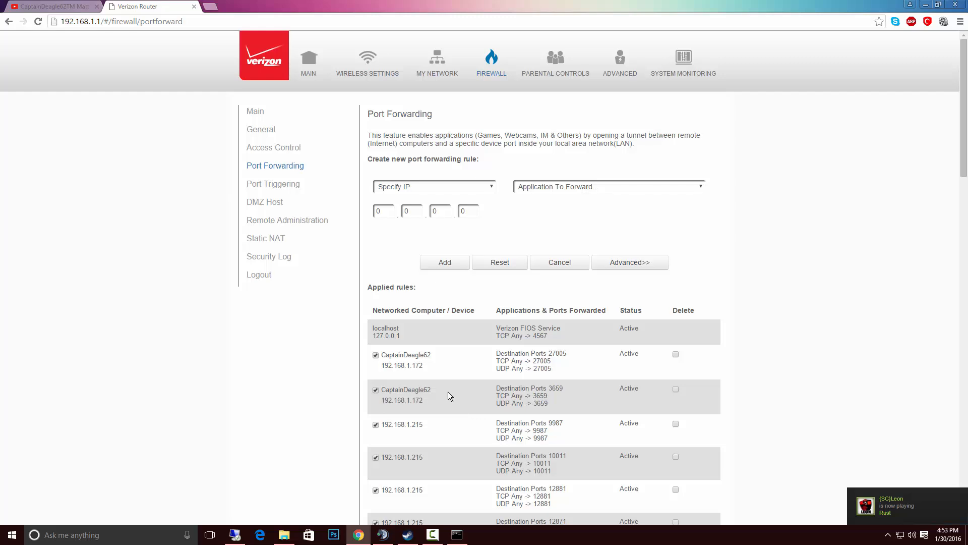
{"action": "mouse_move", "coordinate": [434, 402]}
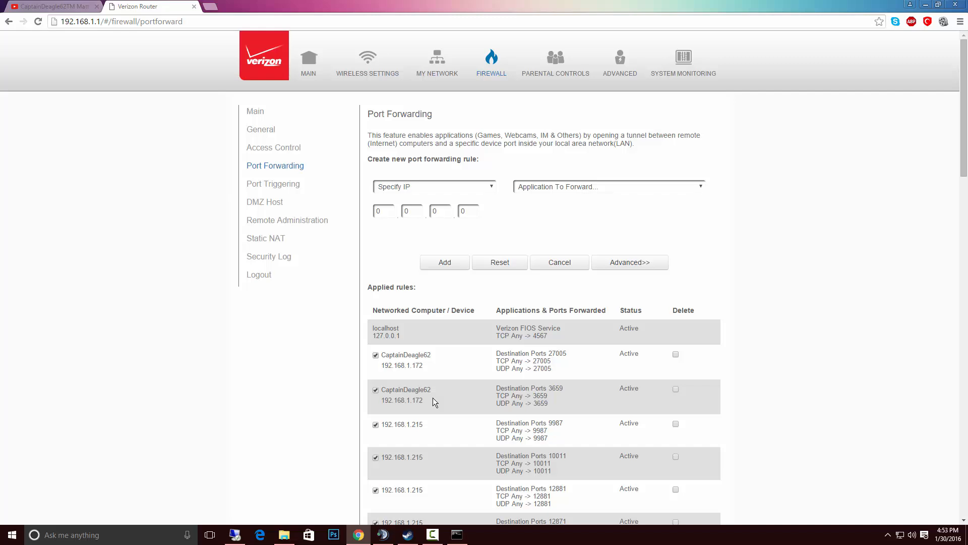
{"action": "mouse_move", "coordinate": [432, 399]}
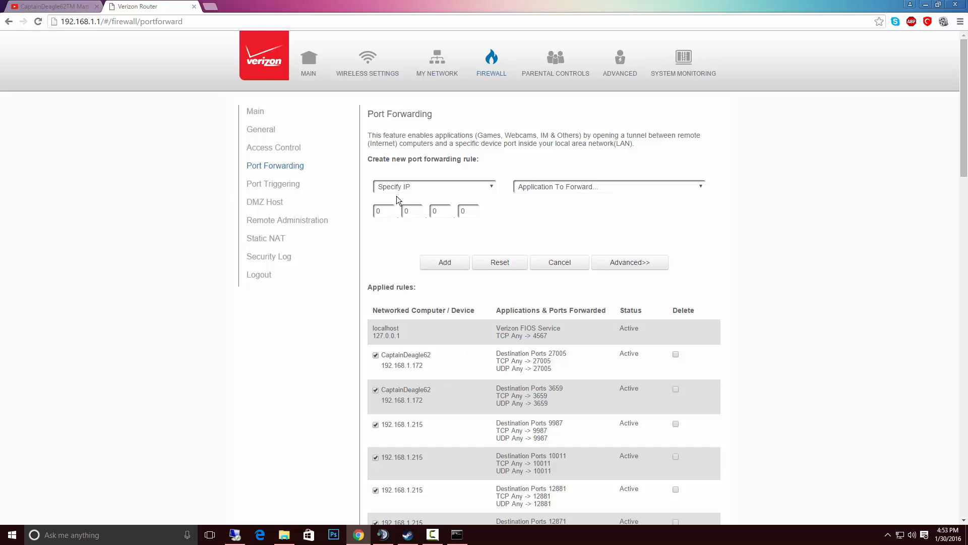
Keep Specify IP selected in the device list for the new rule
{"action": "left_click", "coordinate": [434, 186]}
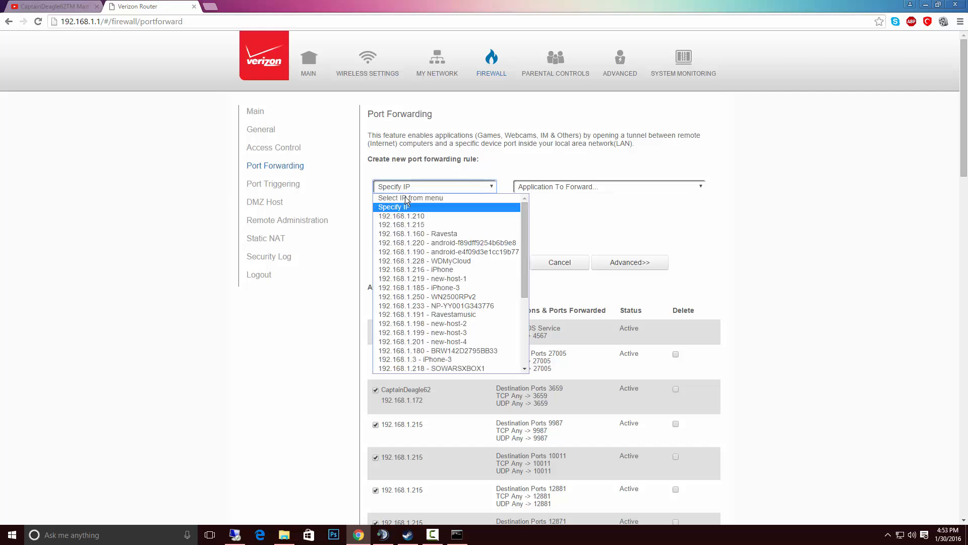
{"action": "left_click", "coordinate": [394, 206]}
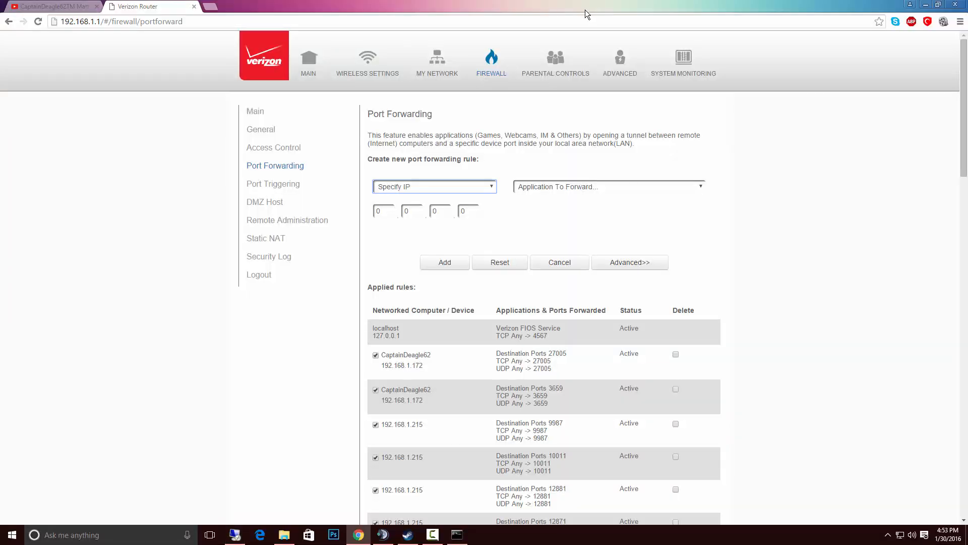
{"action": "left_click", "coordinate": [434, 186]}
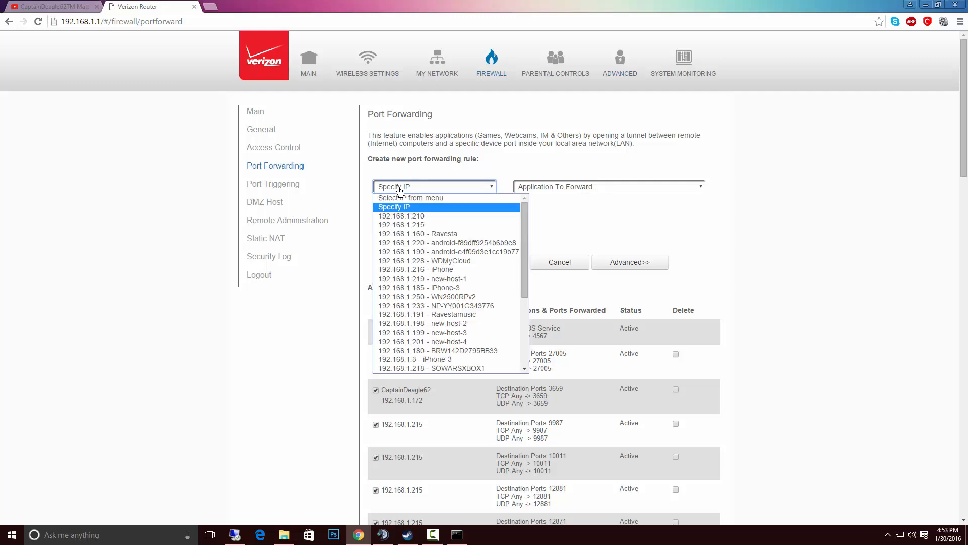
{"action": "mouse_move", "coordinate": [412, 195]}
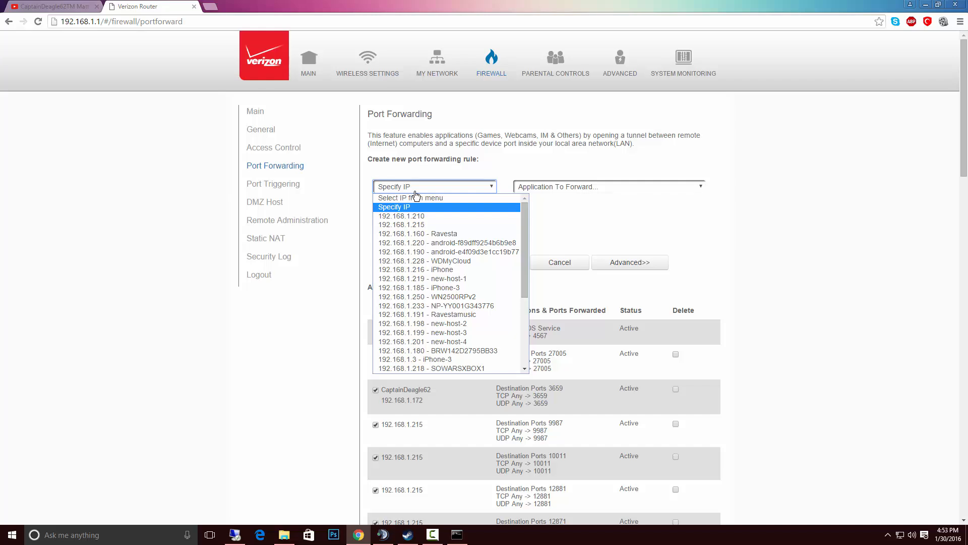
{"action": "mouse_move", "coordinate": [412, 174]}
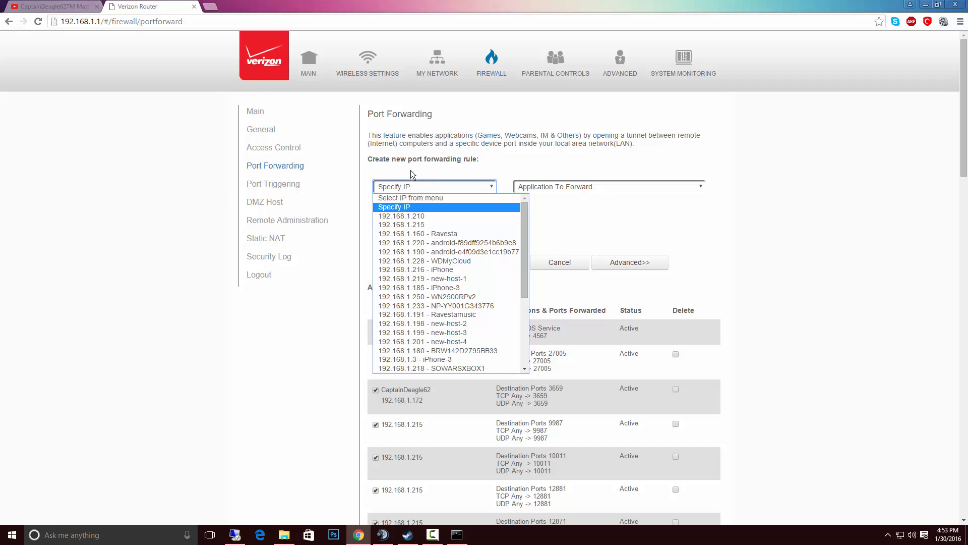
{"action": "mouse_move", "coordinate": [411, 198]}
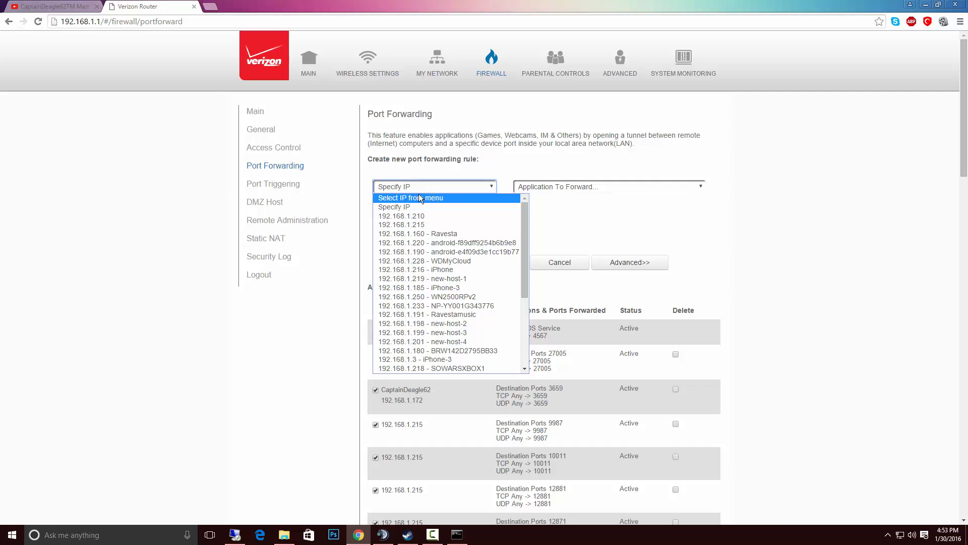
{"action": "left_click", "coordinate": [393, 206]}
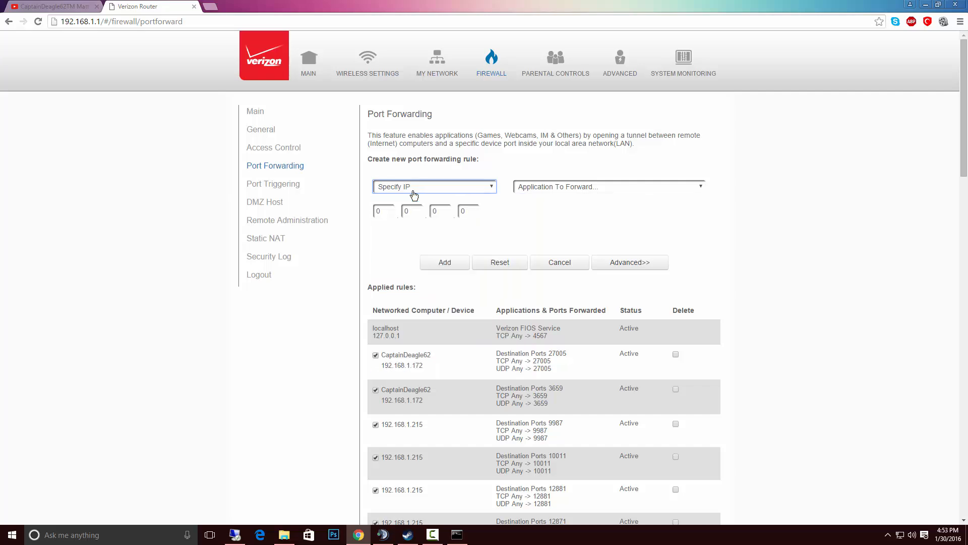
{"action": "left_click", "coordinate": [434, 186]}
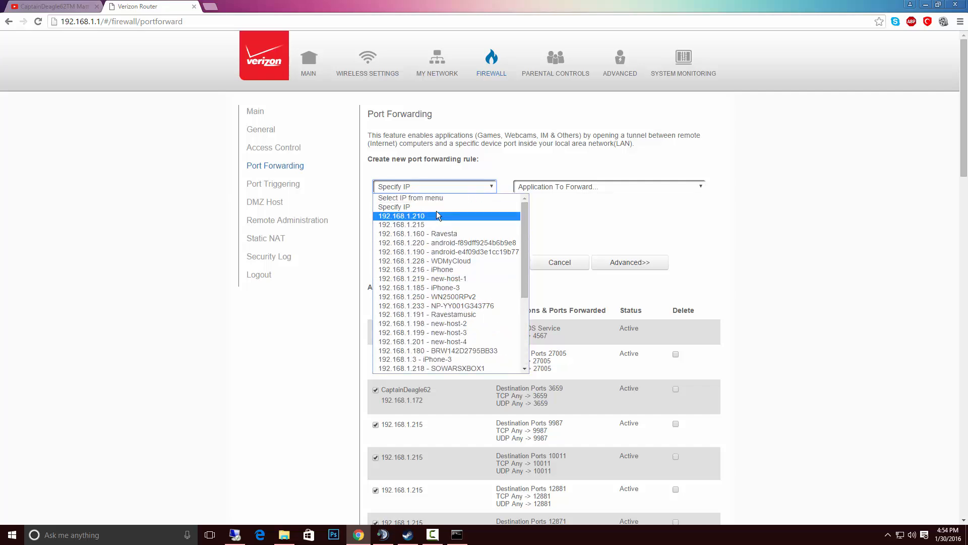
{"action": "mouse_move", "coordinate": [410, 198]}
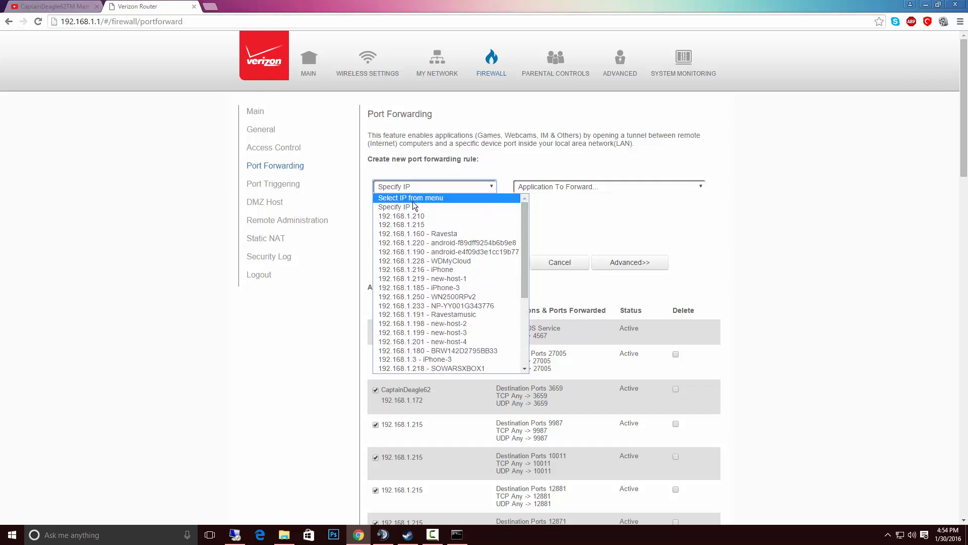
{"action": "left_click", "coordinate": [395, 205]}
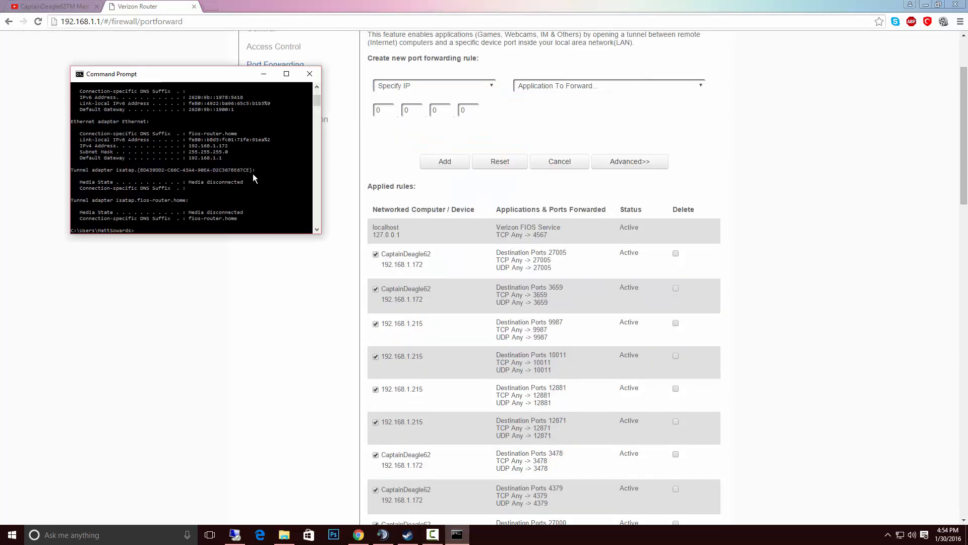
{"action": "mouse_move", "coordinate": [77, 152]}
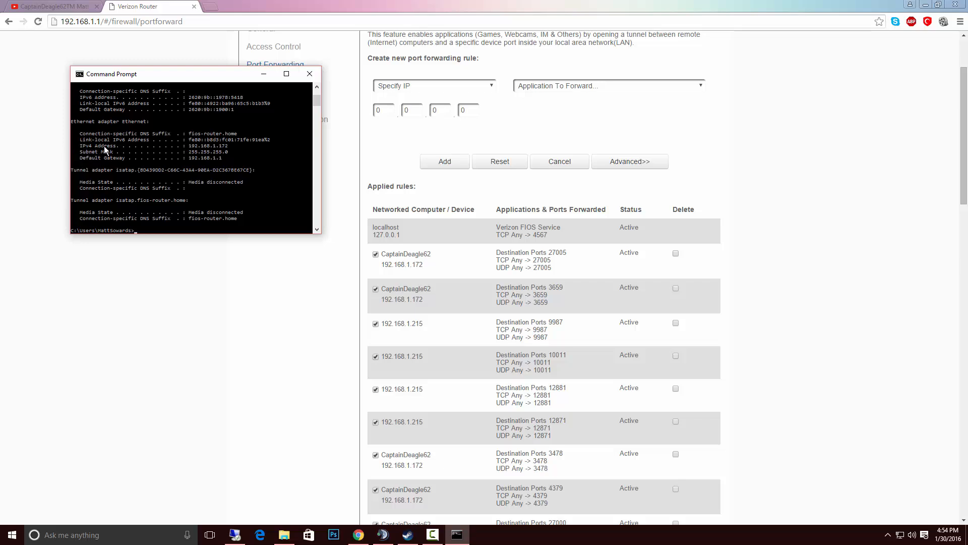
{"action": "mouse_move", "coordinate": [218, 153]}
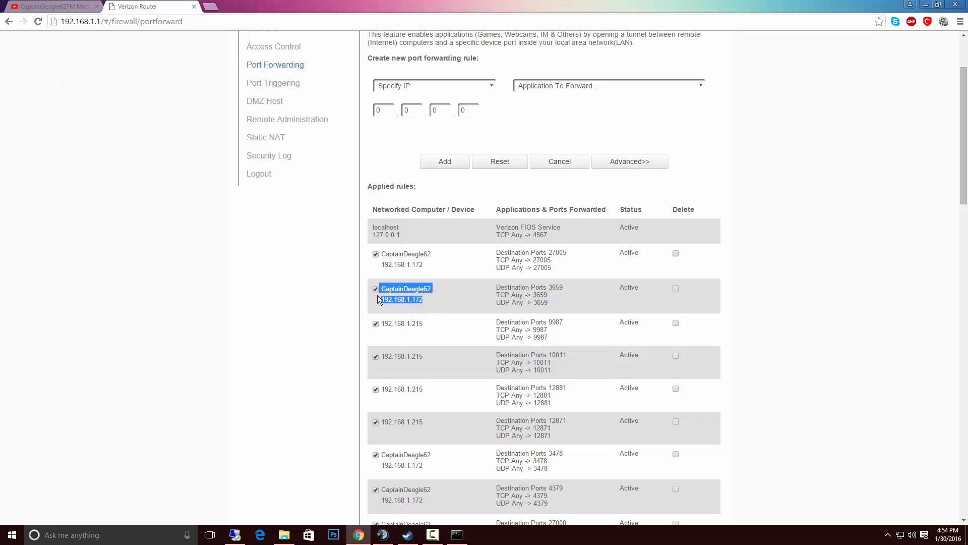
Enter 192.168.1.172 as the manually specified target IP
{"action": "left_click", "coordinate": [434, 85]}
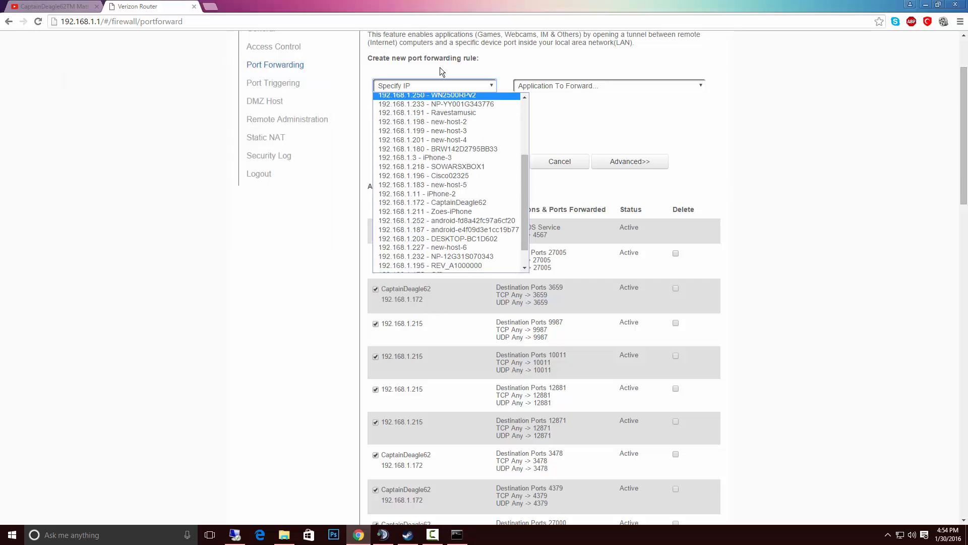
{"action": "left_click", "coordinate": [434, 85]}
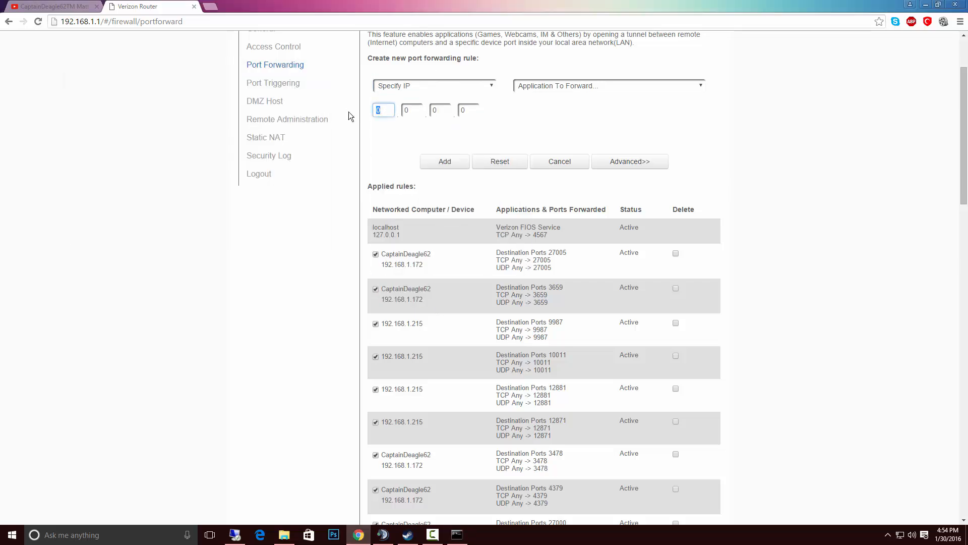
{"action": "type", "text": "192"}
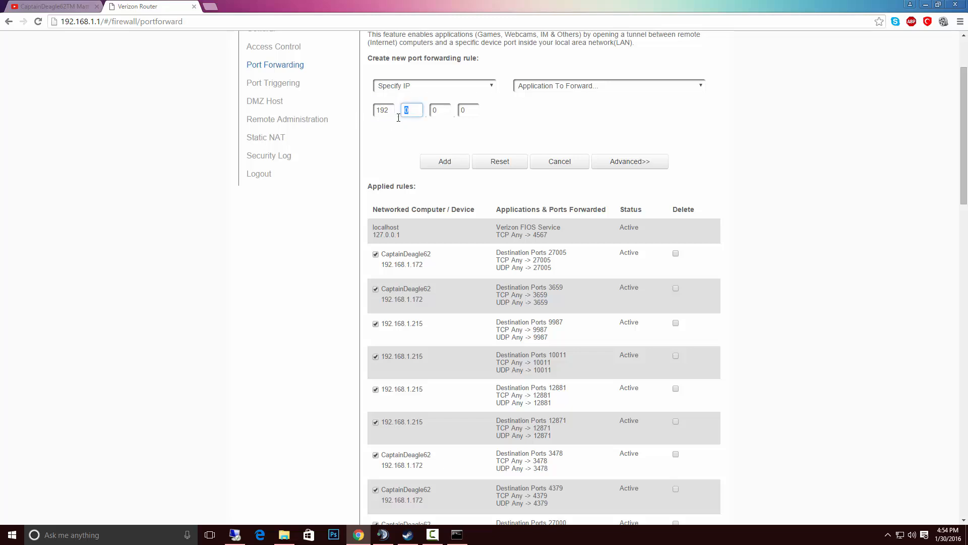
{"action": "type", "text": "168"}
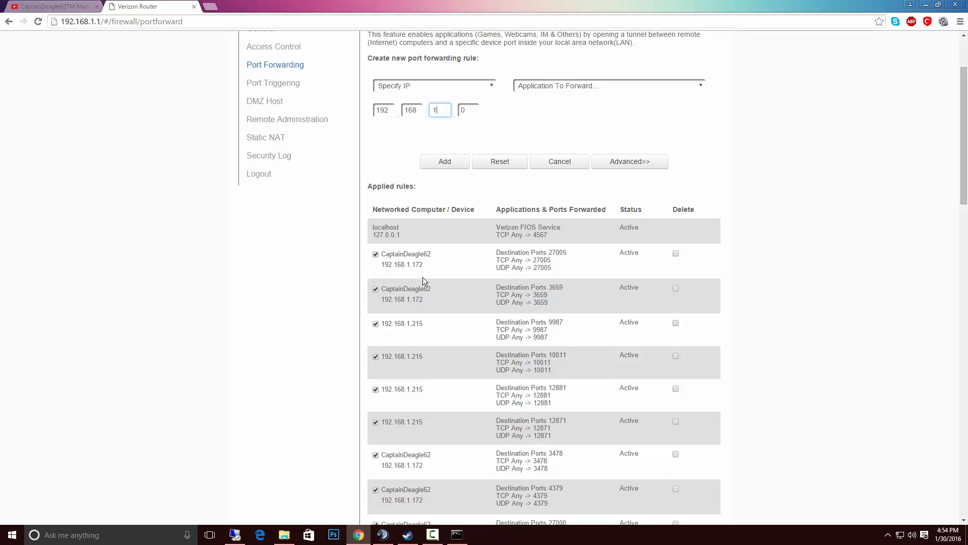
{"action": "type", "text": "17"}
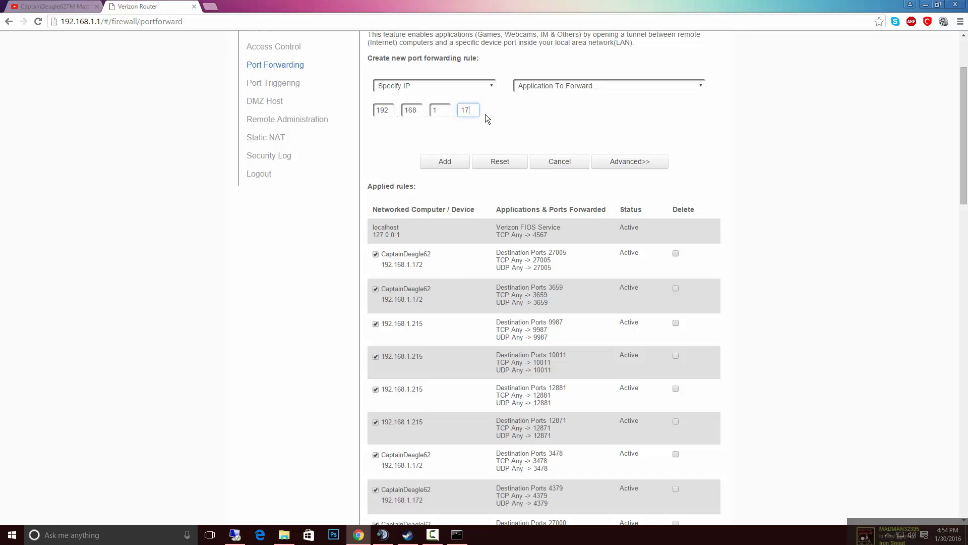
Set Application To Forward to Custom Ports with protocol Both TCP and UDP
{"action": "left_click", "coordinate": [607, 85]}
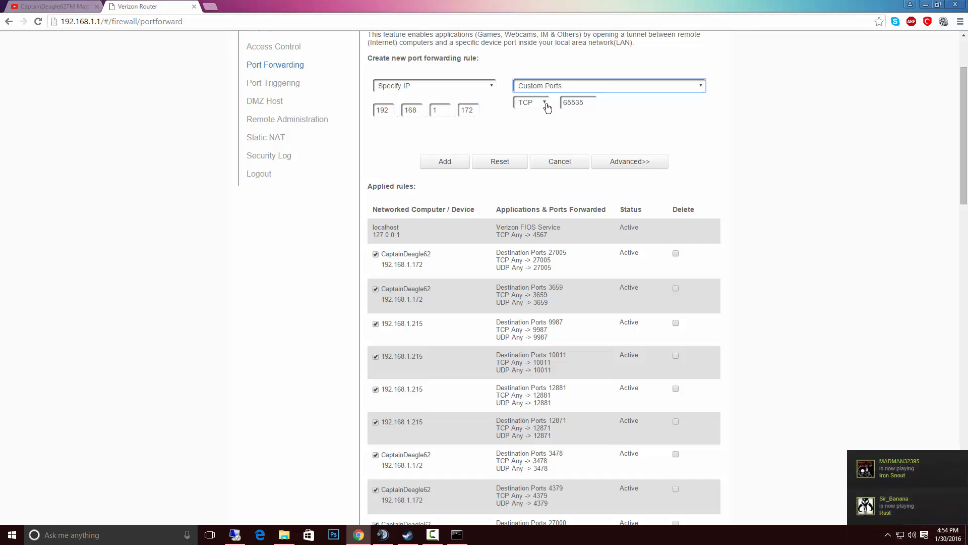
{"action": "left_click", "coordinate": [530, 102]}
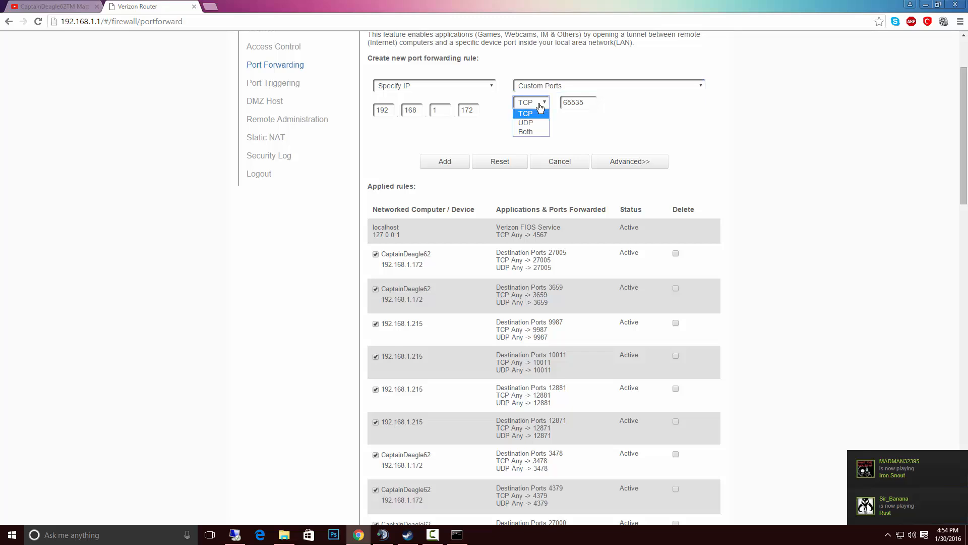
{"action": "mouse_move", "coordinate": [571, 98]}
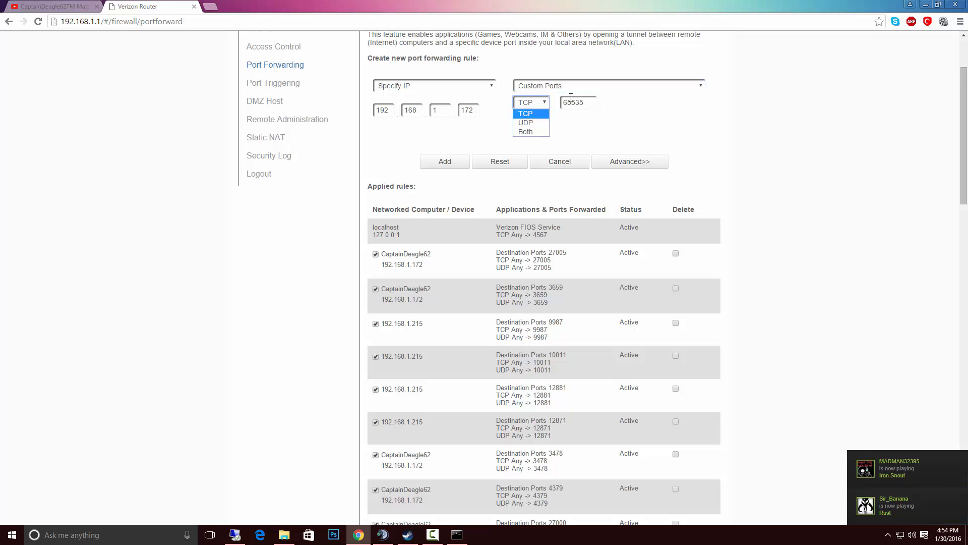
{"action": "left_click", "coordinate": [525, 122]}
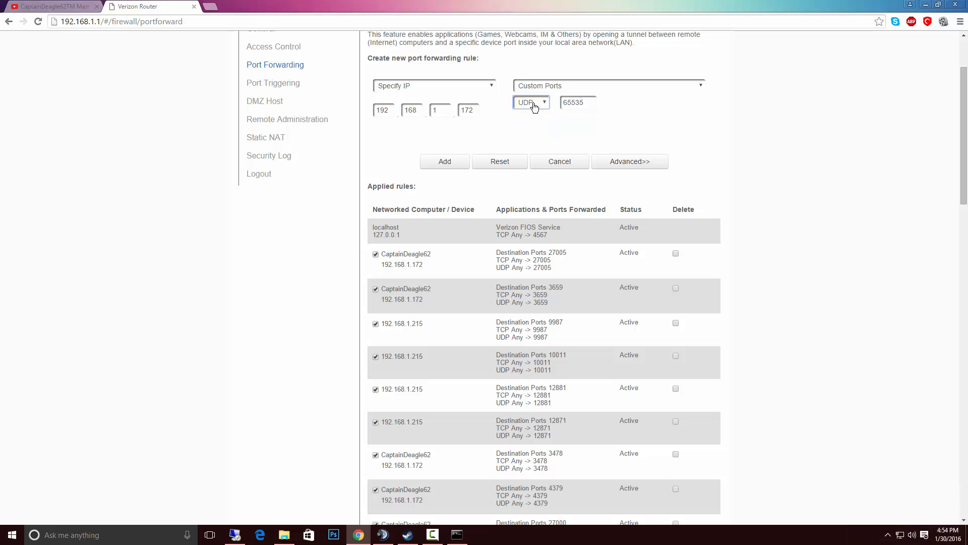
{"action": "left_click", "coordinate": [529, 102]}
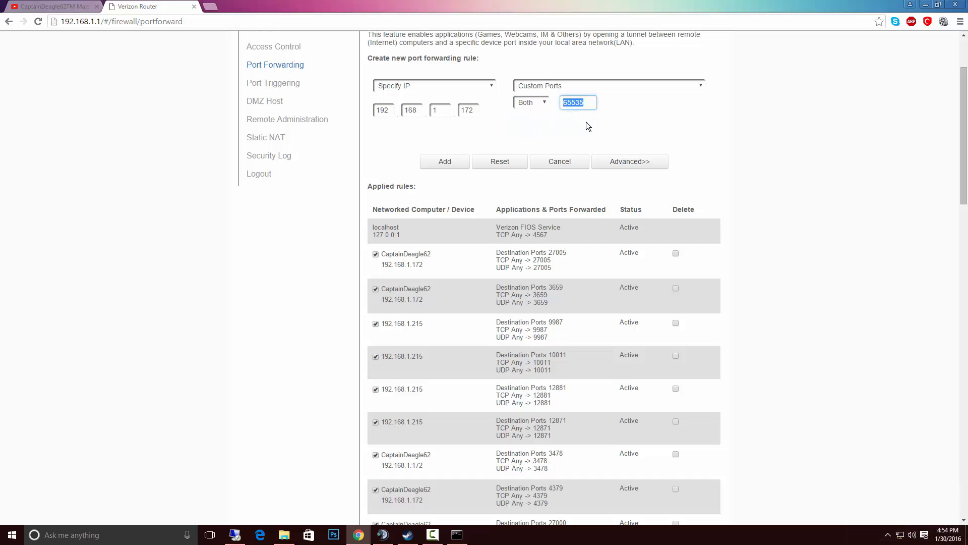
Review the list of applied forwarding rules
{"action": "scroll", "scroll_direction": "down", "scroll_amount": 3}
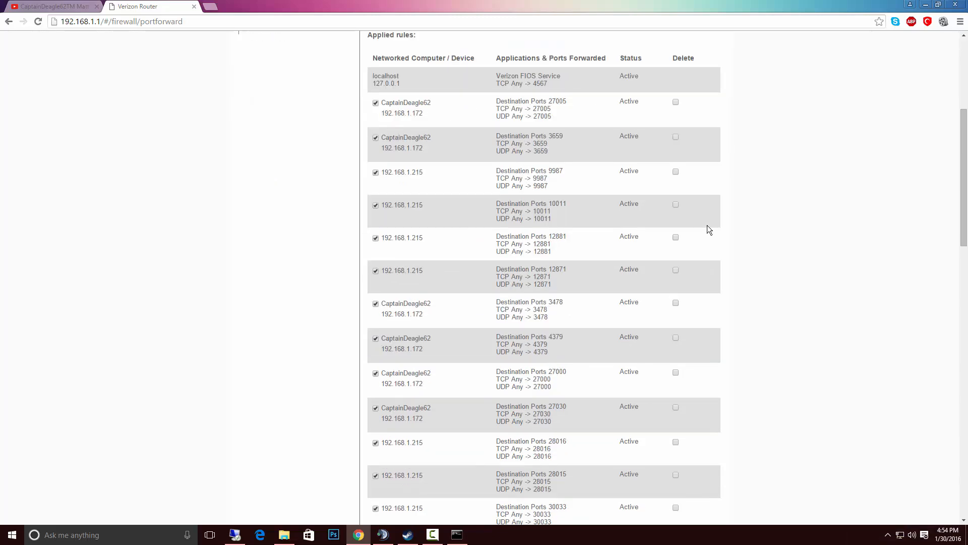
{"action": "scroll", "scroll_direction": "down", "scroll_amount": 3}
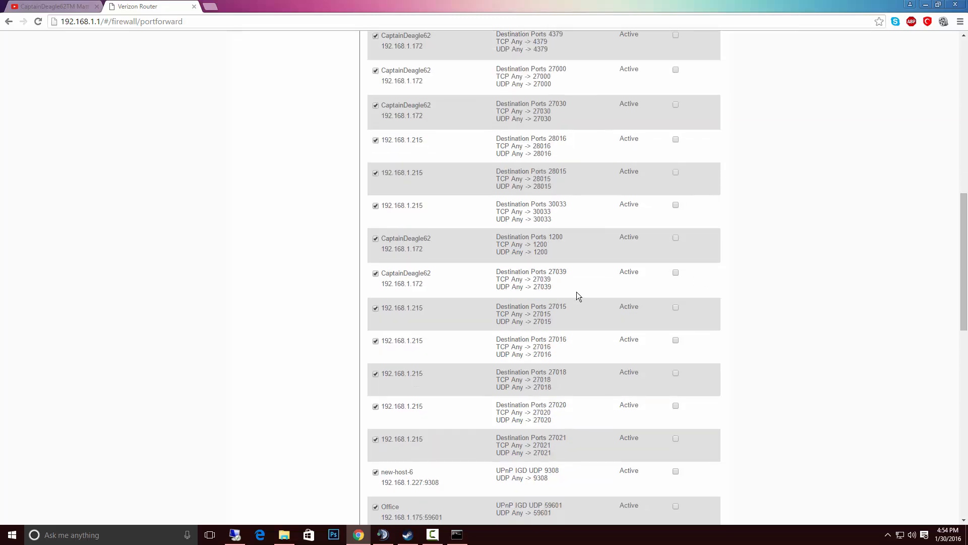
{"action": "scroll", "scroll_direction": "down", "scroll_amount": 3}
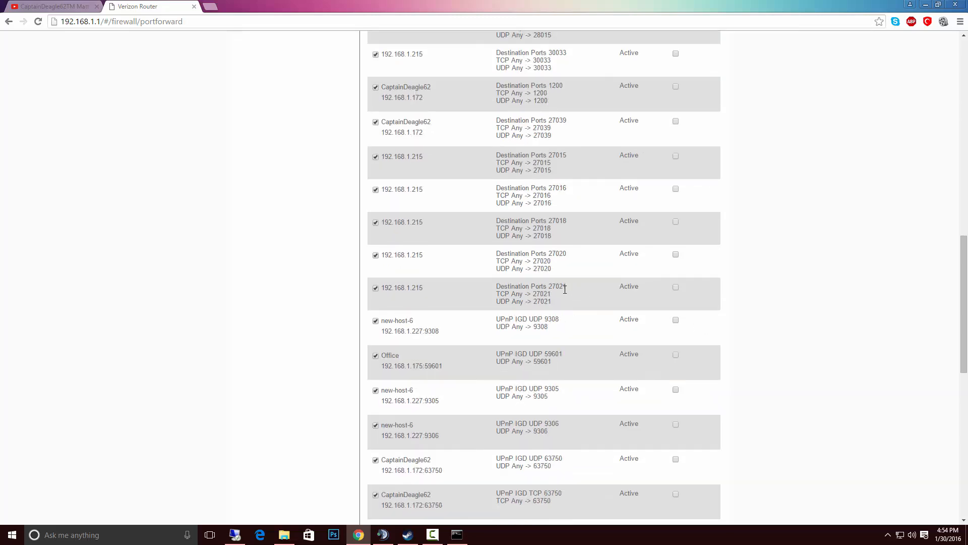
{"action": "mouse_move", "coordinate": [542, 317]}
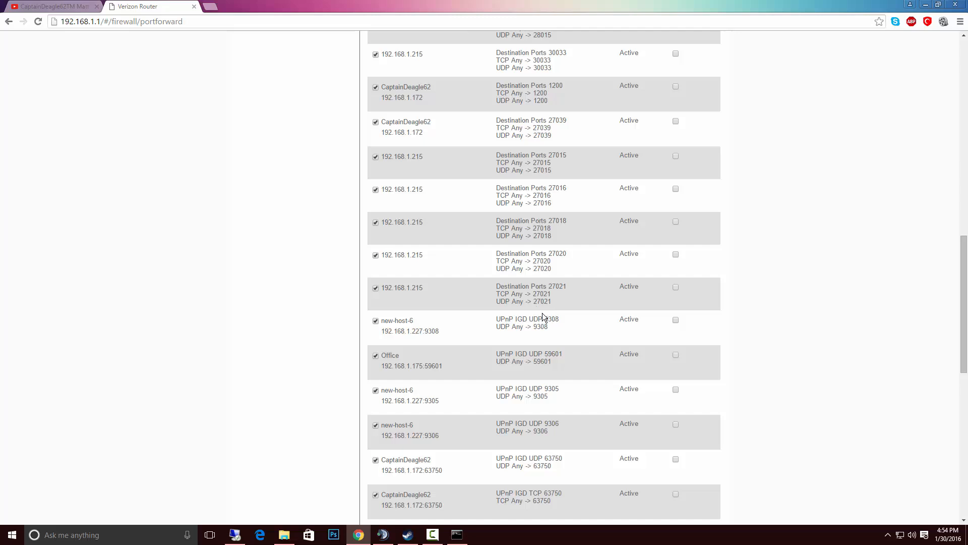
{"action": "scroll", "scroll_direction": "up", "scroll_amount": 3}
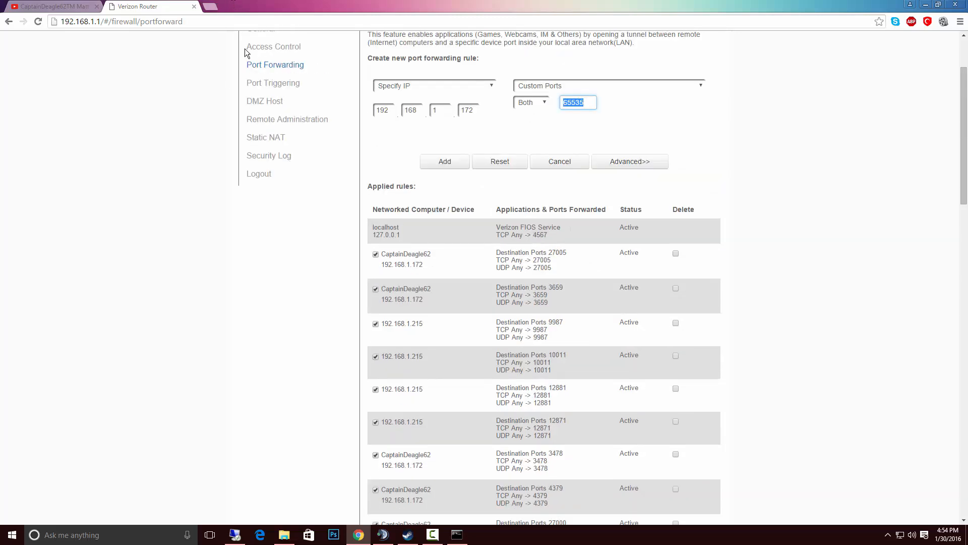
{"action": "scroll", "scroll_direction": "up", "scroll_amount": 3}
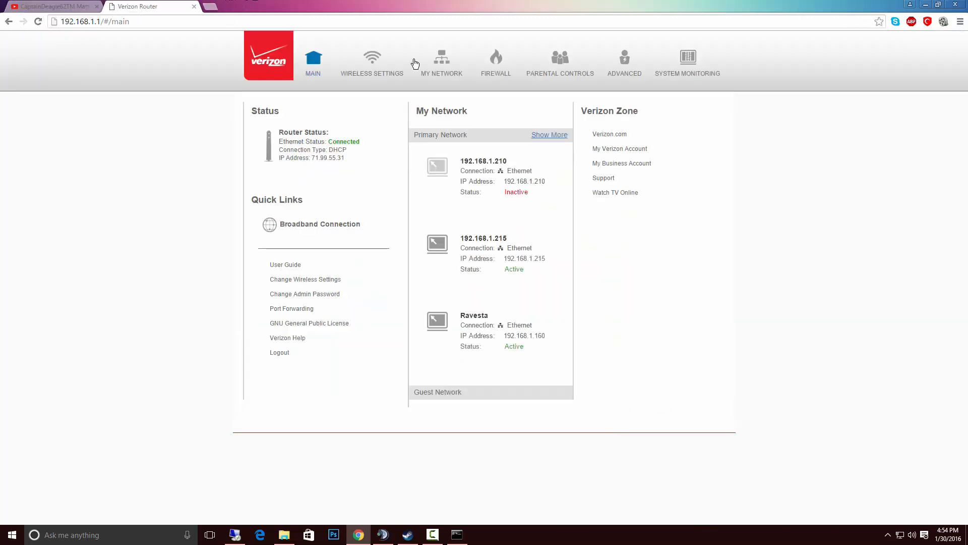
Reload Port Forwarding and target the new rule at 192.168.1.172 - CaptainDeagle62
{"action": "left_click", "coordinate": [491, 61]}
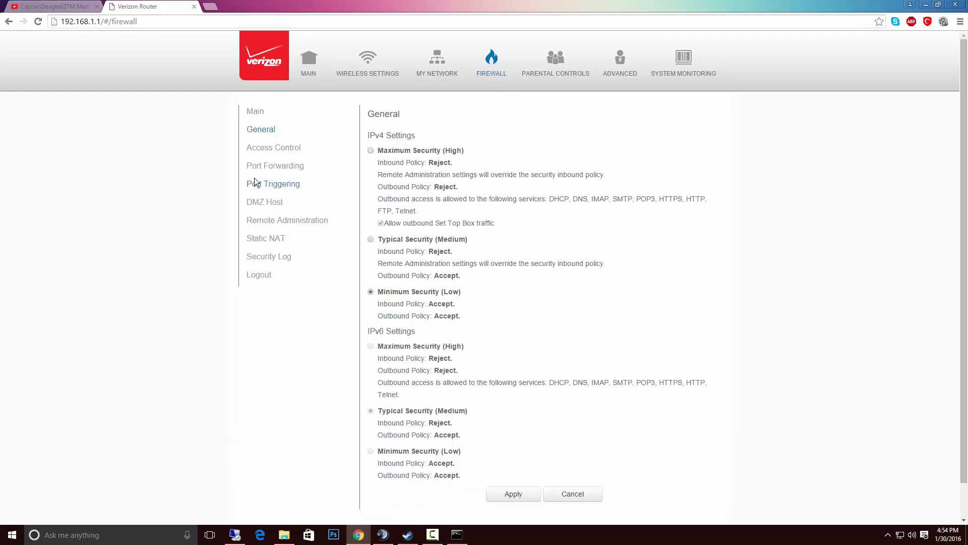
{"action": "left_click", "coordinate": [274, 164]}
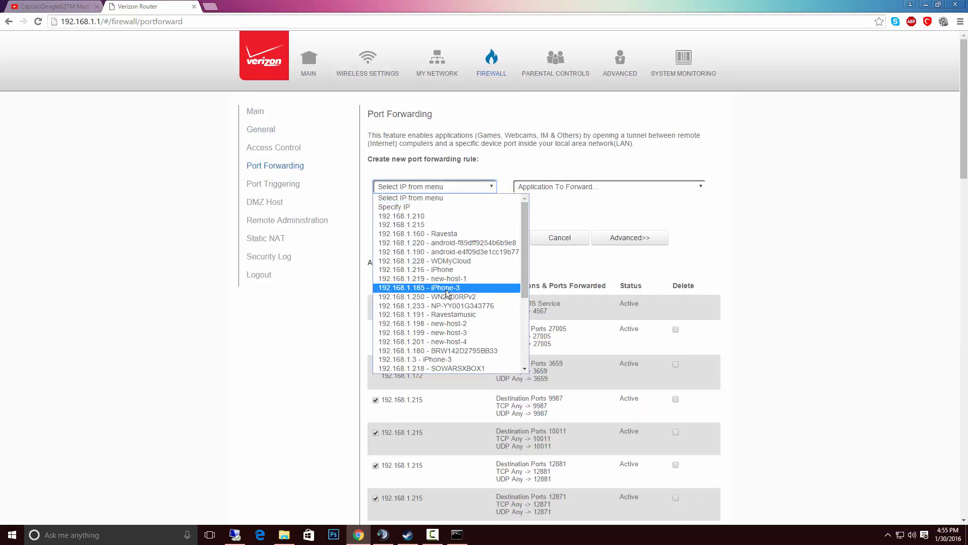
{"action": "scroll", "scroll_direction": "down", "scroll_amount": 3}
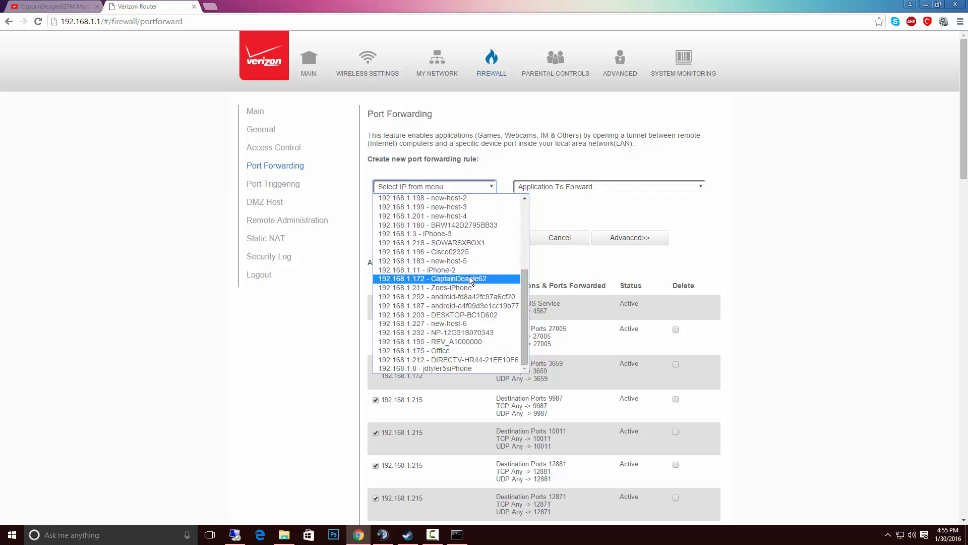
{"action": "left_click", "coordinate": [447, 278]}
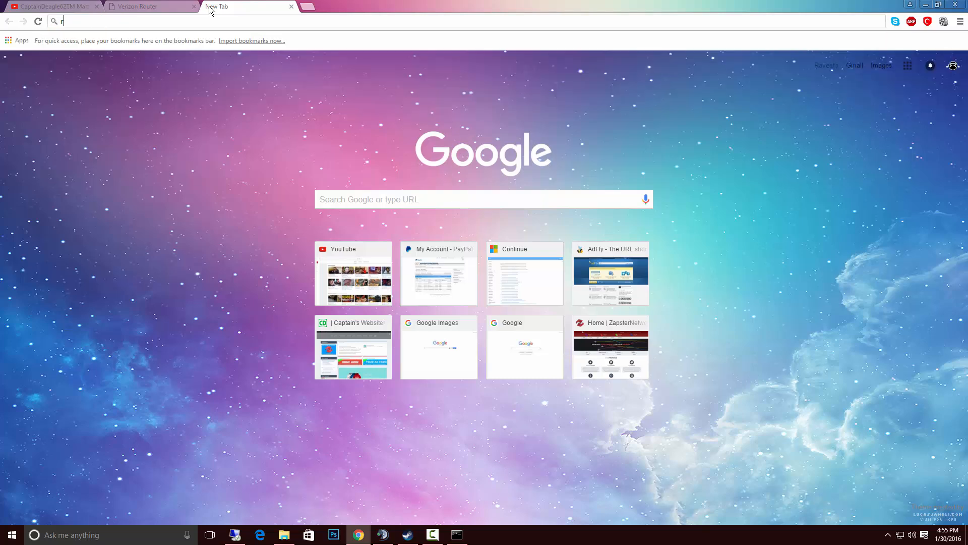
Find Rust's default port 28015 on the Valve Developer Community page and return to the router tab
{"action": "type", "text": "ust dedicated server"}
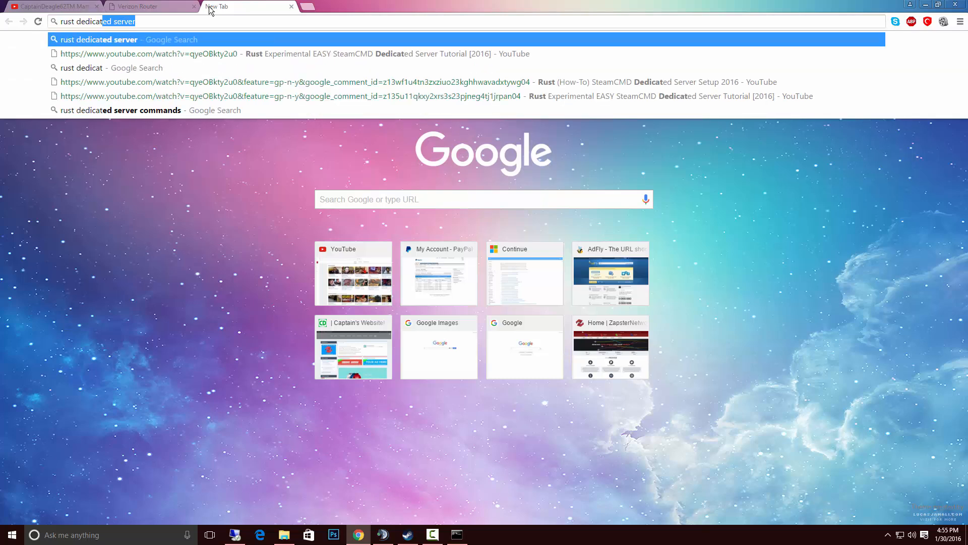
{"action": "key", "text": "Return"}
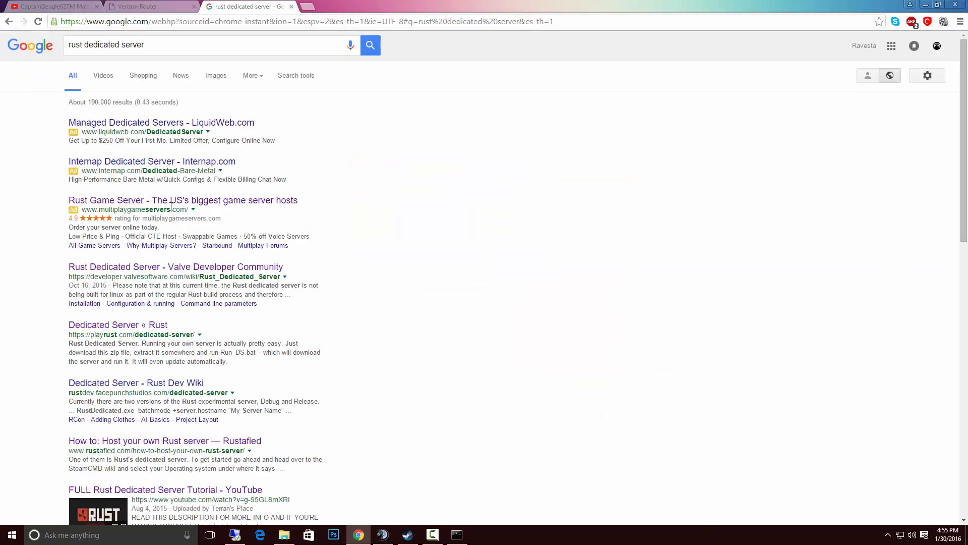
{"action": "left_click", "coordinate": [176, 266]}
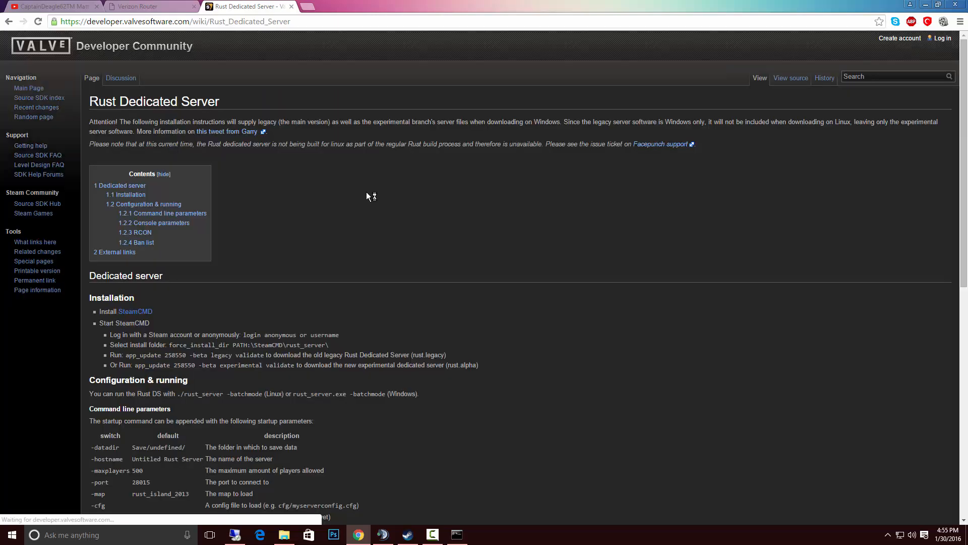
{"action": "scroll", "scroll_direction": "down", "scroll_amount": 3}
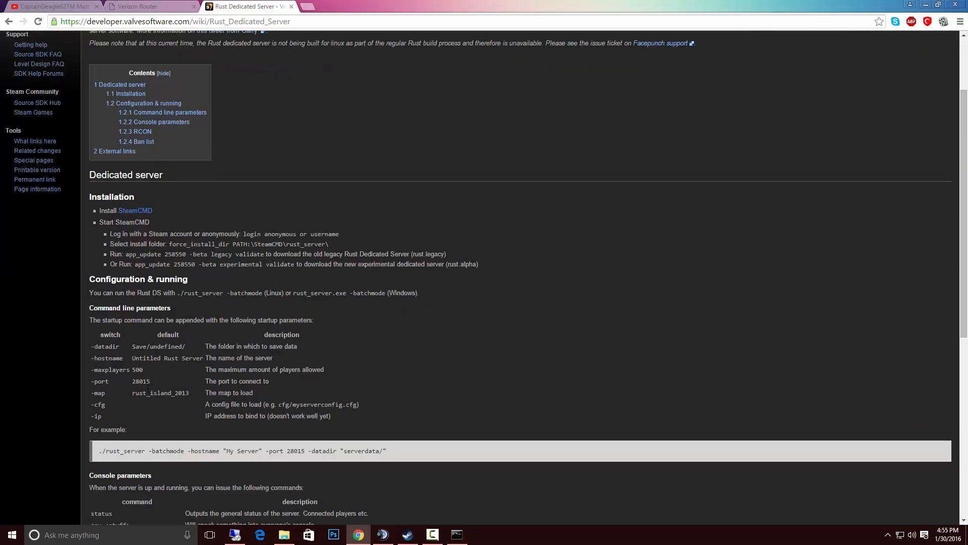
{"action": "double_click", "coordinate": [140, 381]}
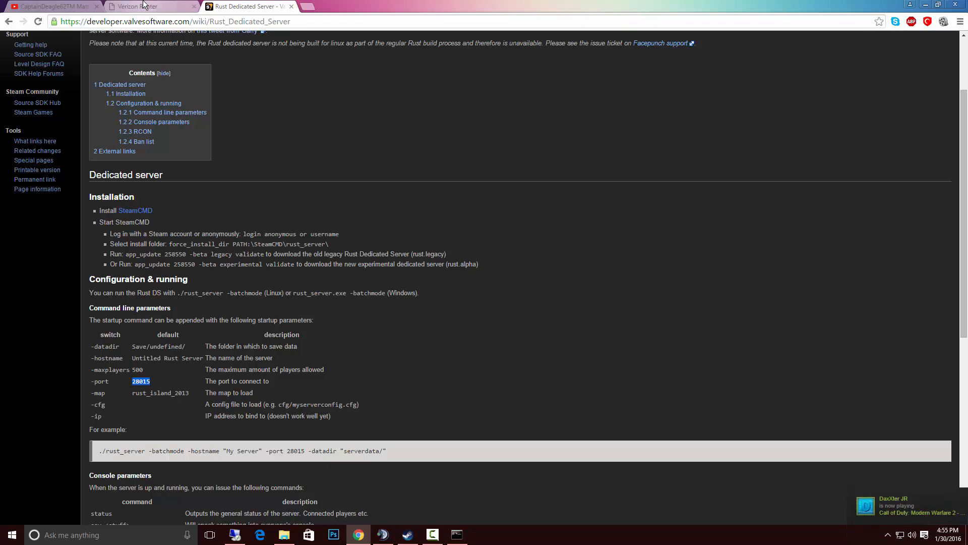
{"action": "left_click", "coordinate": [149, 6]}
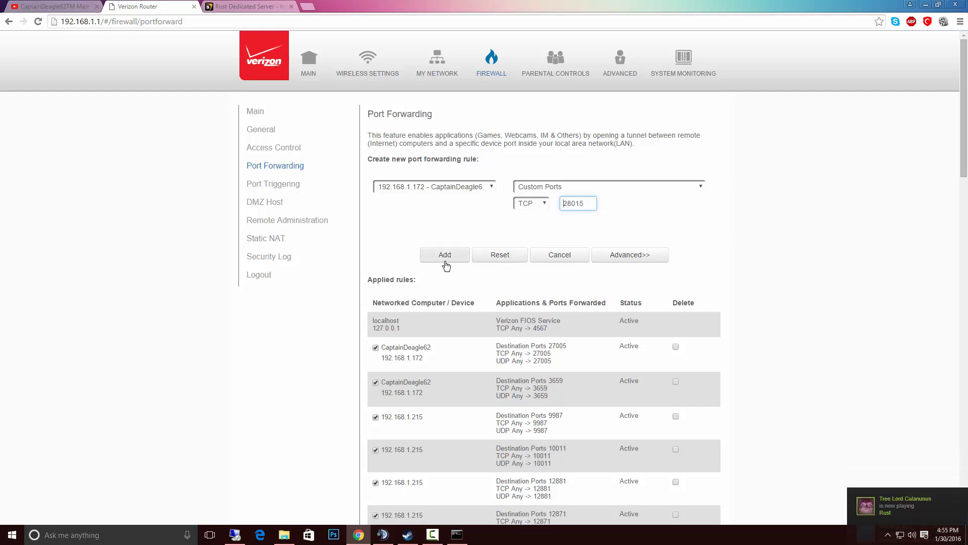
Add the port 28015 rule and set its protocol to both TCP and UDP
{"action": "left_click", "coordinate": [445, 254]}
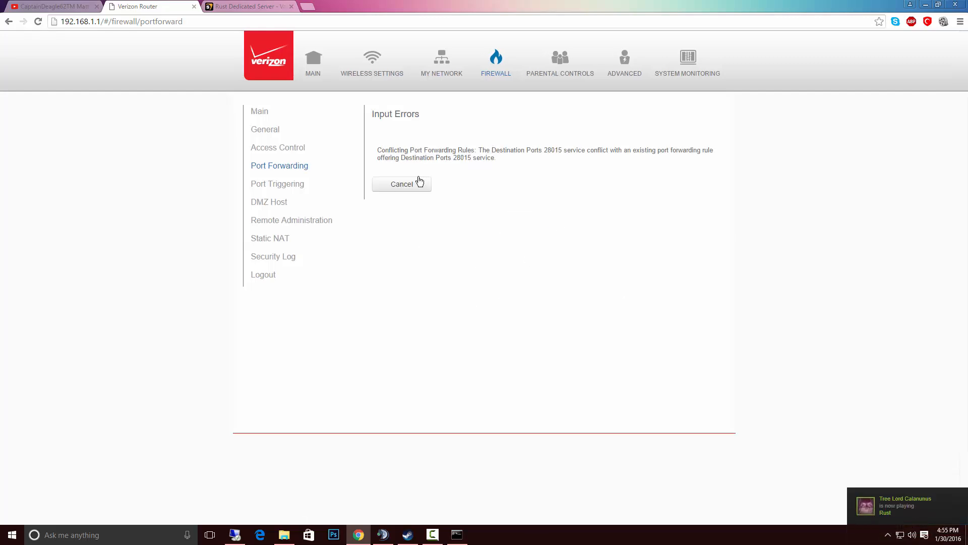
{"action": "left_click", "coordinate": [401, 184]}
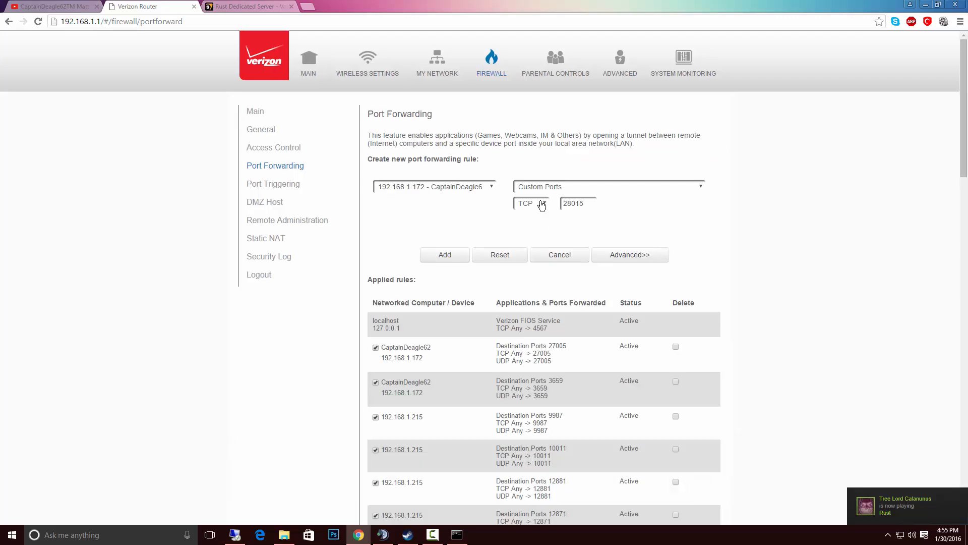
{"action": "left_click", "coordinate": [530, 202]}
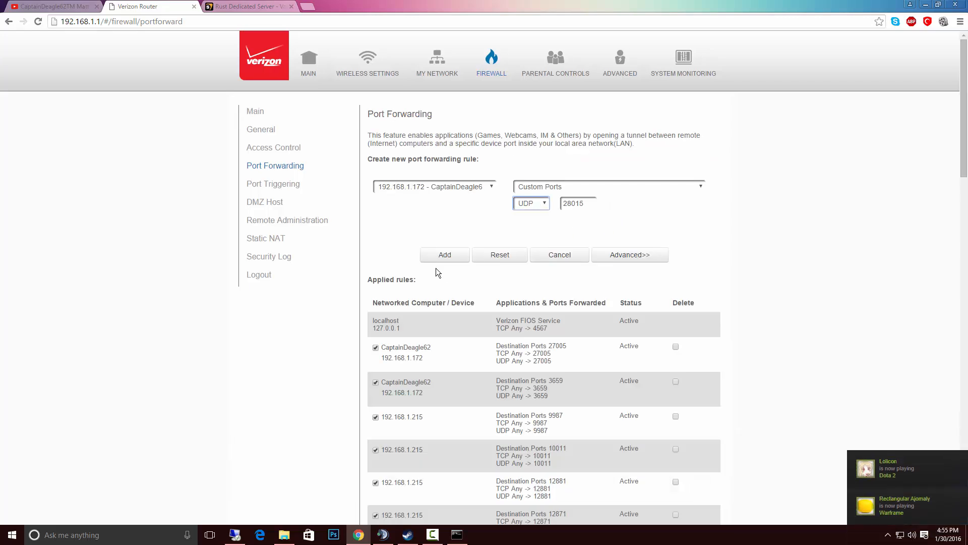
{"action": "left_click", "coordinate": [573, 203]}
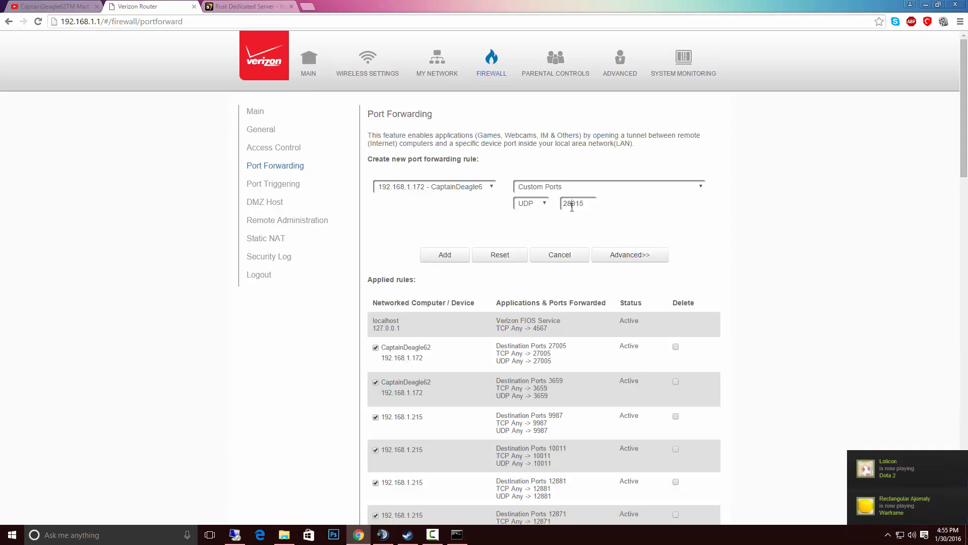
{"action": "left_click", "coordinate": [530, 203]}
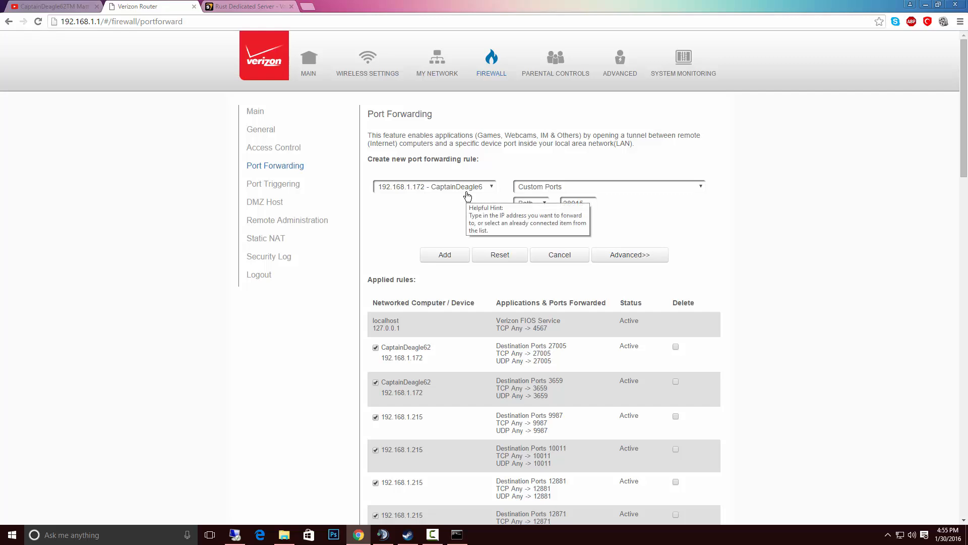
{"action": "mouse_move", "coordinate": [458, 190]}
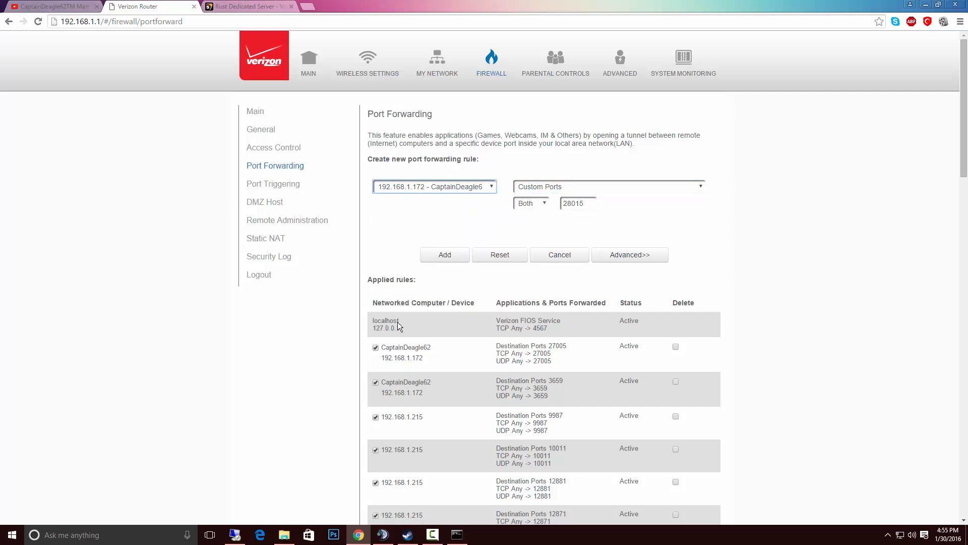
Bring up the ipconfig output showing this PC's IPv4 address 192.168.1.172
{"action": "left_click", "coordinate": [456, 535]}
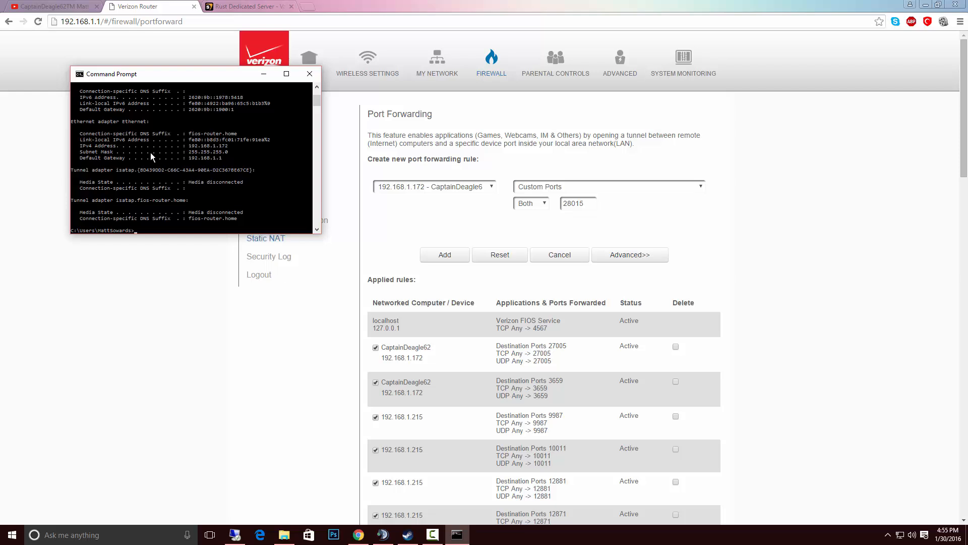
{"action": "mouse_move", "coordinate": [84, 153]}
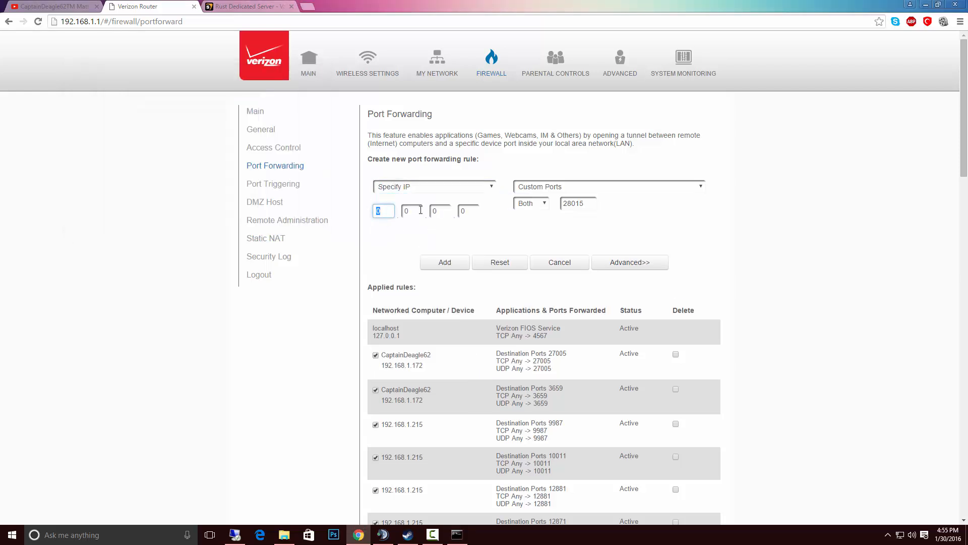
{"action": "mouse_move", "coordinate": [390, 266]}
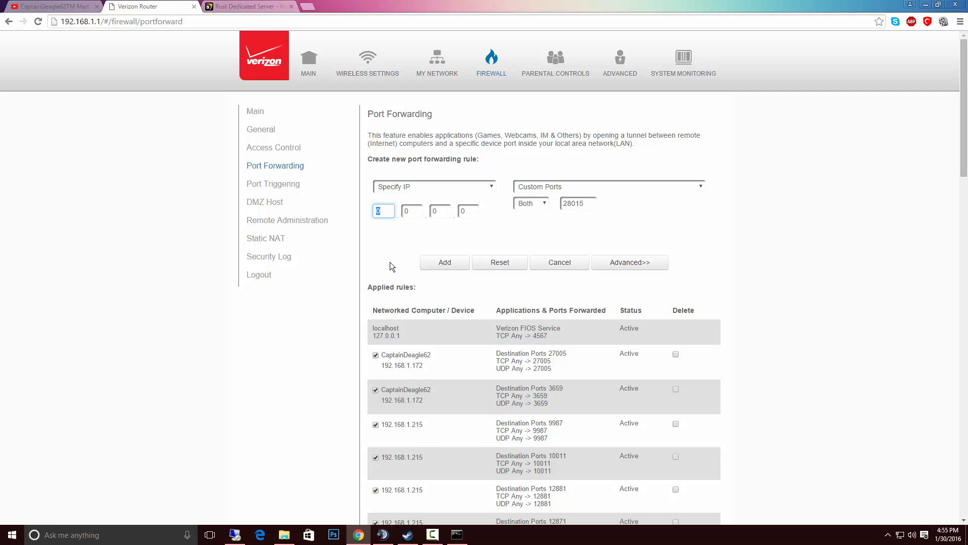
{"action": "left_click", "coordinate": [457, 535]}
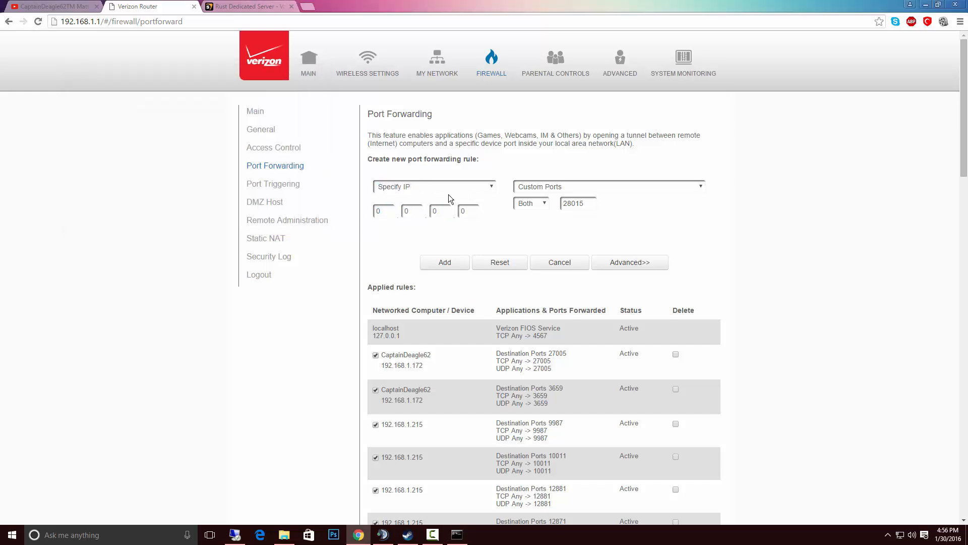
{"action": "left_click", "coordinate": [607, 185]}
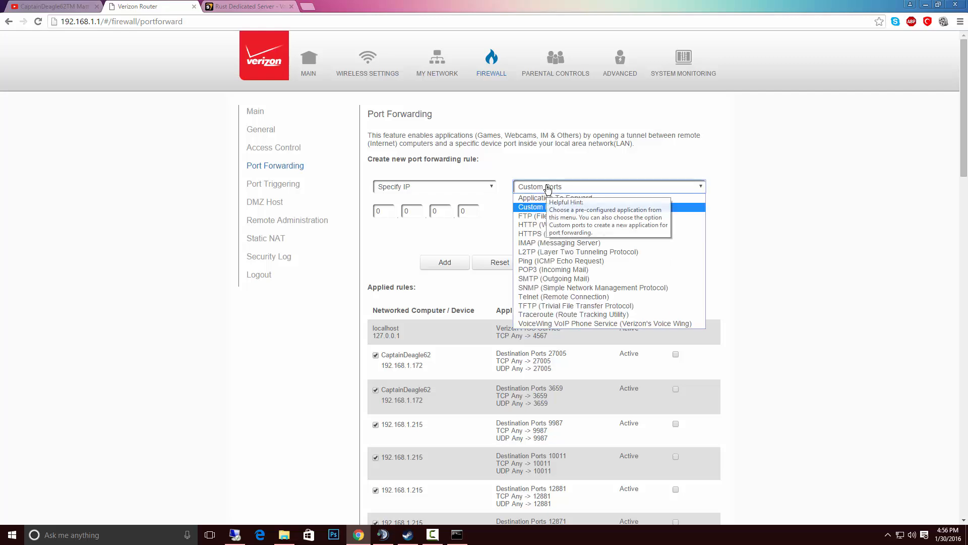
{"action": "left_click", "coordinate": [529, 206]}
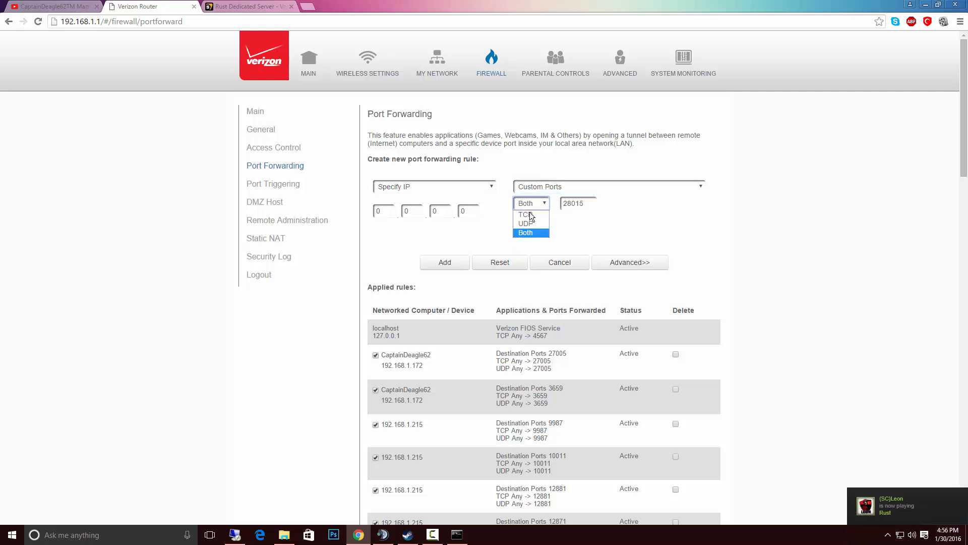
{"action": "mouse_move", "coordinate": [524, 214]}
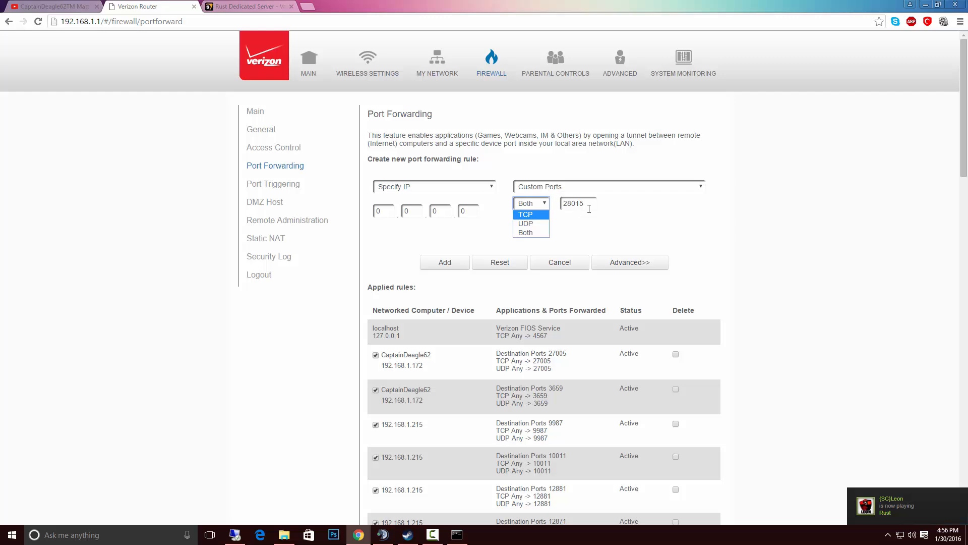
{"action": "left_click", "coordinate": [247, 6]}
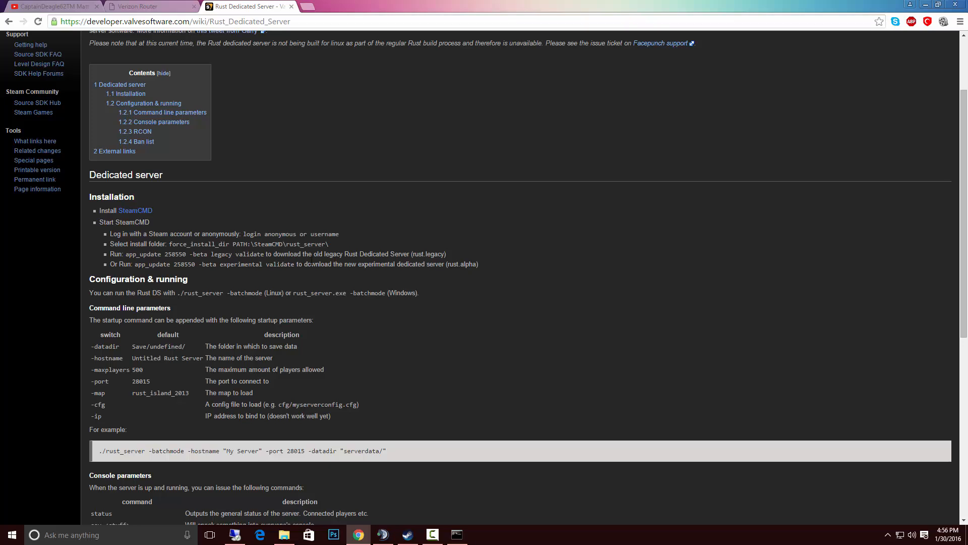
Confirm the wiki's default Rust port 28015 against the port field of the router's new rule
{"action": "double_click", "coordinate": [139, 382]}
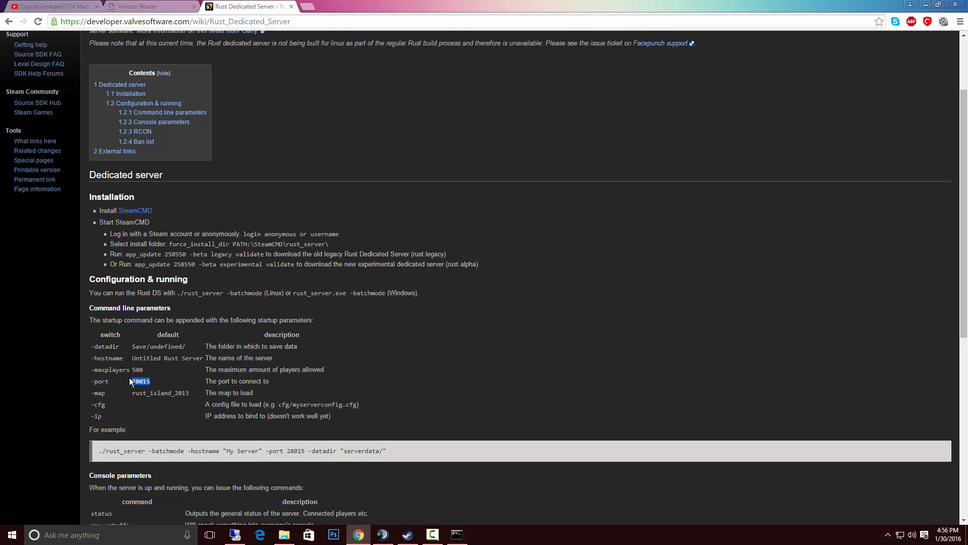
{"action": "left_click", "coordinate": [149, 6]}
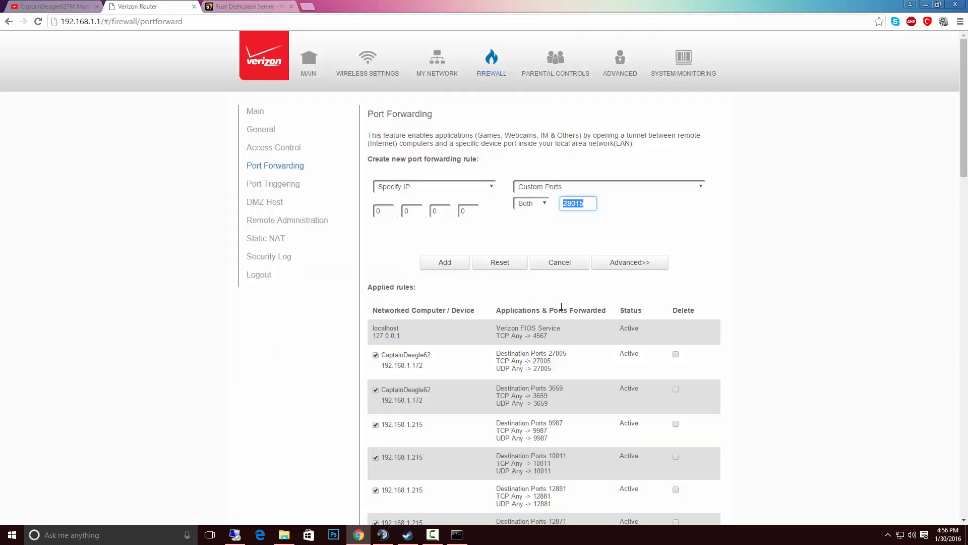
{"action": "left_click", "coordinate": [577, 203]}
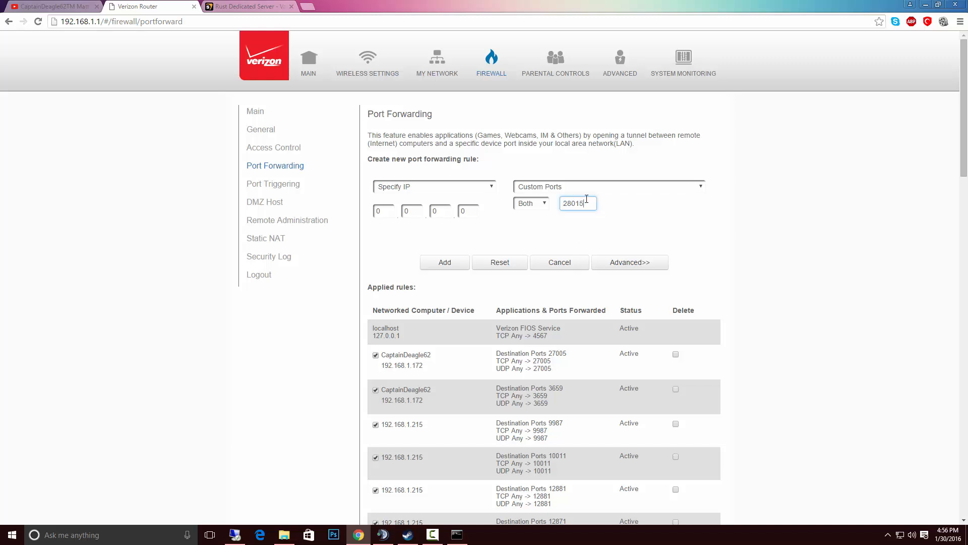
{"action": "left_click", "coordinate": [248, 6]}
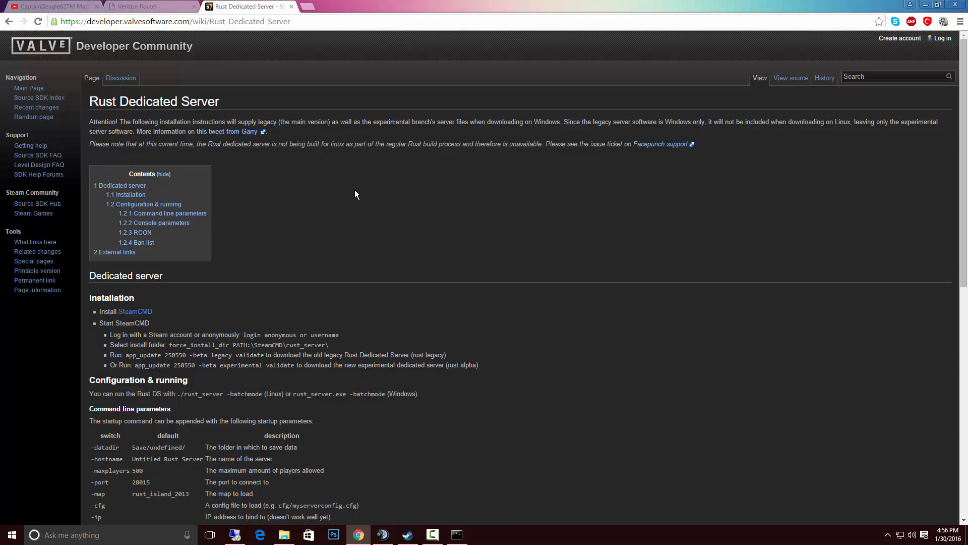
{"action": "left_click", "coordinate": [136, 7]}
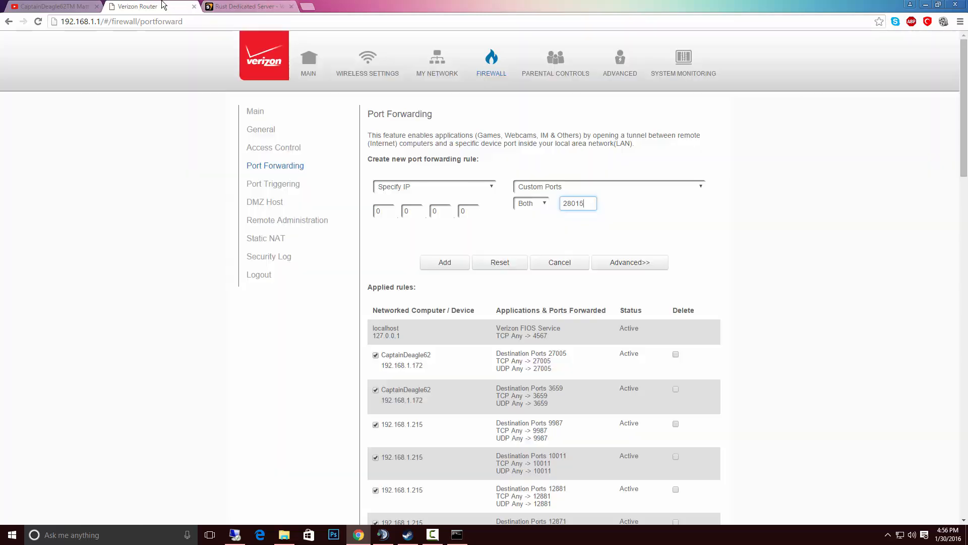
{"action": "triple_click", "coordinate": [577, 203]}
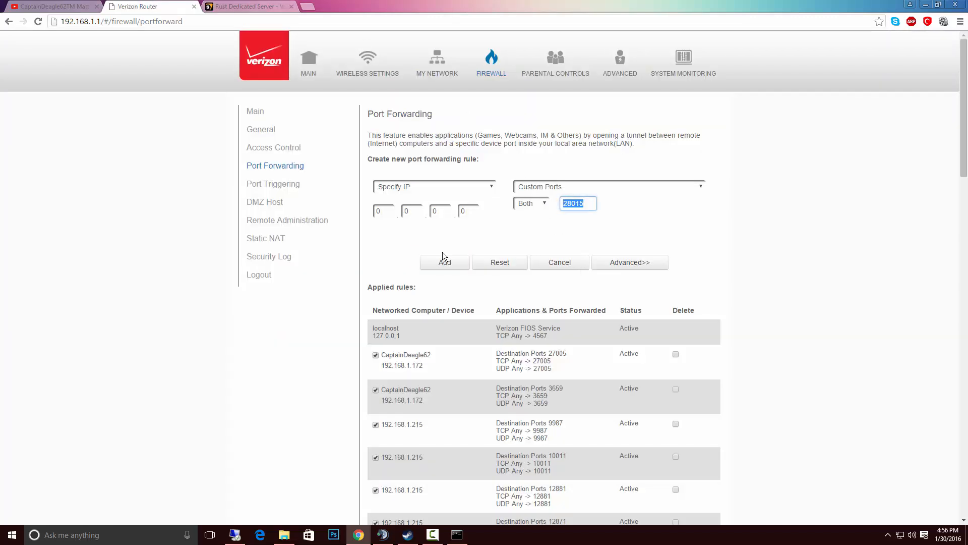
Review the applied rules list, then bring up the Servers page on captaindeagle.com
{"action": "scroll", "scroll_direction": "down", "scroll_amount": 3}
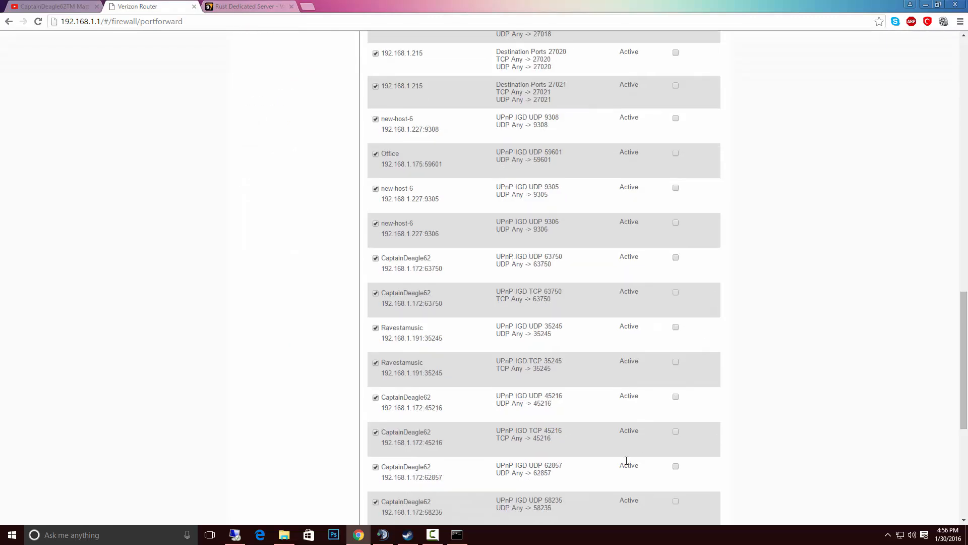
{"action": "scroll", "scroll_direction": "down", "scroll_amount": 3}
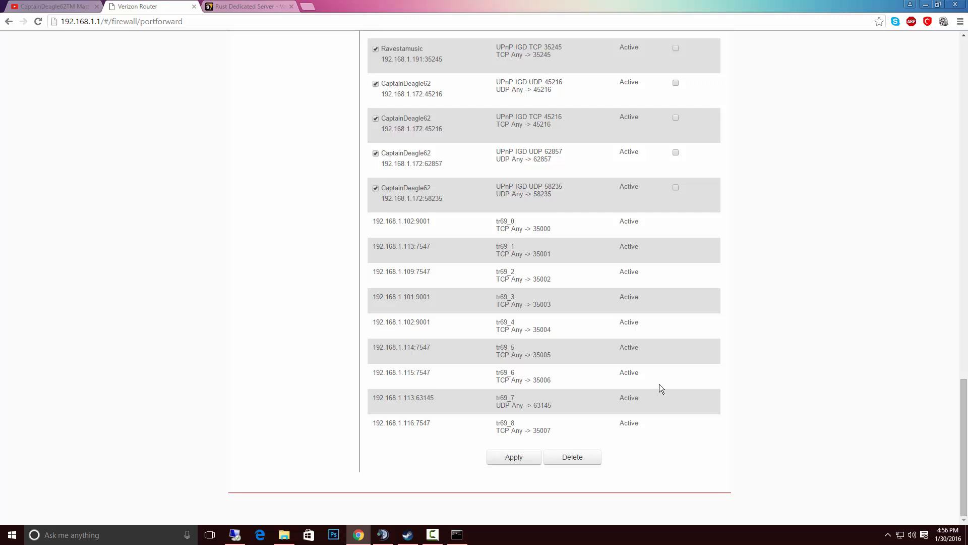
{"action": "scroll", "scroll_direction": "up", "scroll_amount": 3}
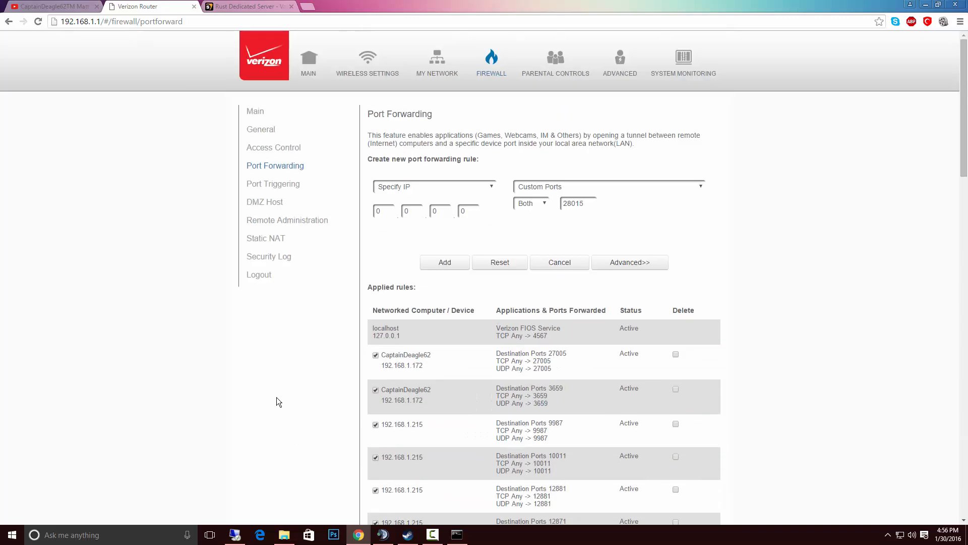
{"action": "mouse_move", "coordinate": [344, 361]}
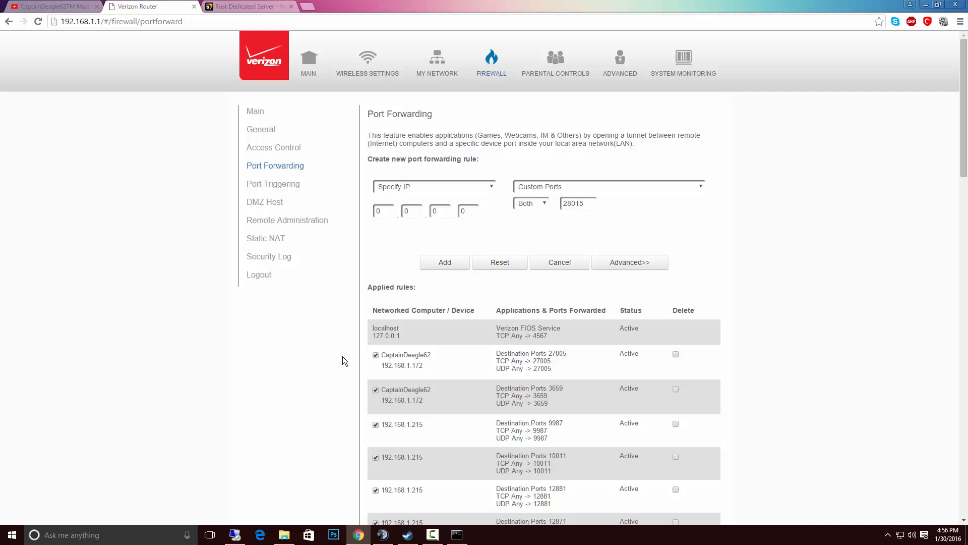
{"action": "mouse_move", "coordinate": [326, 339]}
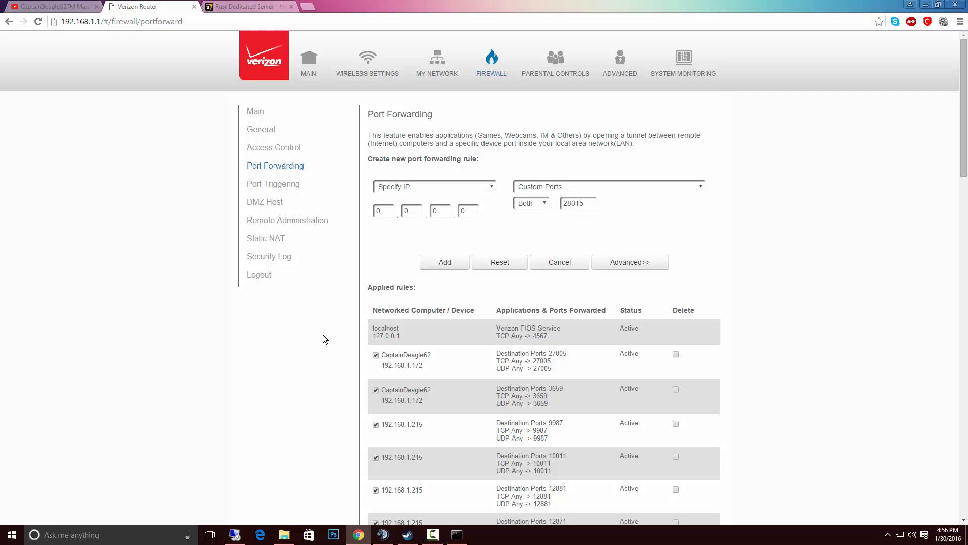
{"action": "left_click", "coordinate": [306, 7]}
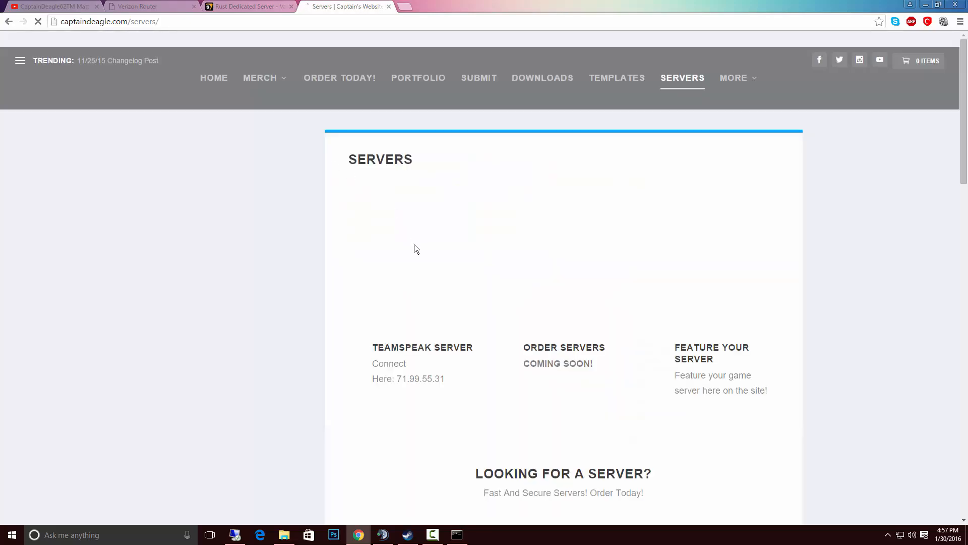
Follow the Servers page link to the Dank Rust server's listing on rust-servers.net
{"action": "scroll", "scroll_direction": "down", "scroll_amount": 3}
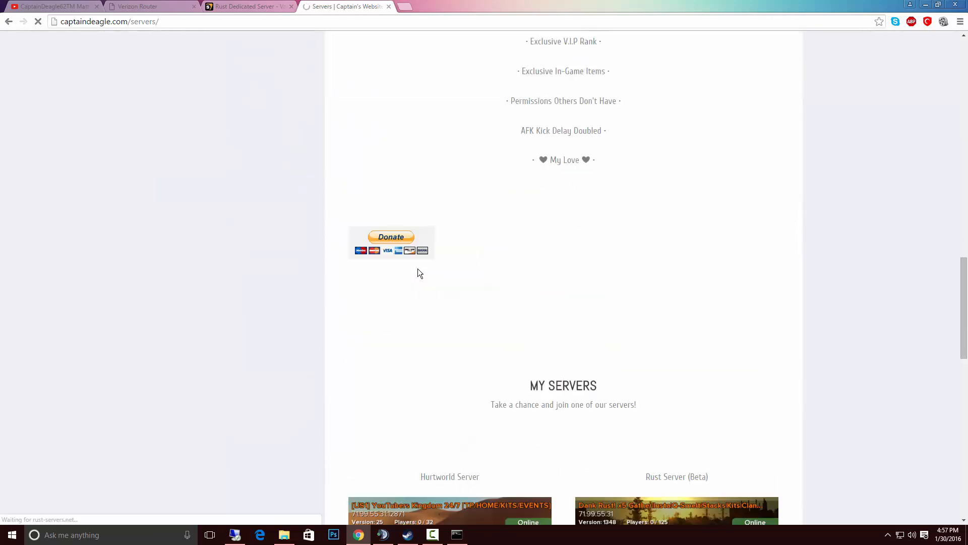
{"action": "scroll", "scroll_direction": "down", "scroll_amount": 3}
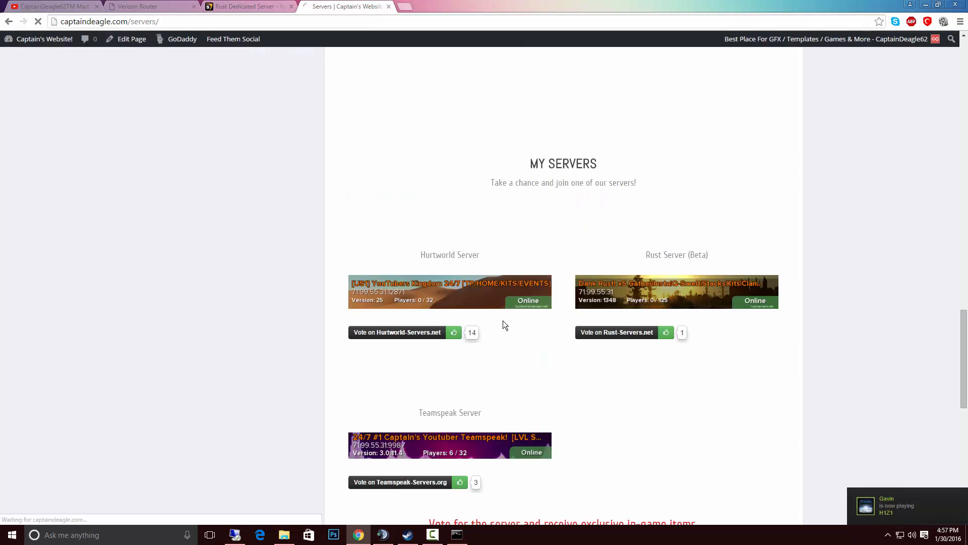
{"action": "scroll", "scroll_direction": "up", "scroll_amount": 3}
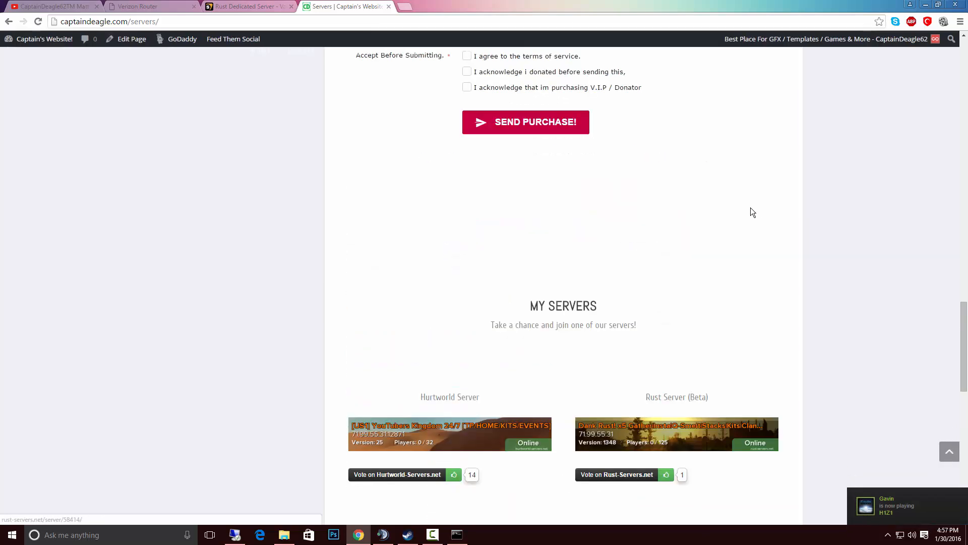
{"action": "scroll", "scroll_direction": "down", "scroll_amount": 3}
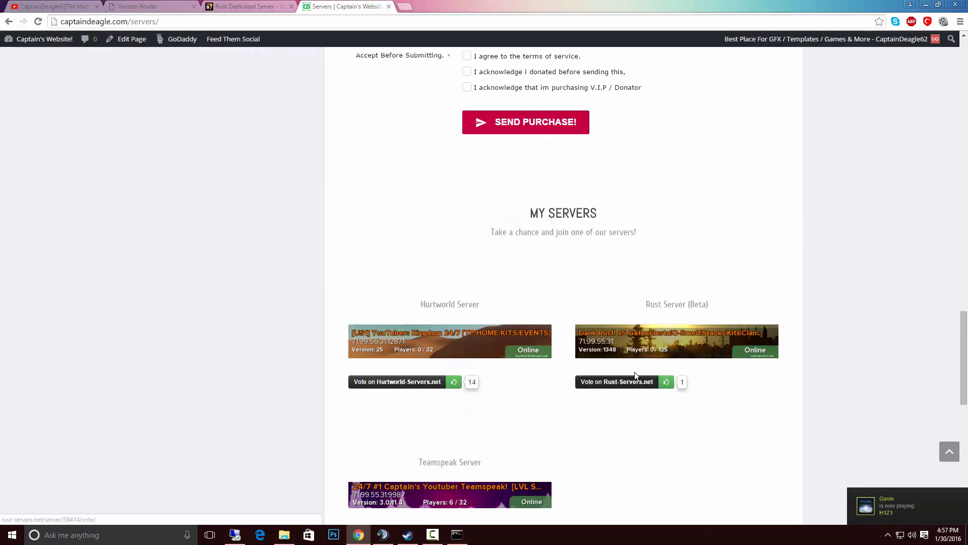
{"action": "scroll", "scroll_direction": "down", "scroll_amount": 3}
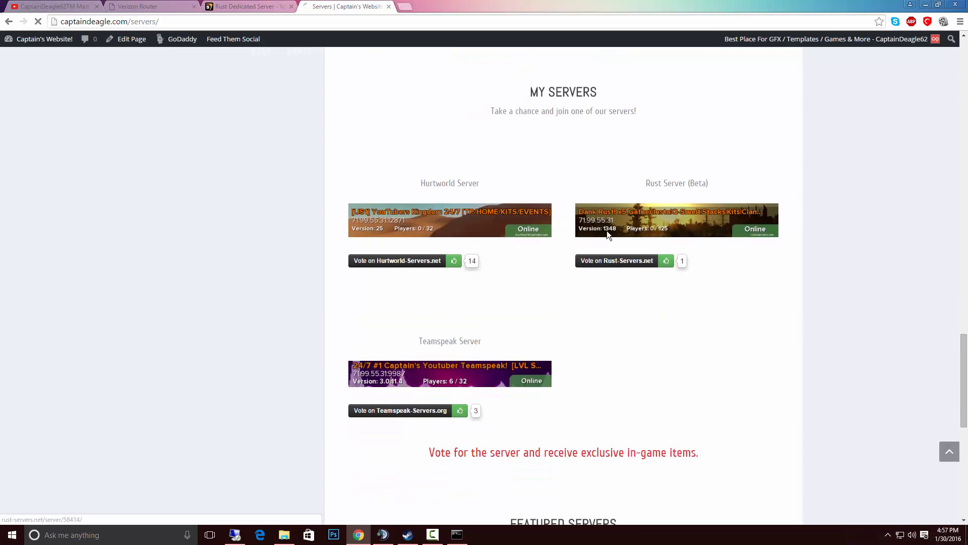
{"action": "left_click", "coordinate": [676, 220]}
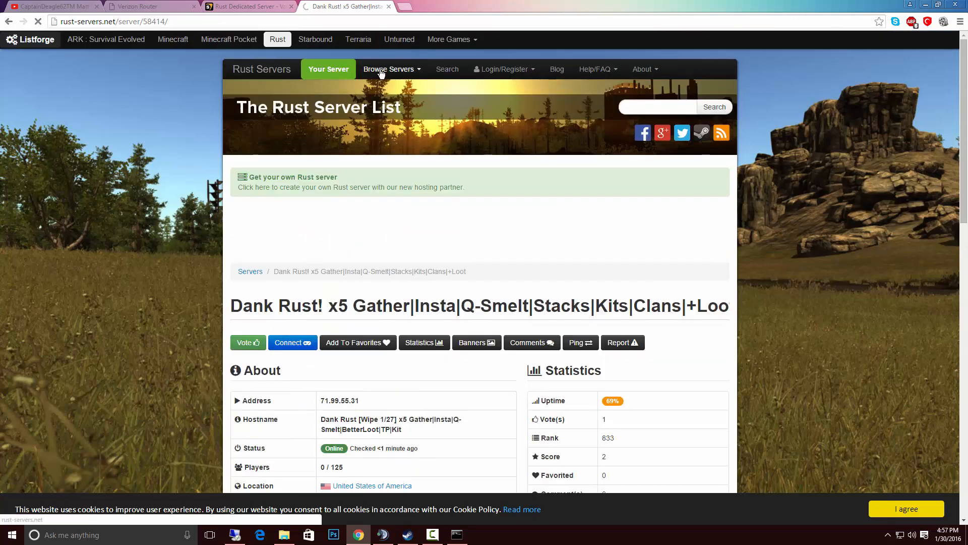
{"action": "mouse_move", "coordinate": [243, 152]}
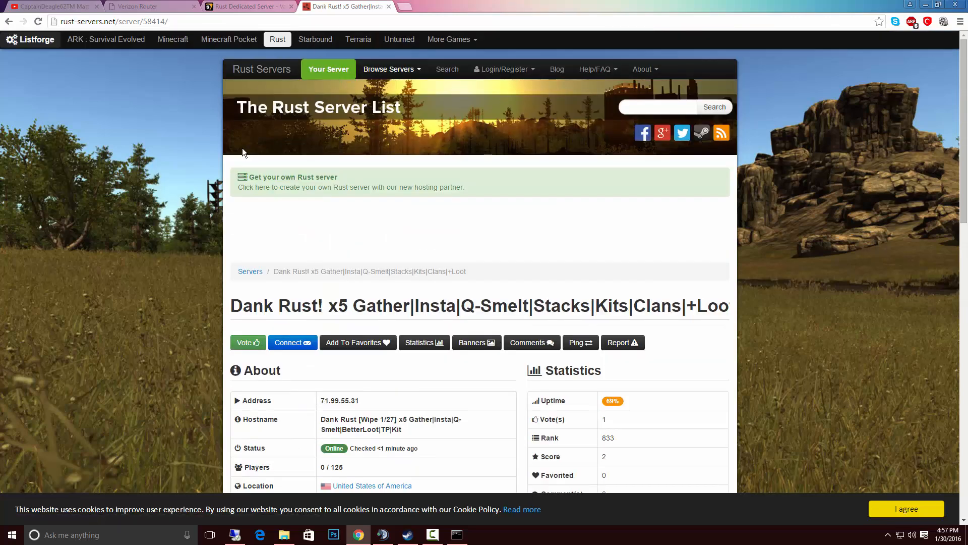
{"action": "mouse_move", "coordinate": [343, 92]}
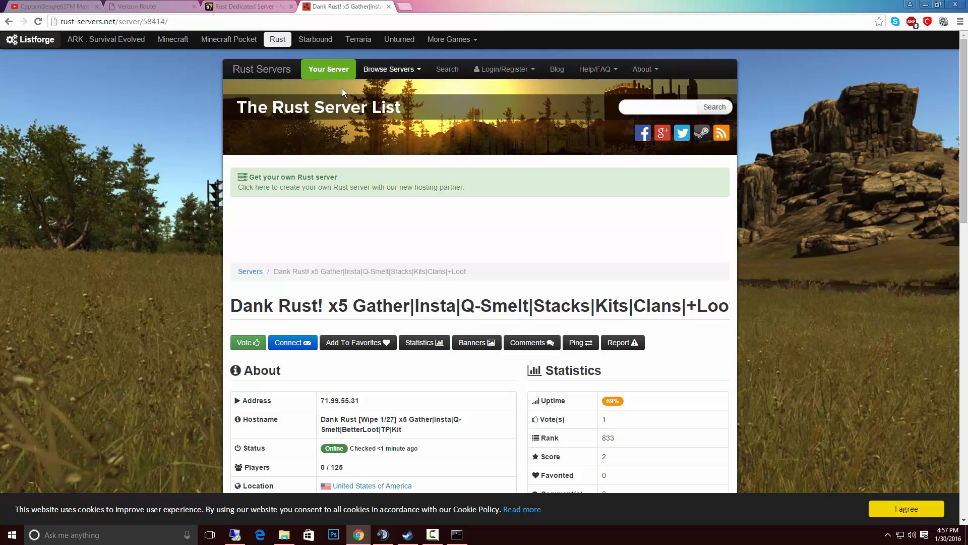
Start registering an existing server under Your Server and log in to rust-servers.net
{"action": "left_click", "coordinate": [328, 69]}
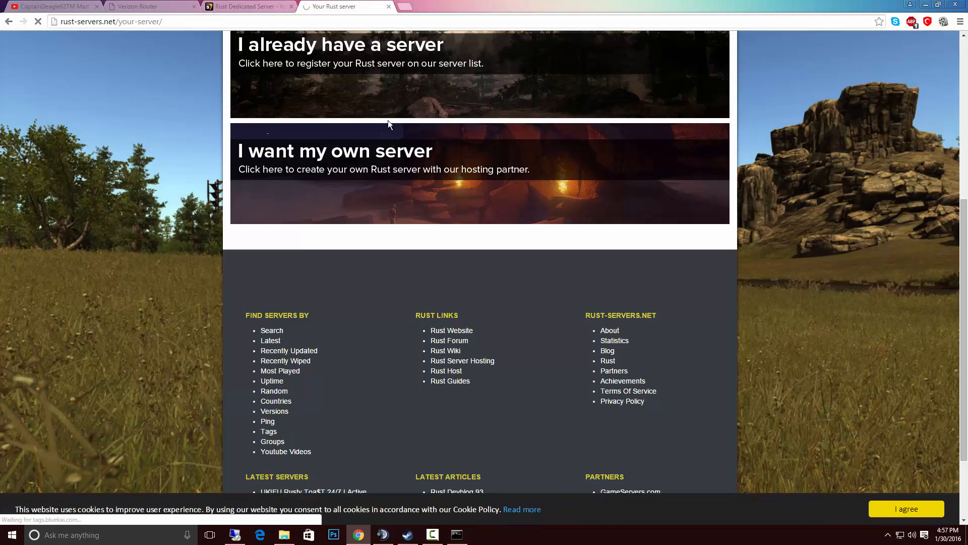
{"action": "left_click", "coordinate": [247, 254]}
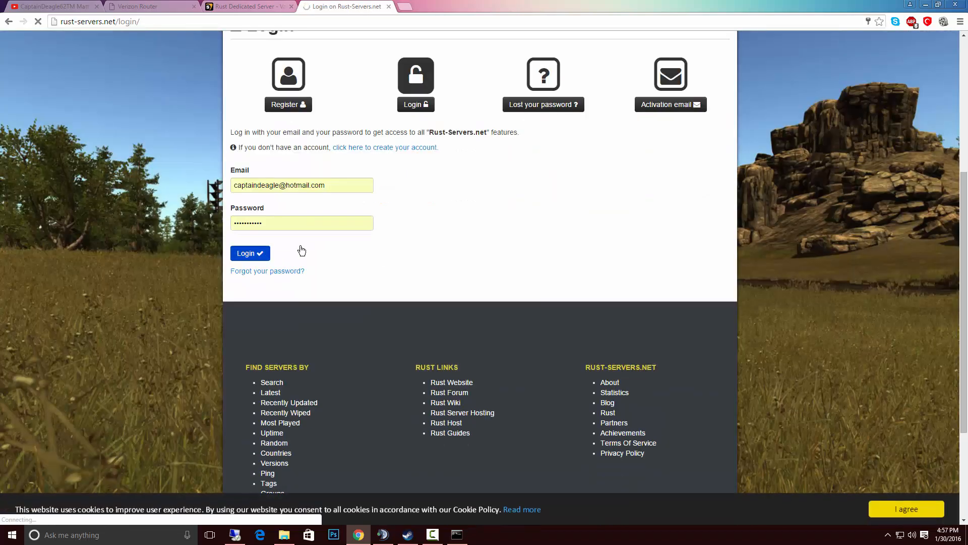
{"action": "left_click", "coordinate": [247, 253]}
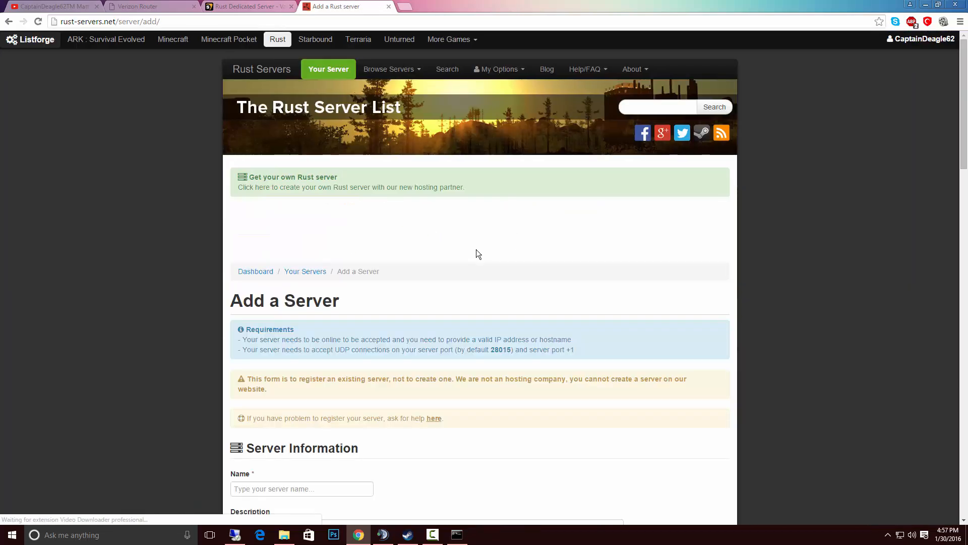
{"action": "scroll", "scroll_direction": "down", "scroll_amount": 3}
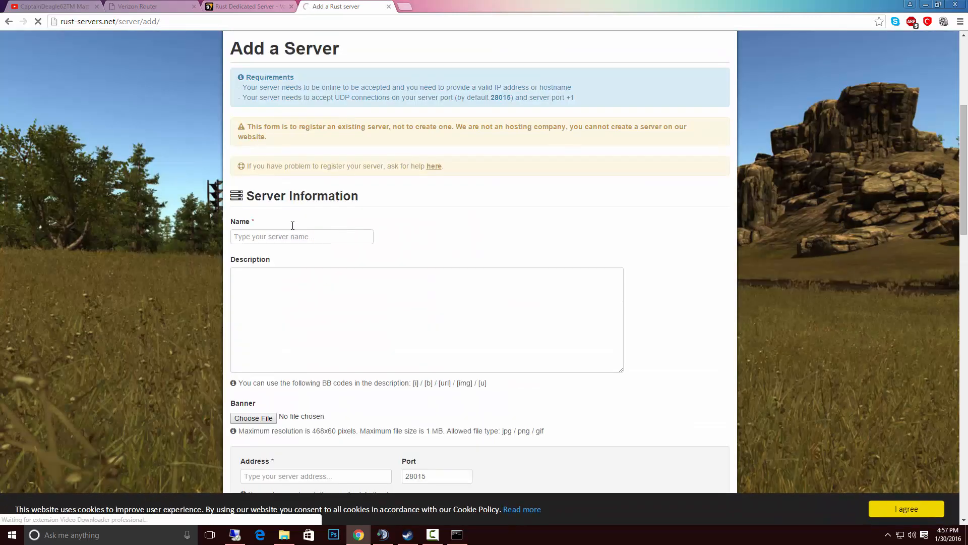
{"action": "scroll", "scroll_direction": "down", "scroll_amount": 3}
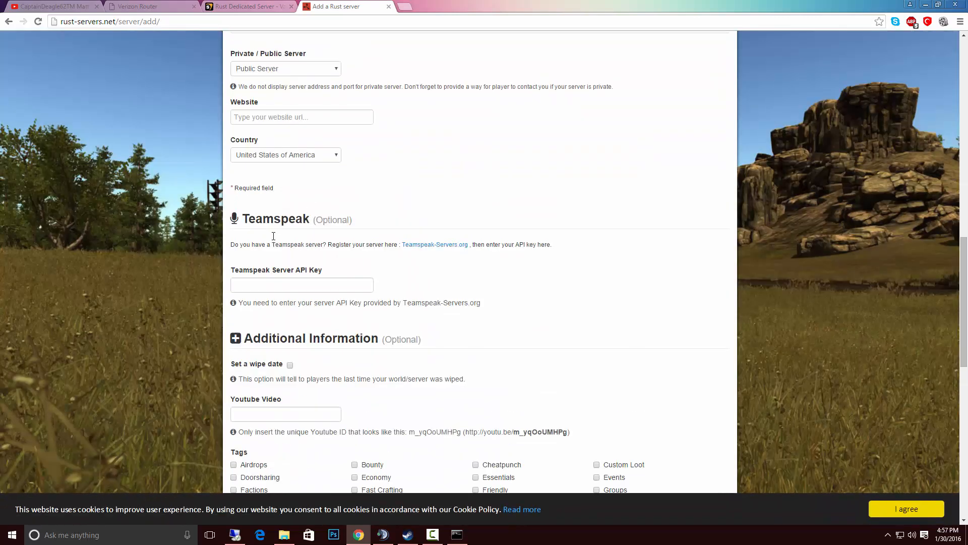
{"action": "scroll", "scroll_direction": "up", "scroll_amount": 3}
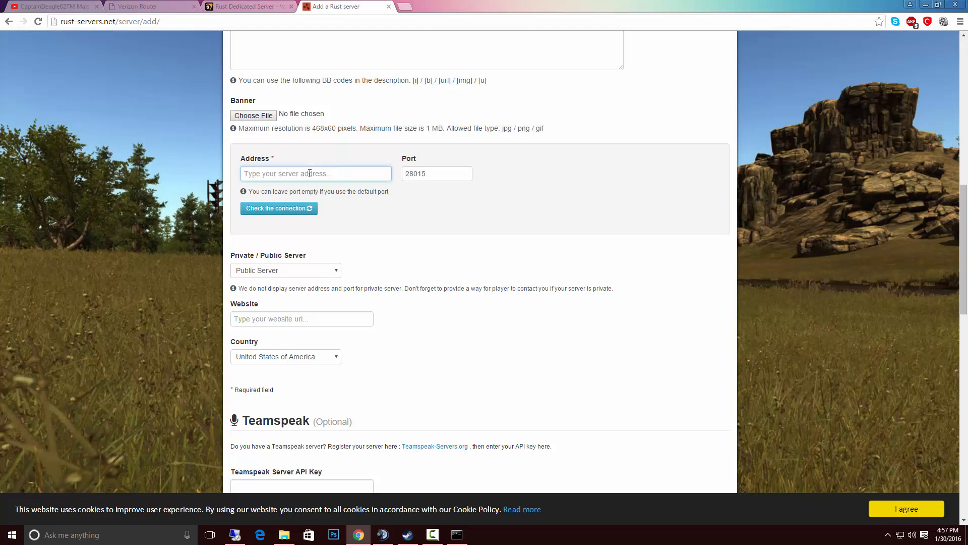
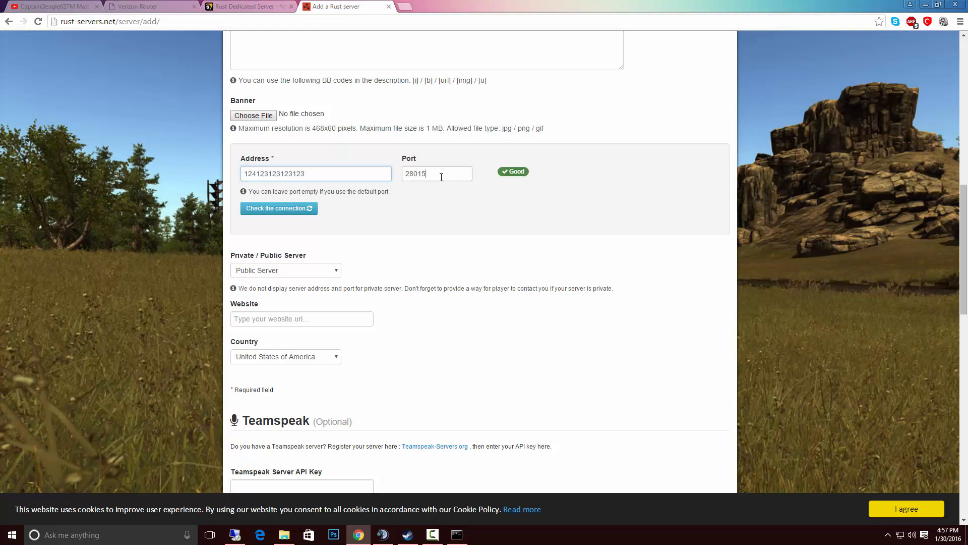
{"action": "left_click", "coordinate": [279, 208]}
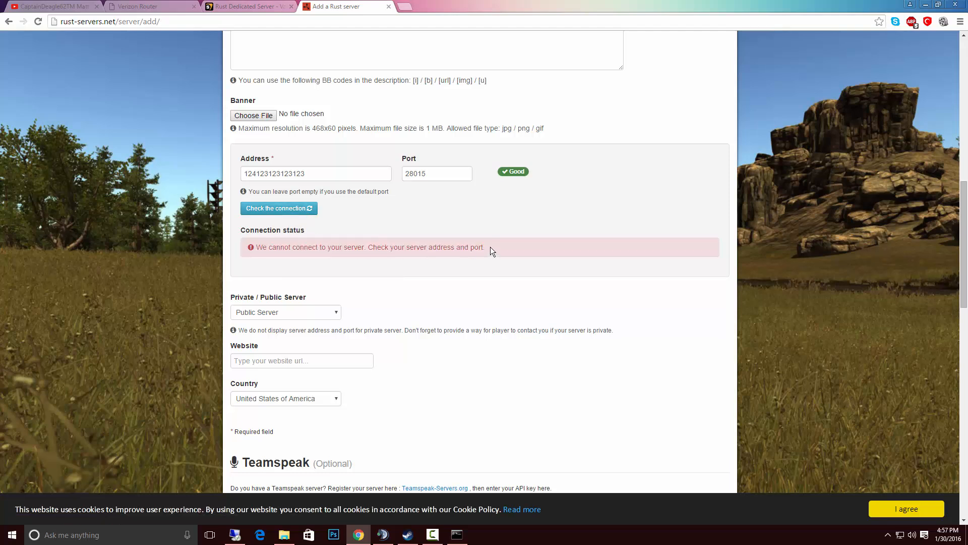
{"action": "mouse_move", "coordinate": [225, 14]}
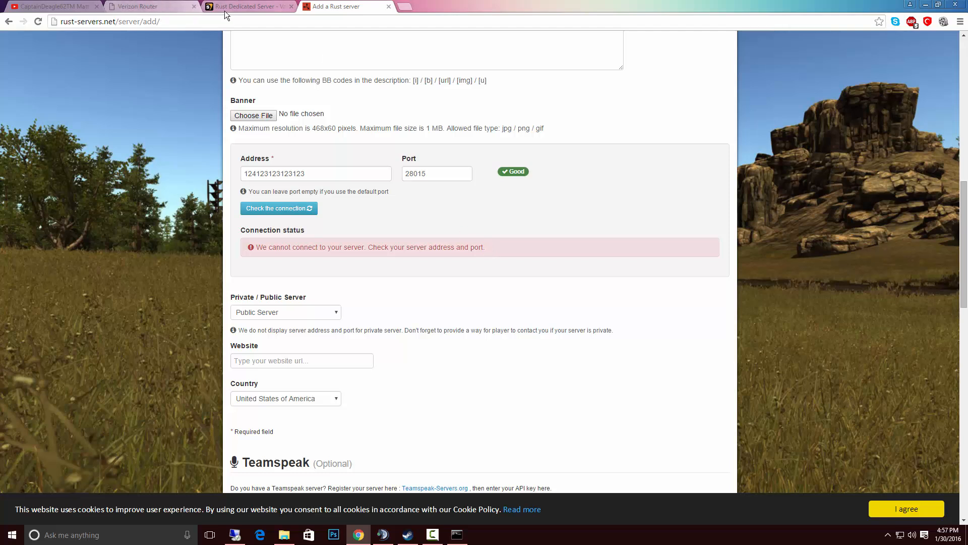
{"action": "mouse_move", "coordinate": [247, 6]}
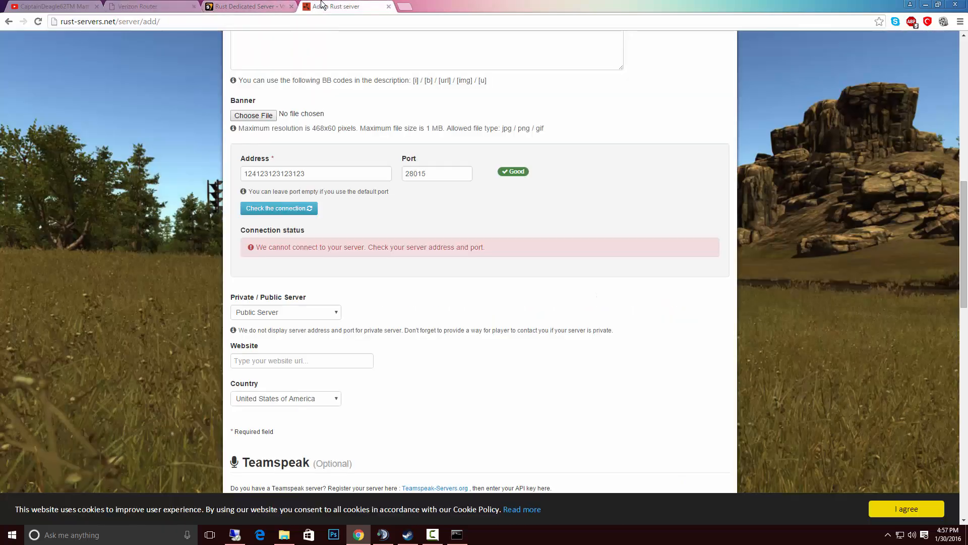
Return to the router's Port Forwarding page with custom port 28015 for both protocols
{"action": "left_click", "coordinate": [136, 6]}
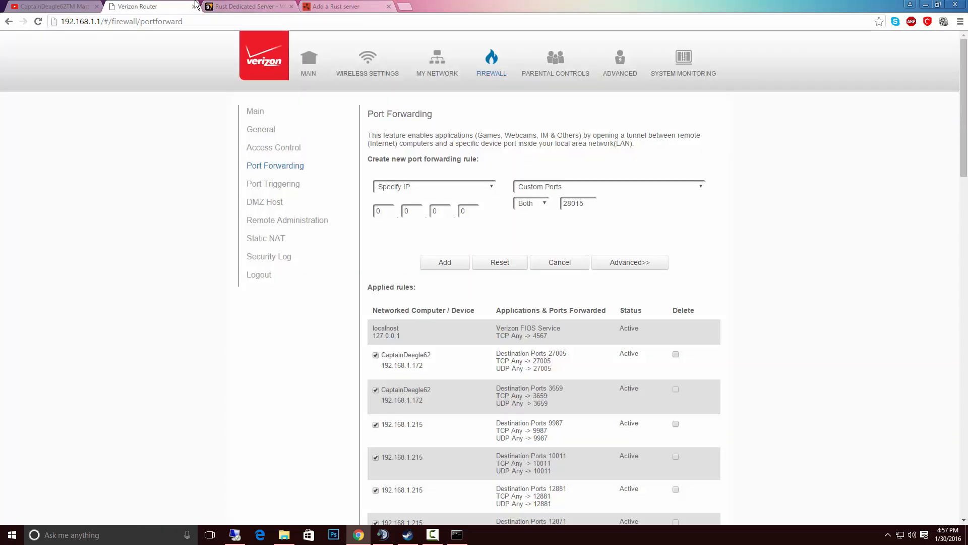
{"action": "mouse_move", "coordinate": [354, 17]}
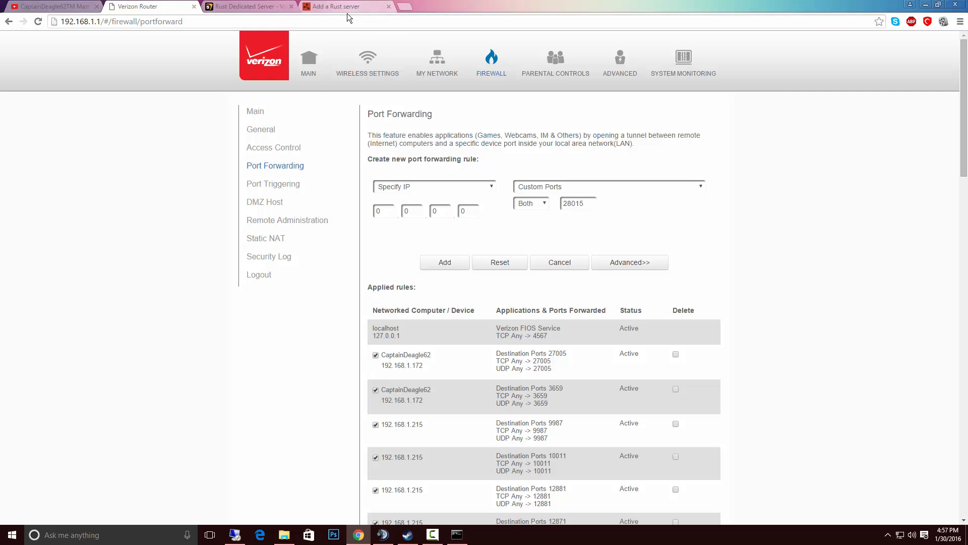
{"action": "mouse_move", "coordinate": [343, 6]}
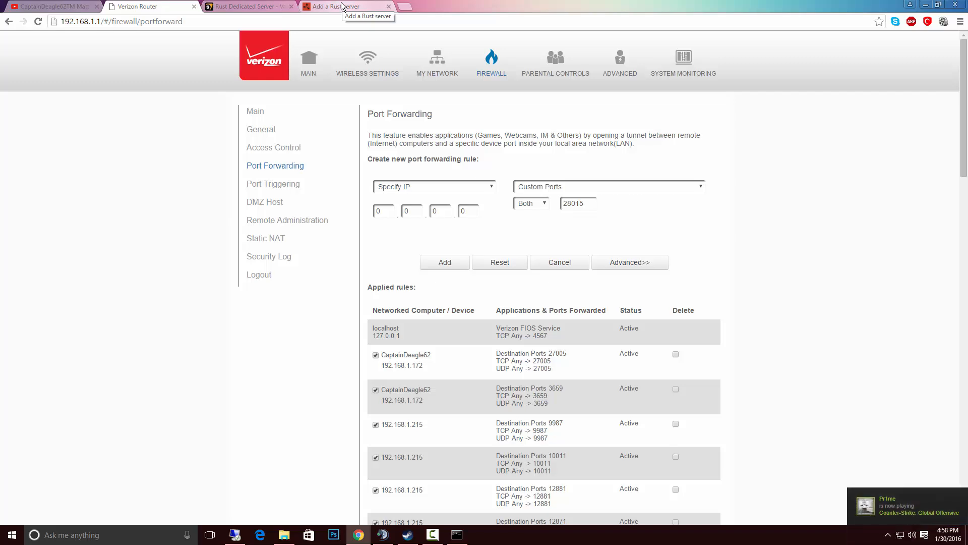
{"action": "mouse_move", "coordinate": [524, 194]}
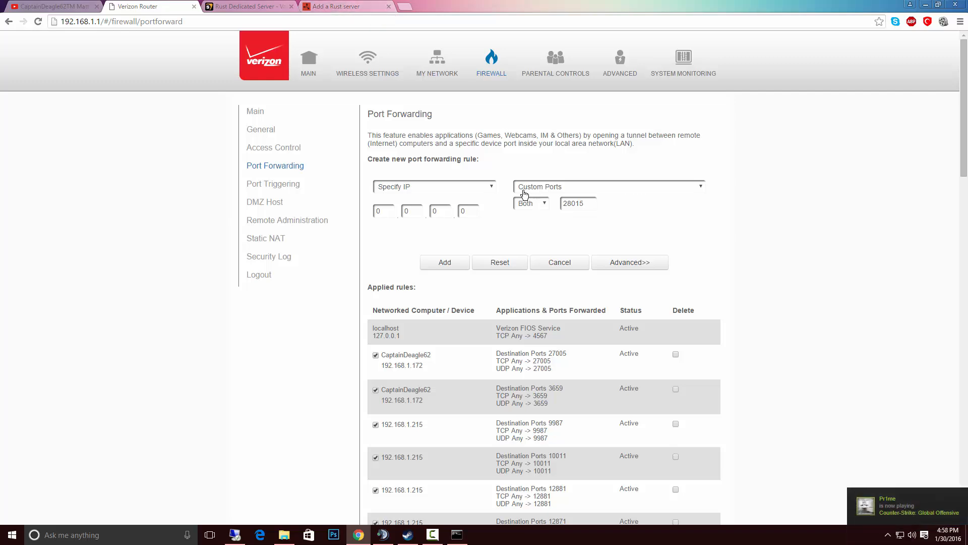
{"action": "mouse_move", "coordinate": [521, 172]}
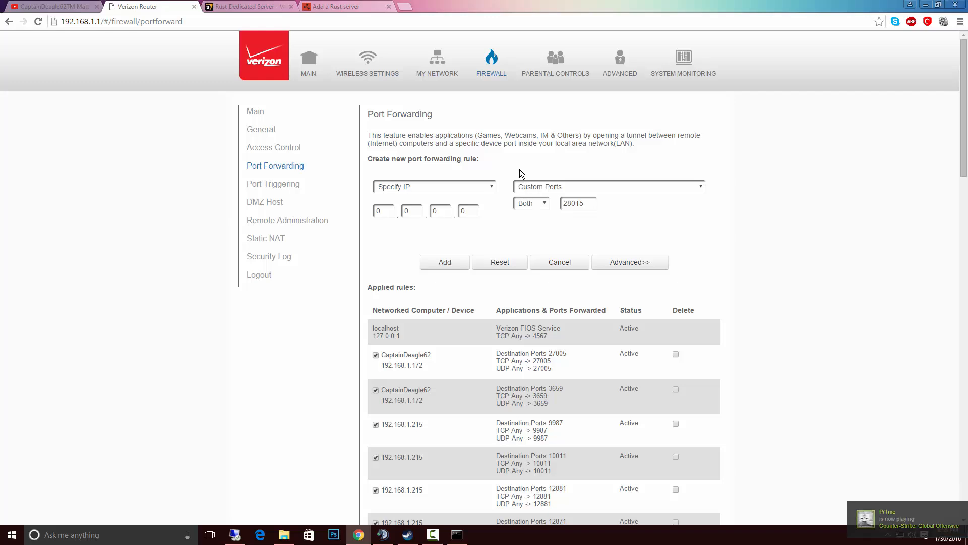
{"action": "mouse_move", "coordinate": [521, 166]}
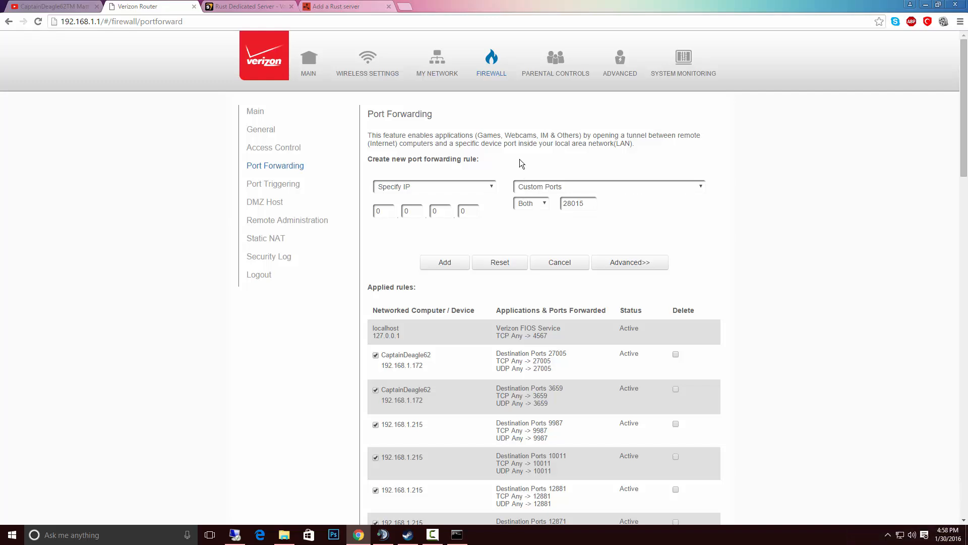
{"action": "mouse_move", "coordinate": [117, 204]}
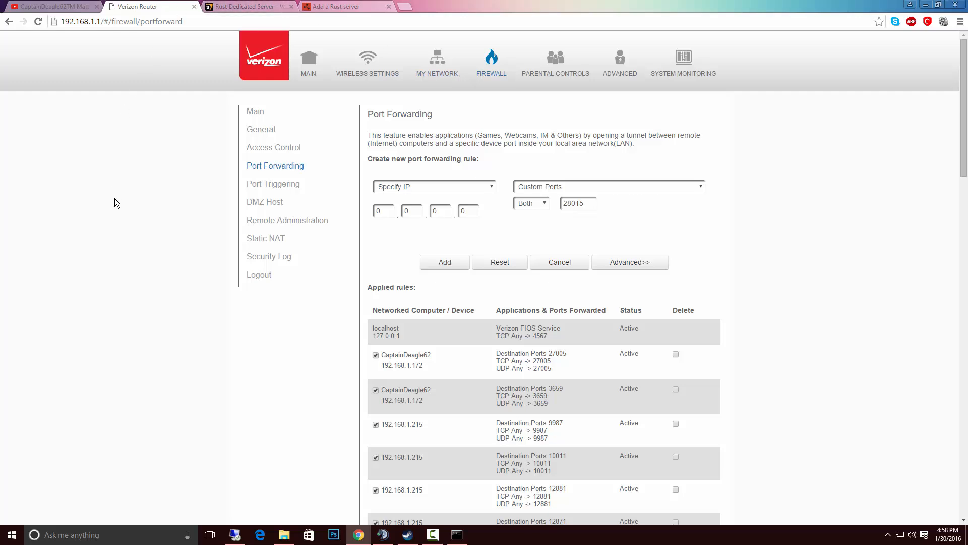
{"action": "mouse_move", "coordinate": [173, 147]}
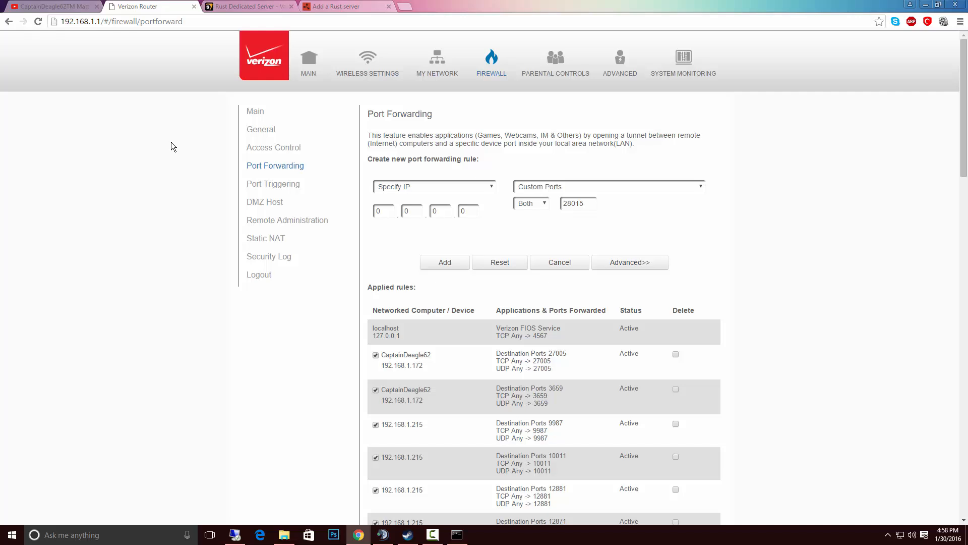
{"action": "mouse_move", "coordinate": [176, 140]}
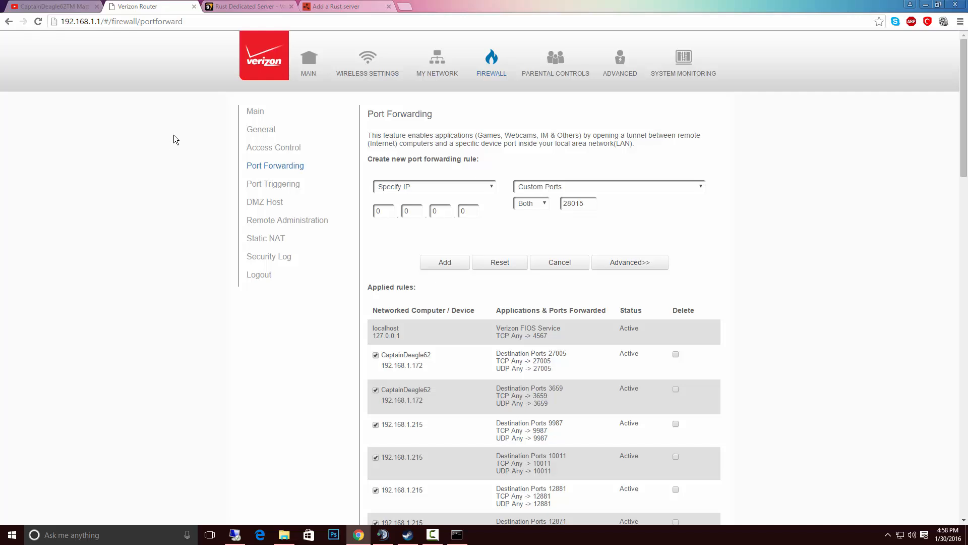
{"action": "mouse_move", "coordinate": [177, 130]}
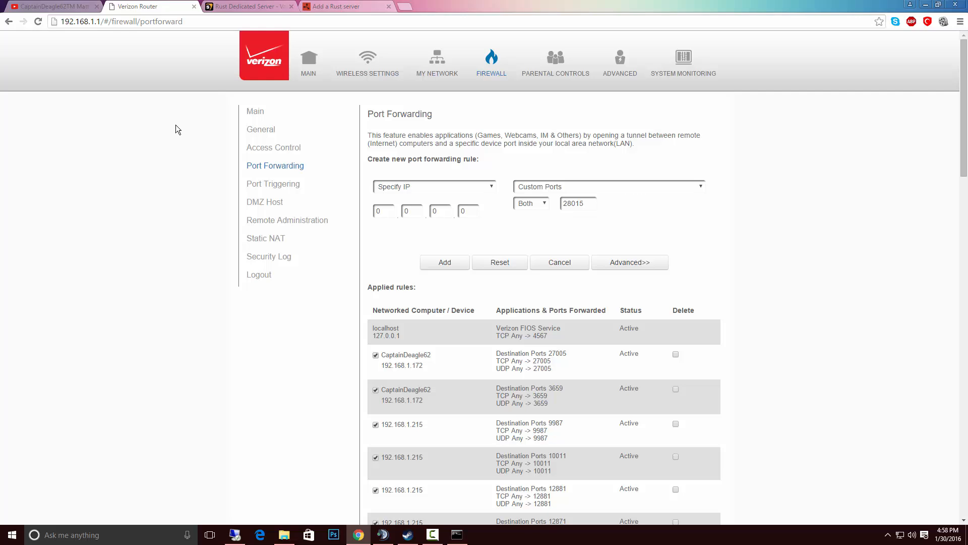
{"action": "mouse_move", "coordinate": [167, 112]}
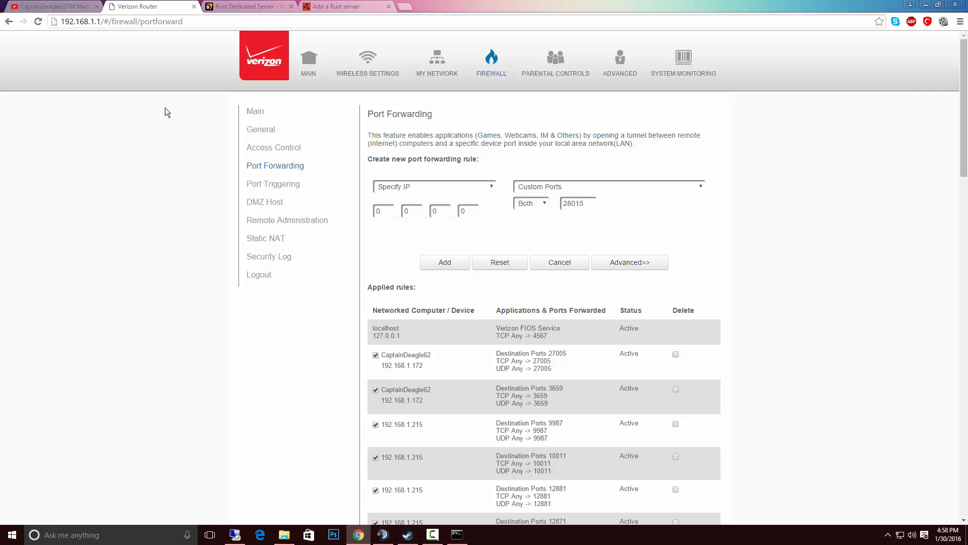